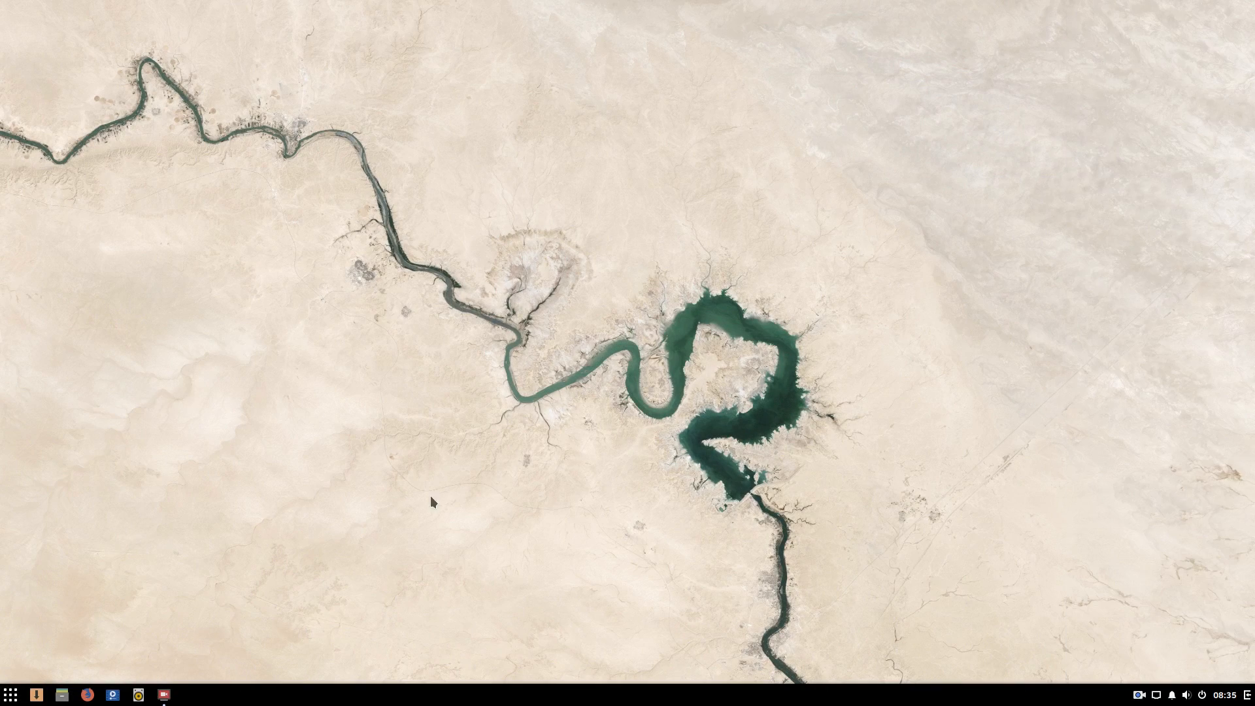
# Step: Show the Accessories category in the Budgie application menu
pyautogui.click(9, 694)
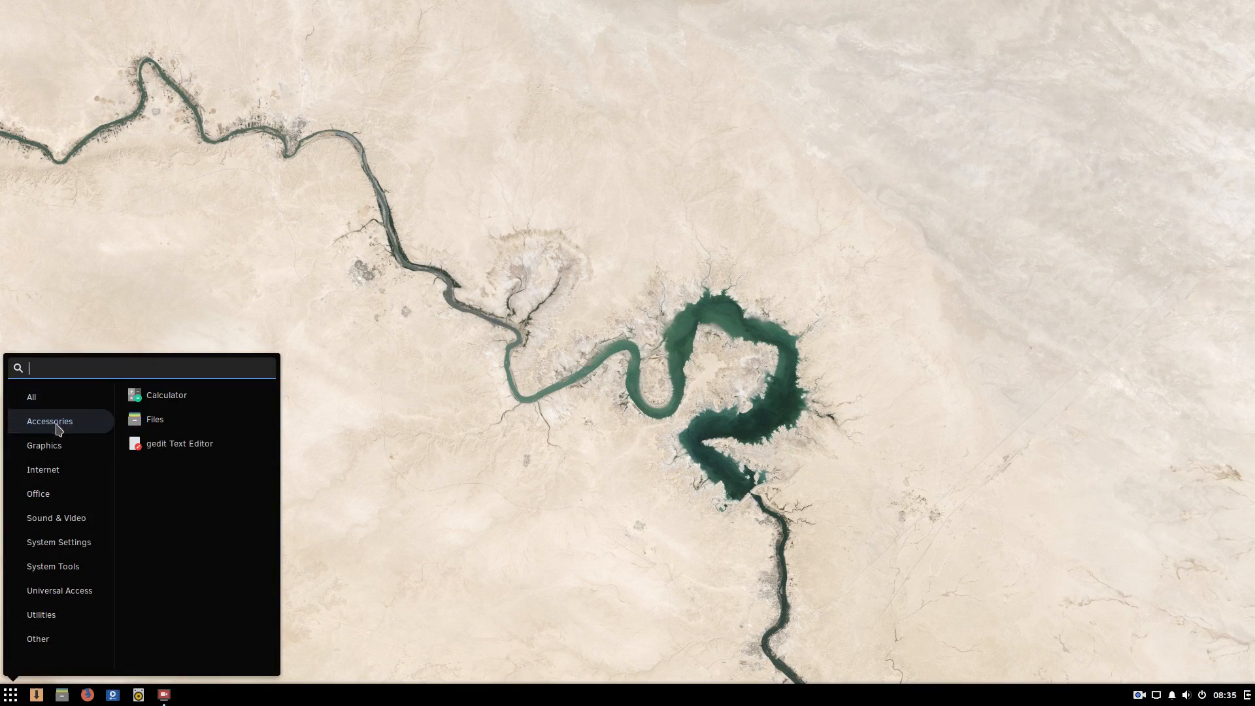
pyautogui.click(38, 494)
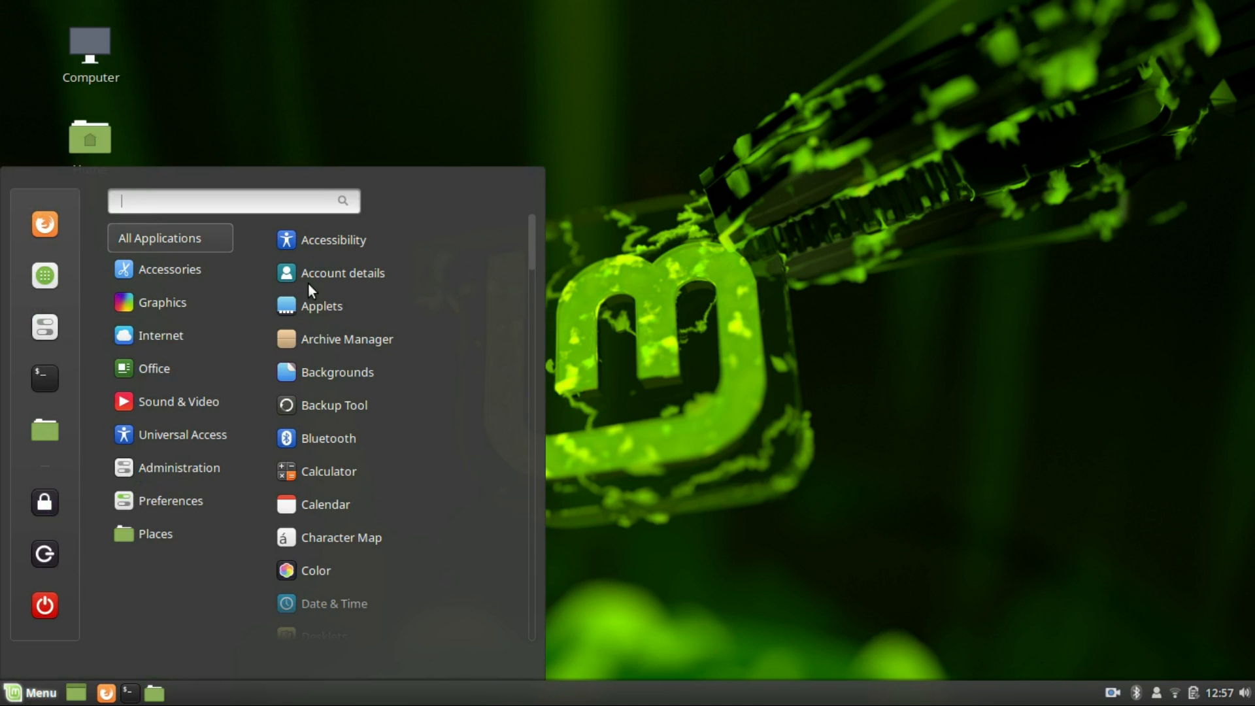
pyautogui.scroll(-3)
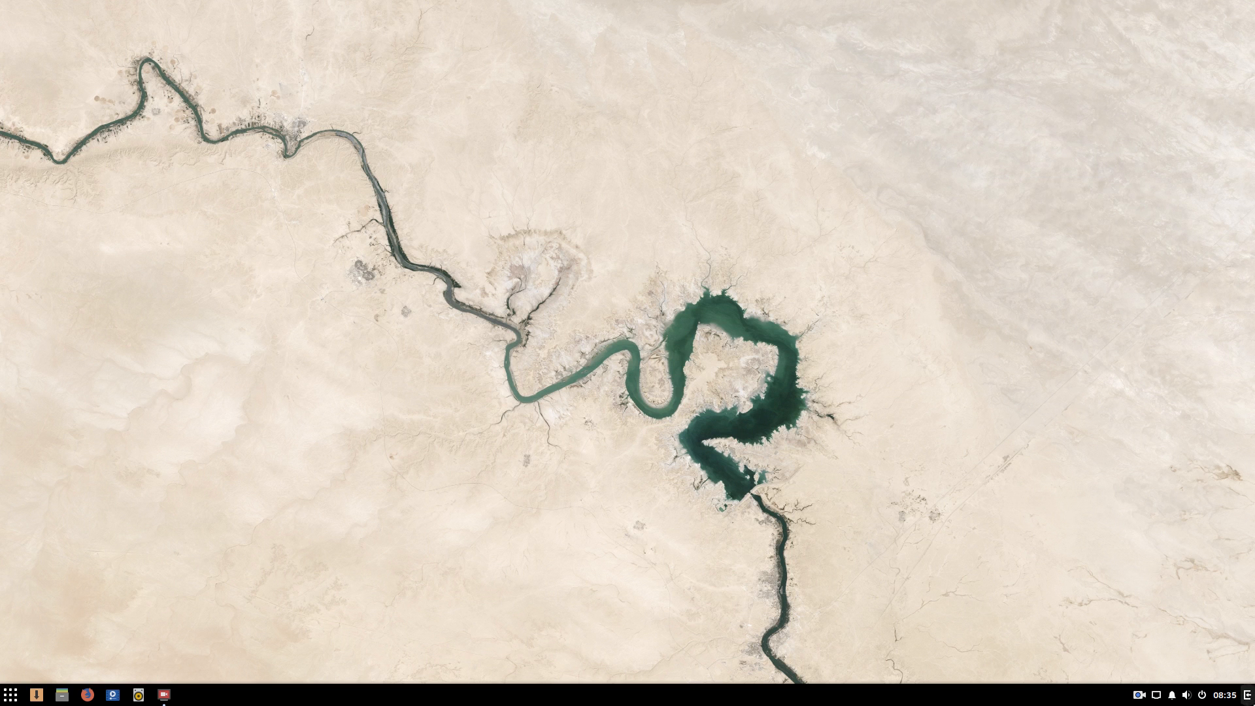
pyautogui.click(7, 693)
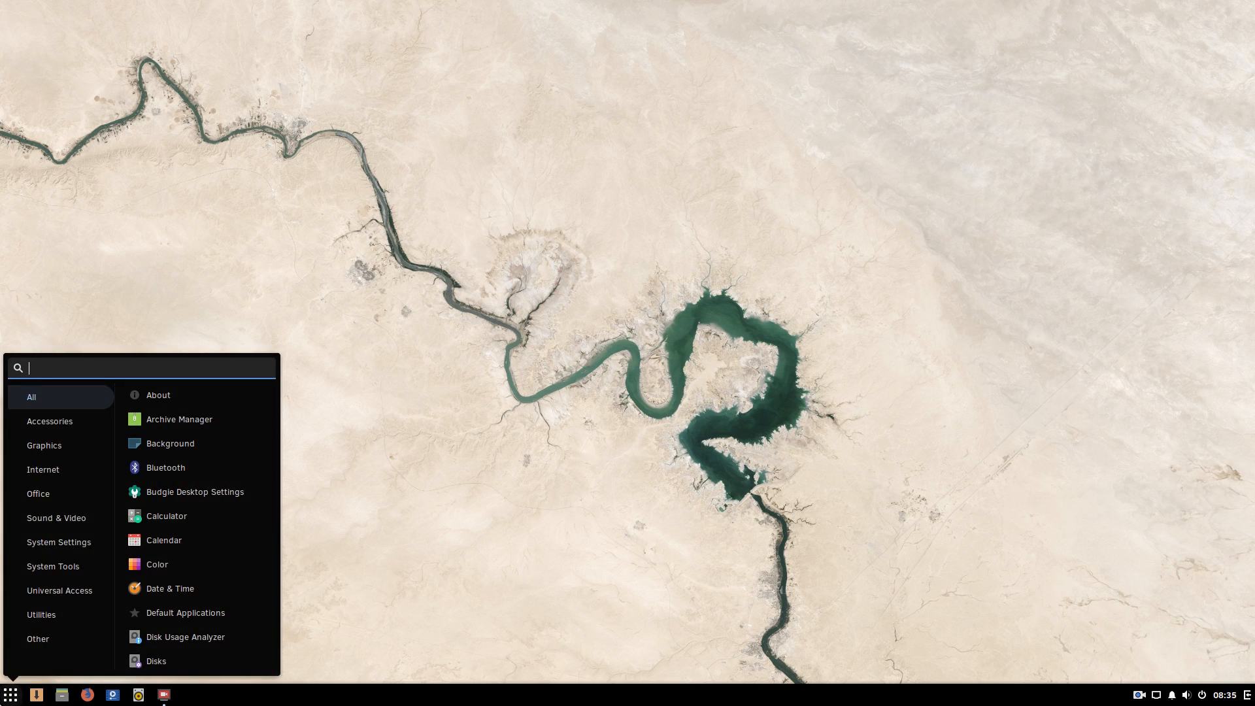
pyautogui.click(43, 469)
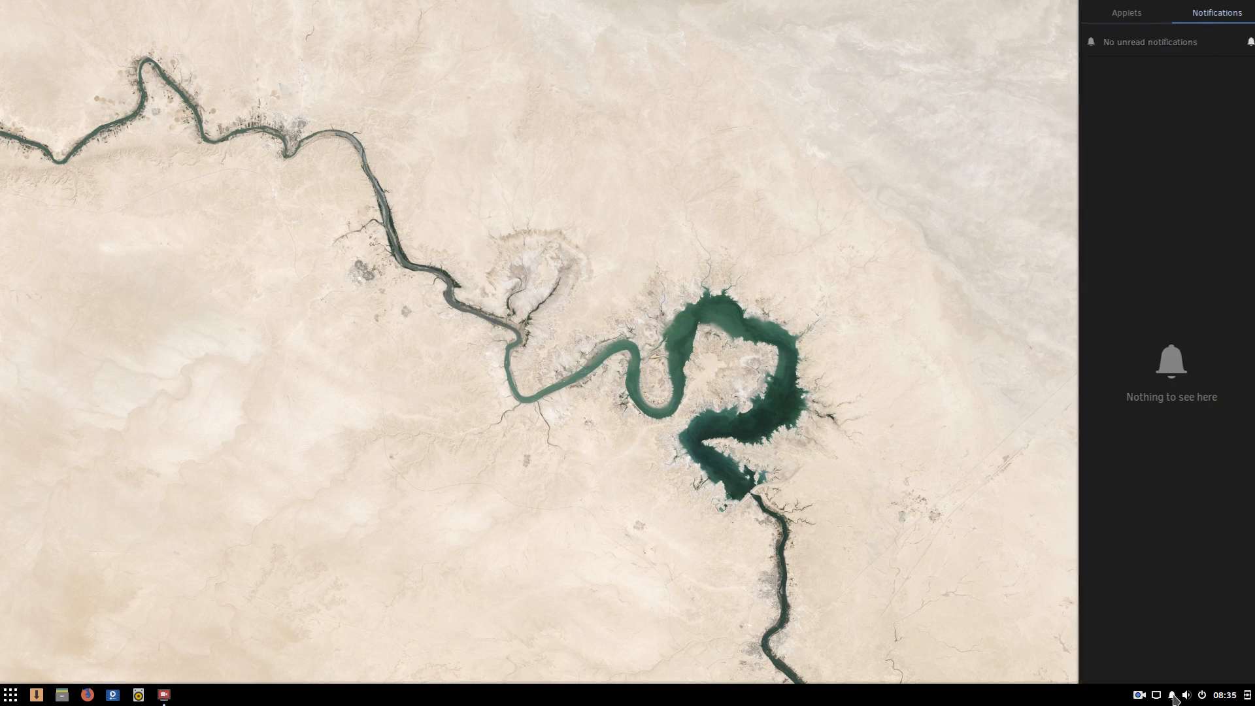
pyautogui.click(1159, 694)
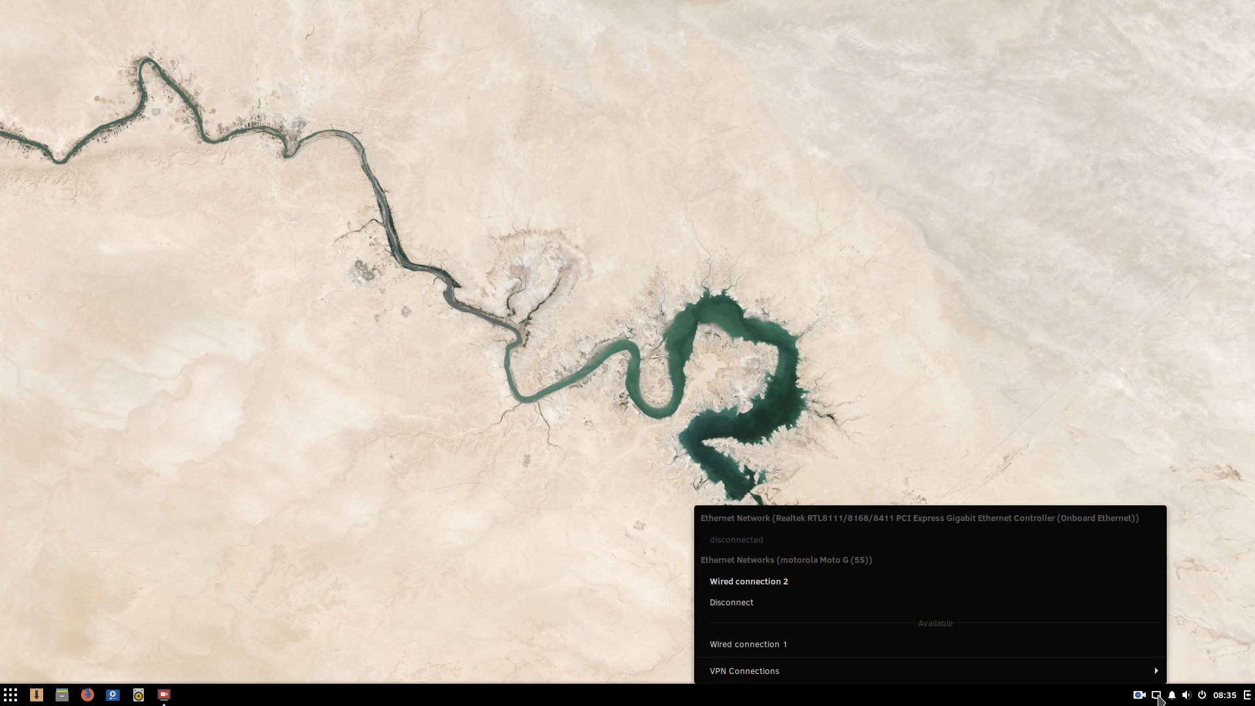
pyautogui.click(674, 148)
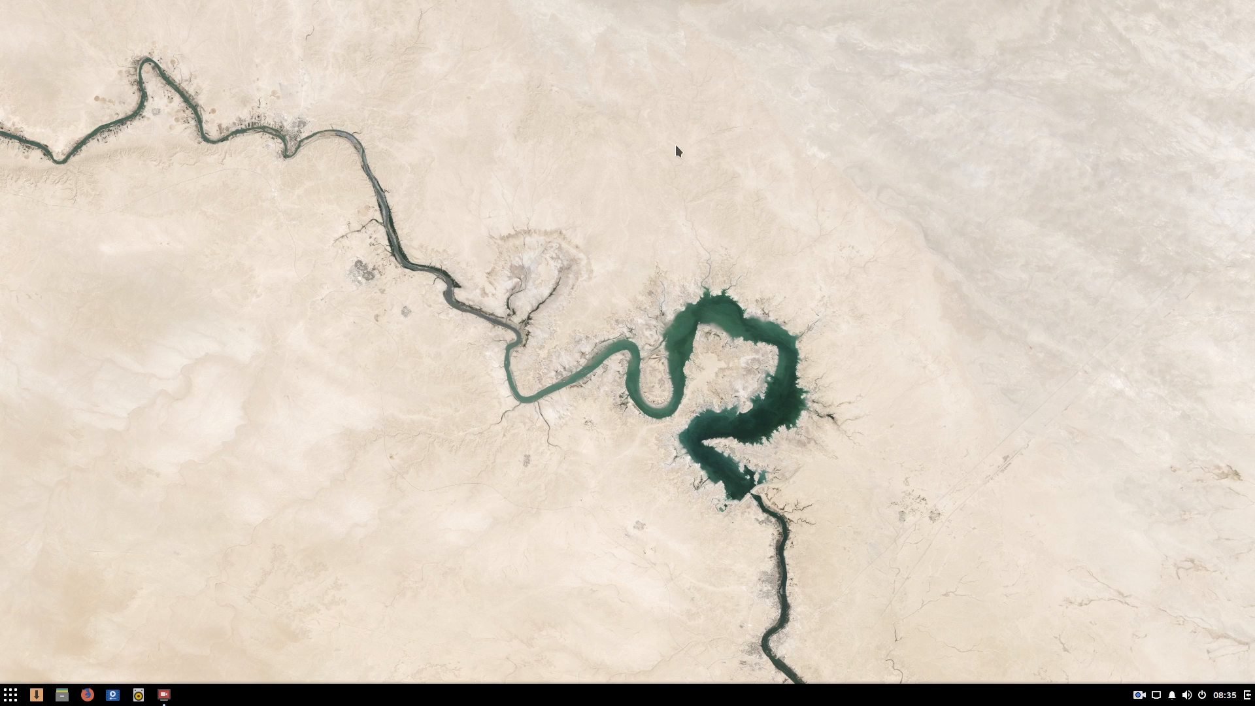
pyautogui.moveTo(176, 586)
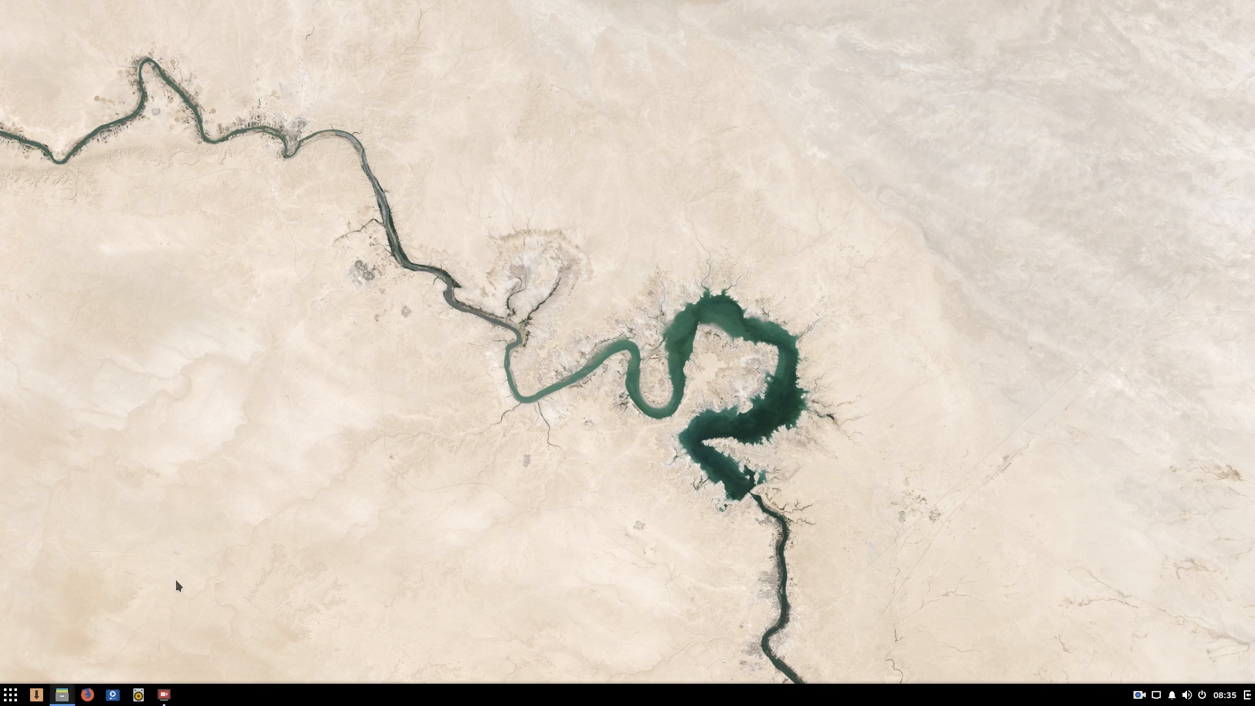
# Step: Launch GNOME Files, check Raven's audio output devices and per-app volumes, then view the empty Music folder
pyautogui.click(61, 694)
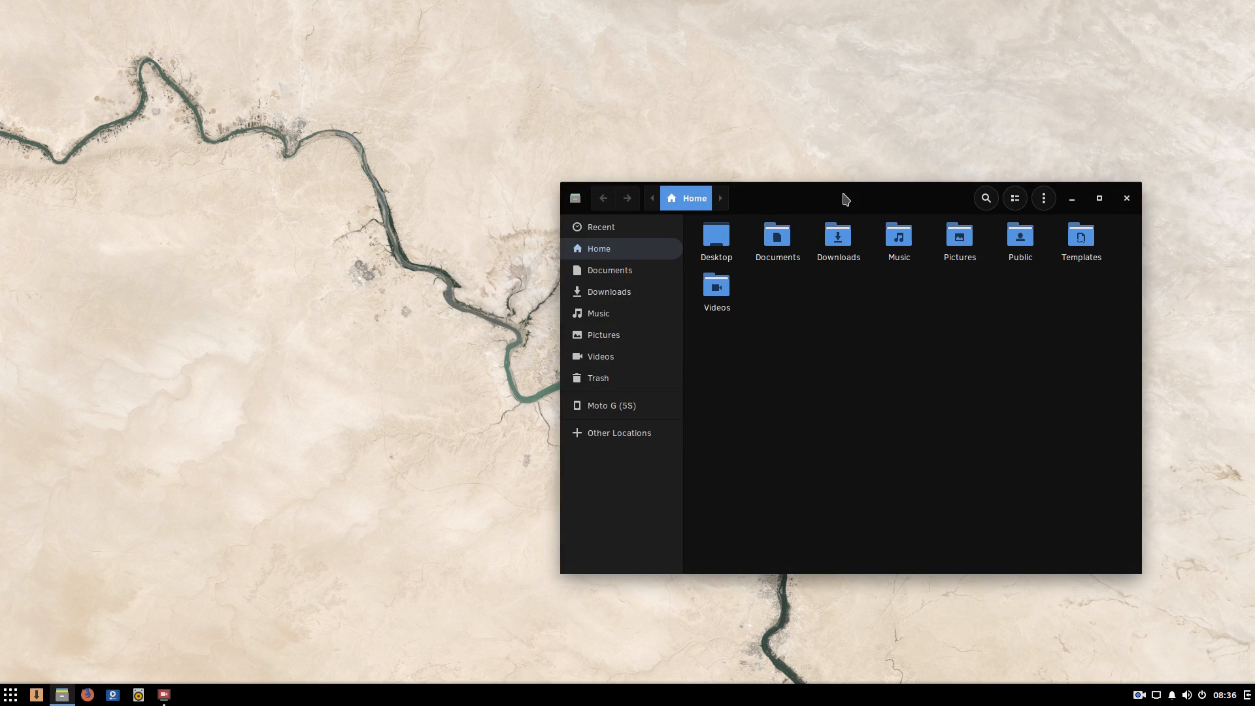
pyautogui.click(1228, 696)
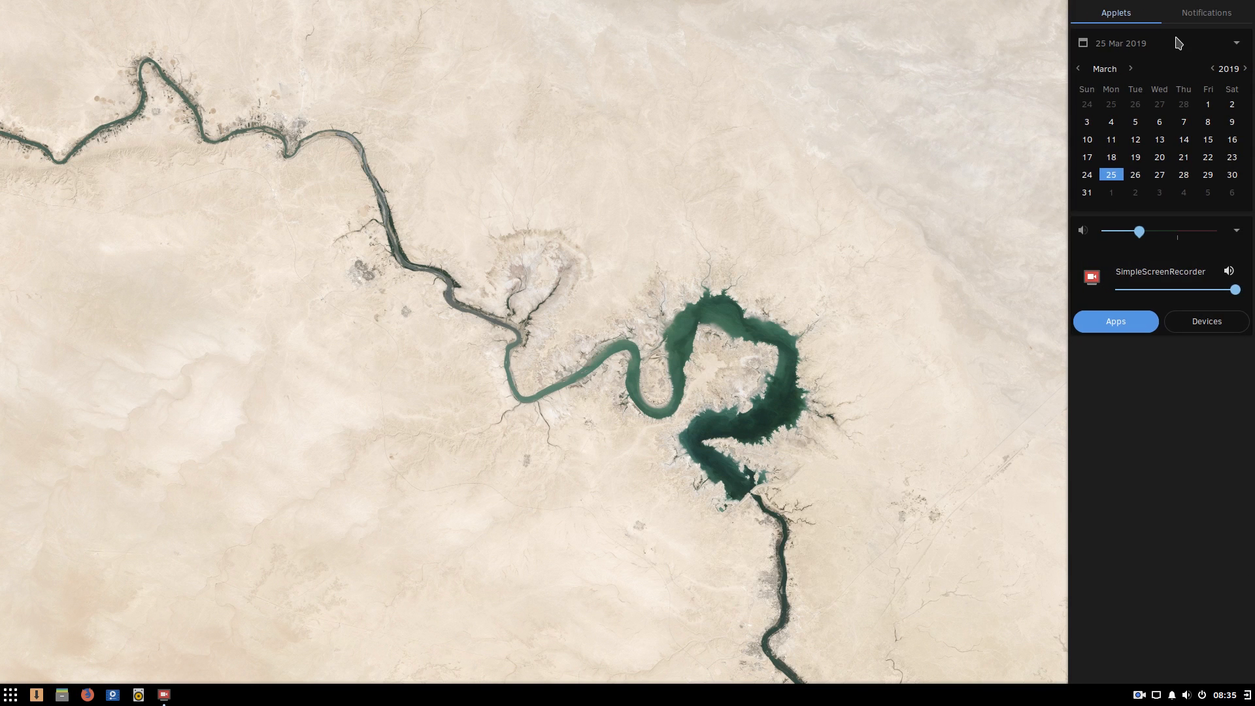
pyautogui.click(1235, 44)
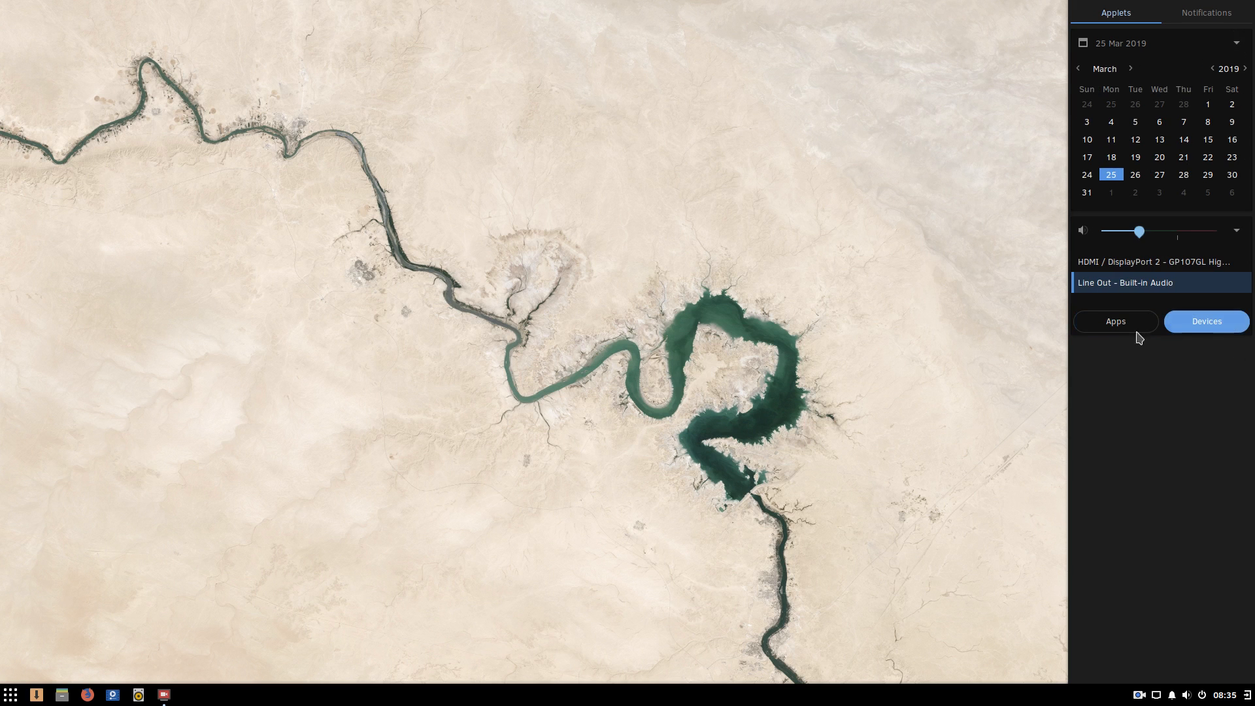
pyautogui.click(1117, 321)
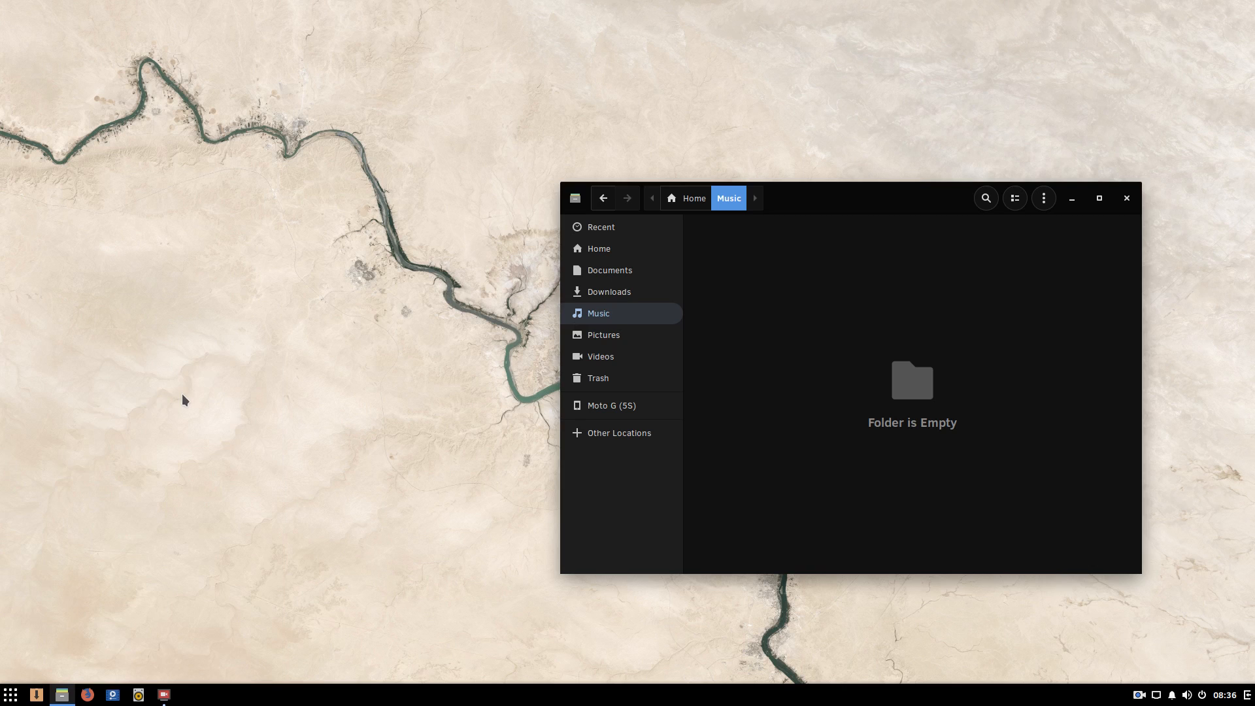
pyautogui.click(188, 694)
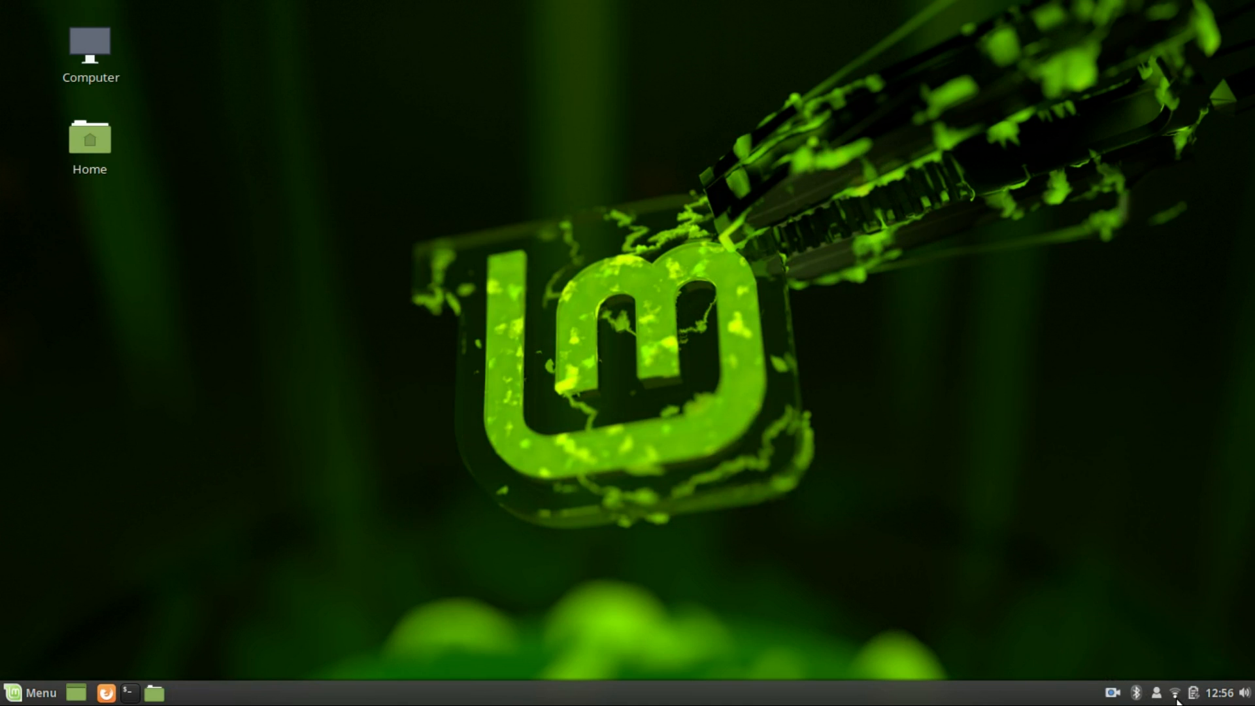
# Step: Check the battery charge from the tray applet, then bring up the Cinnamon main menu
pyautogui.click(1182, 693)
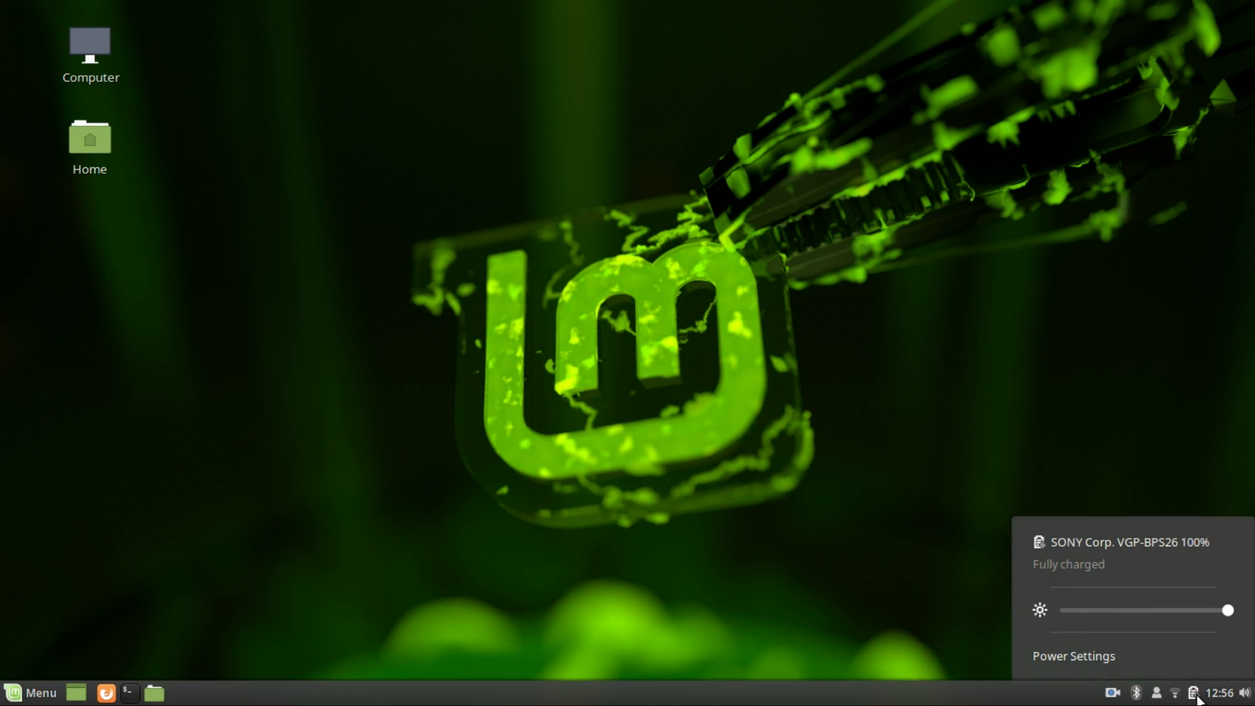
pyautogui.click(1197, 693)
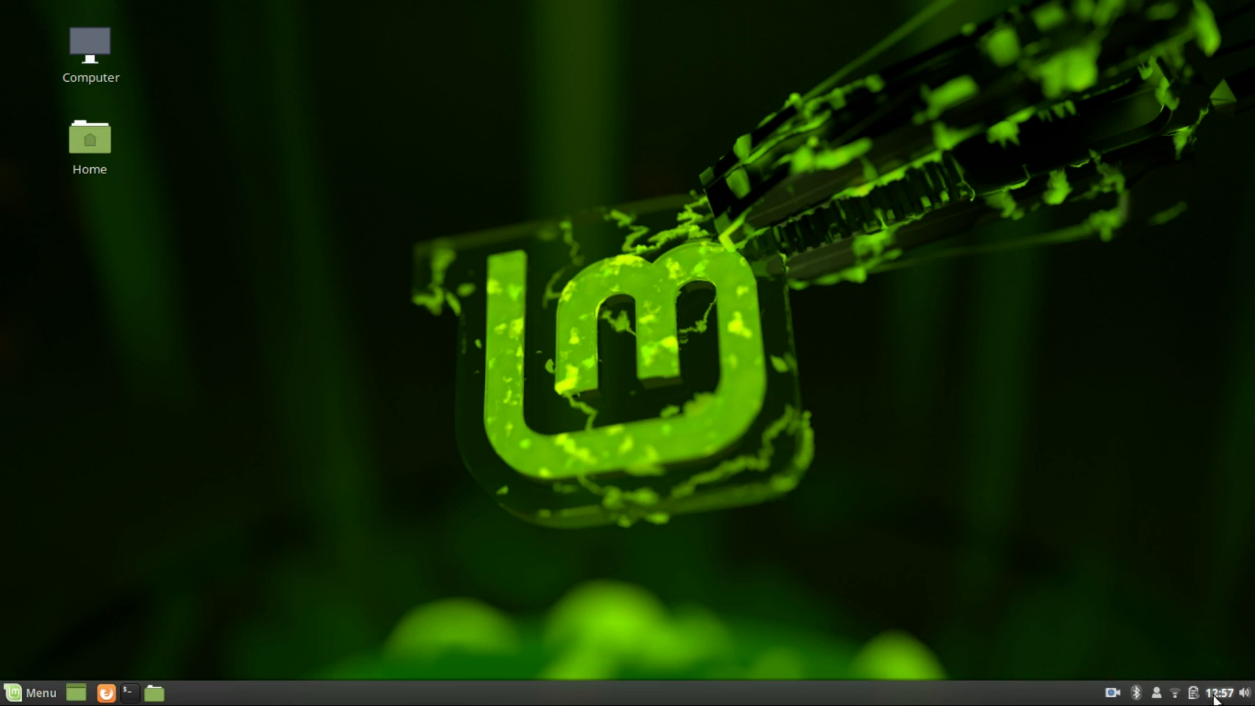
pyautogui.moveTo(272, 523)
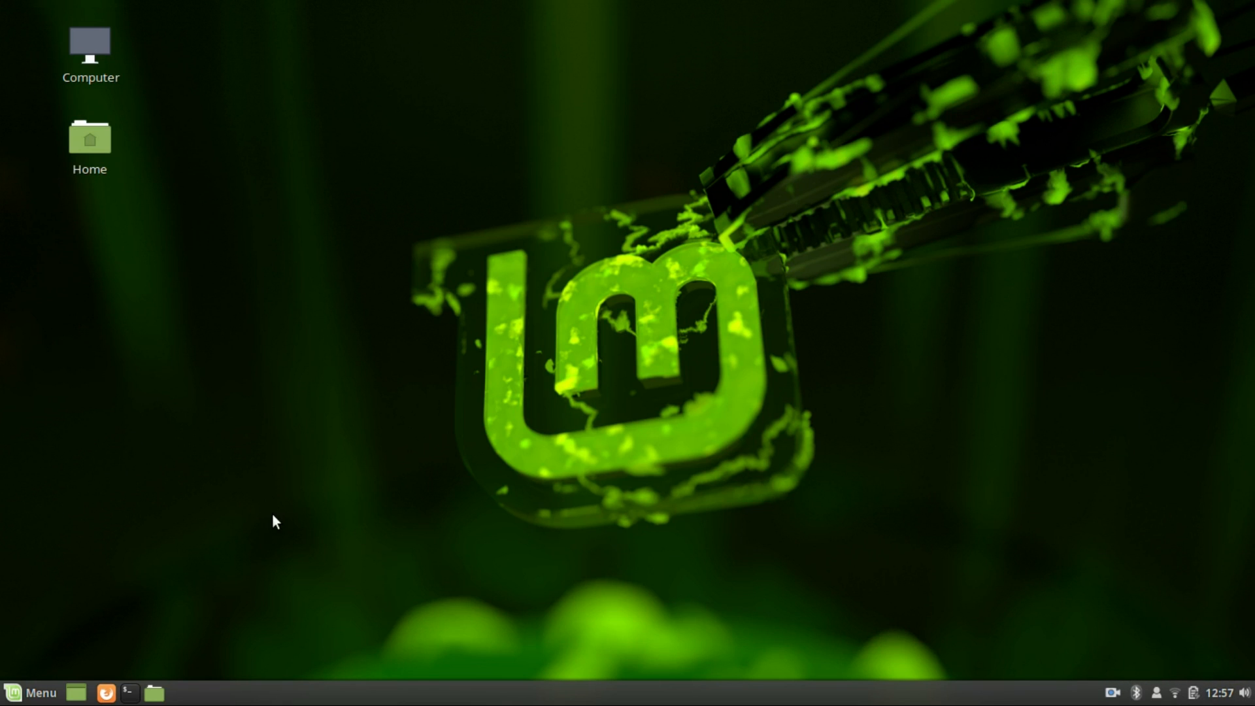
pyautogui.click(27, 693)
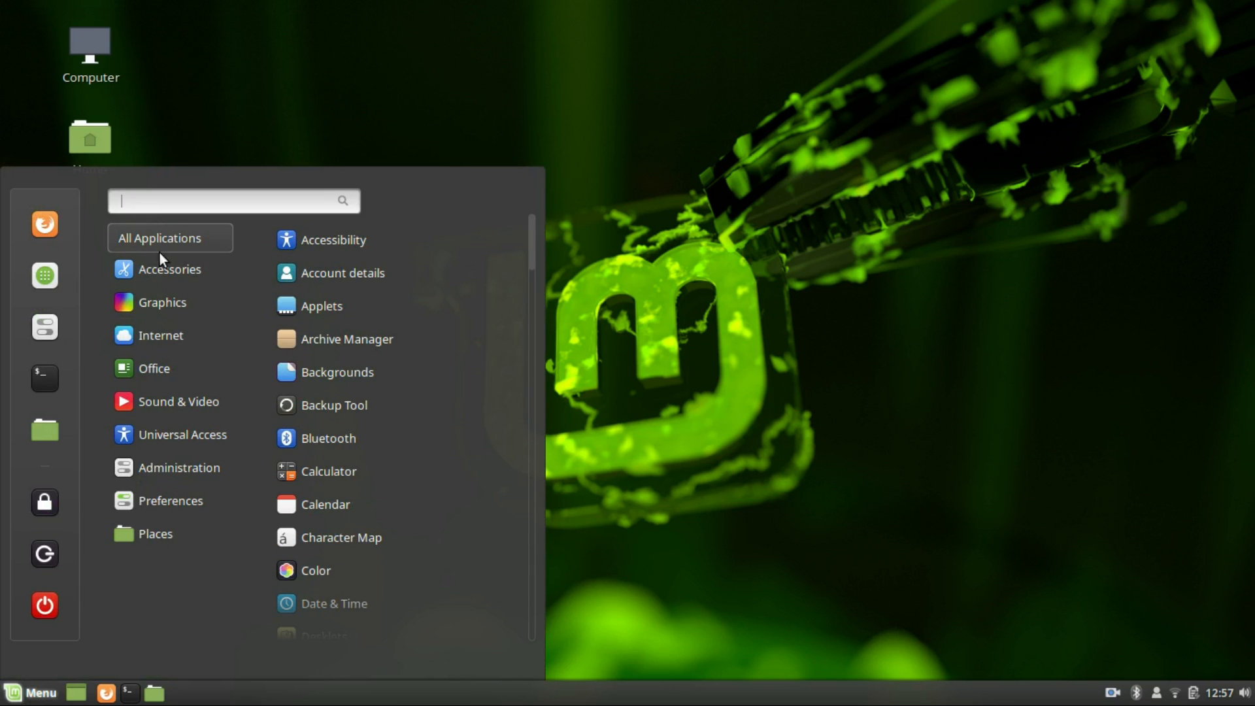
pyautogui.scroll(-3)
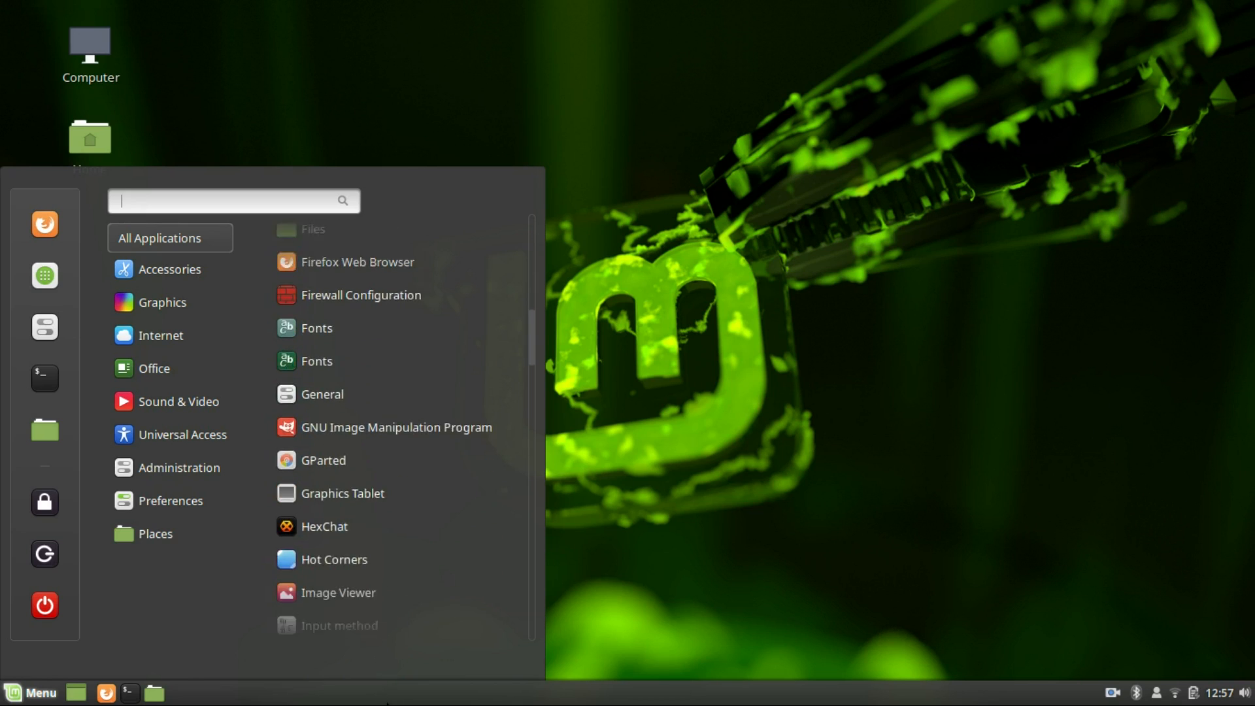
pyautogui.click(170, 270)
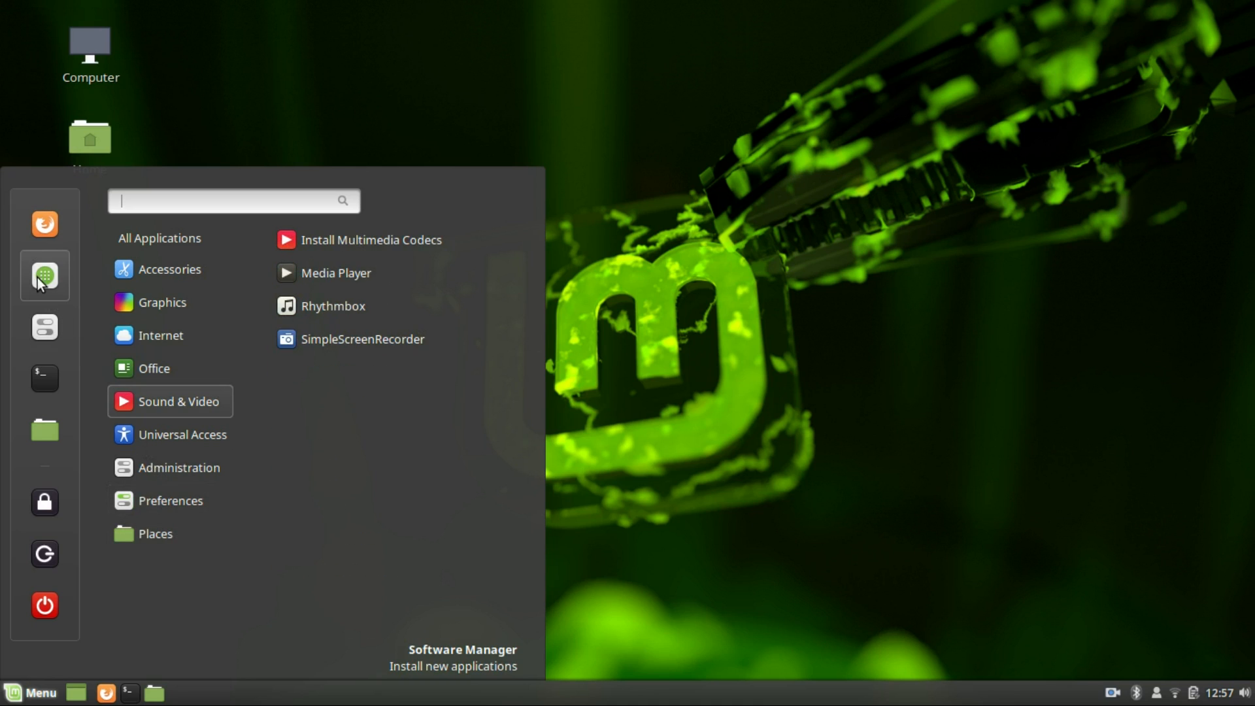
pyautogui.moveTo(44, 327)
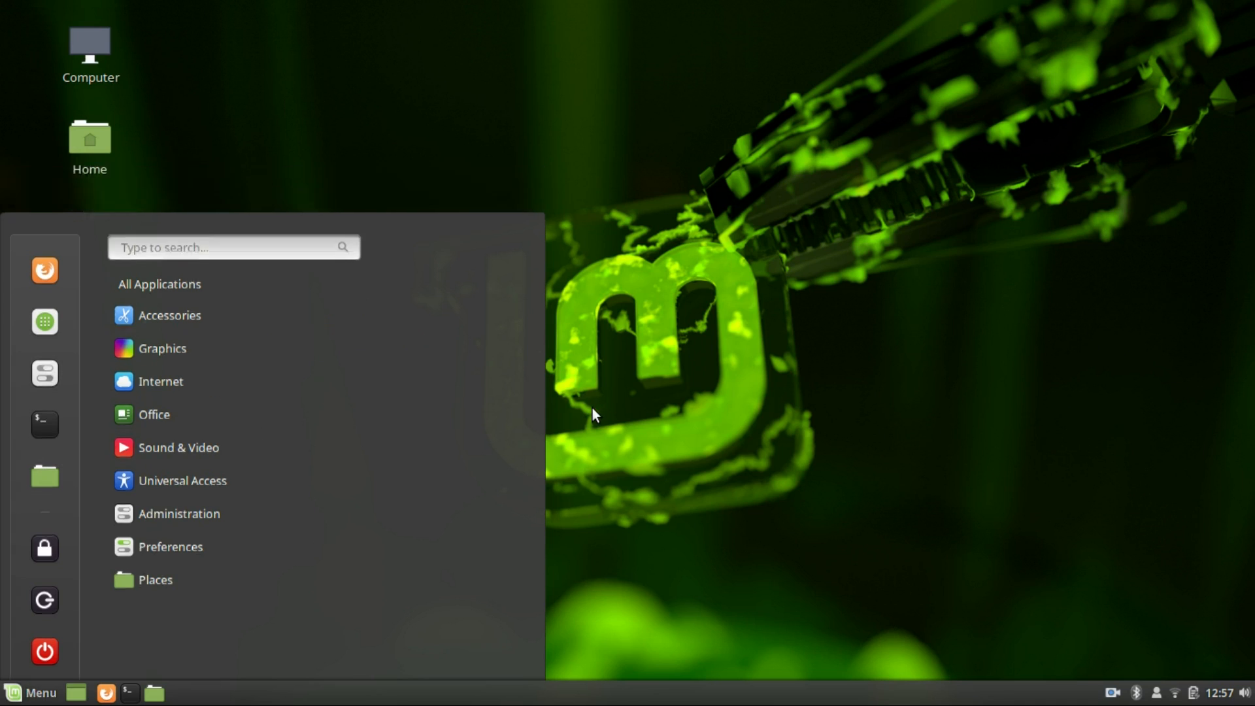
# Step: In Nemo, view the empty Documents and Downloads folders and return to the home folder
pyautogui.click(30, 693)
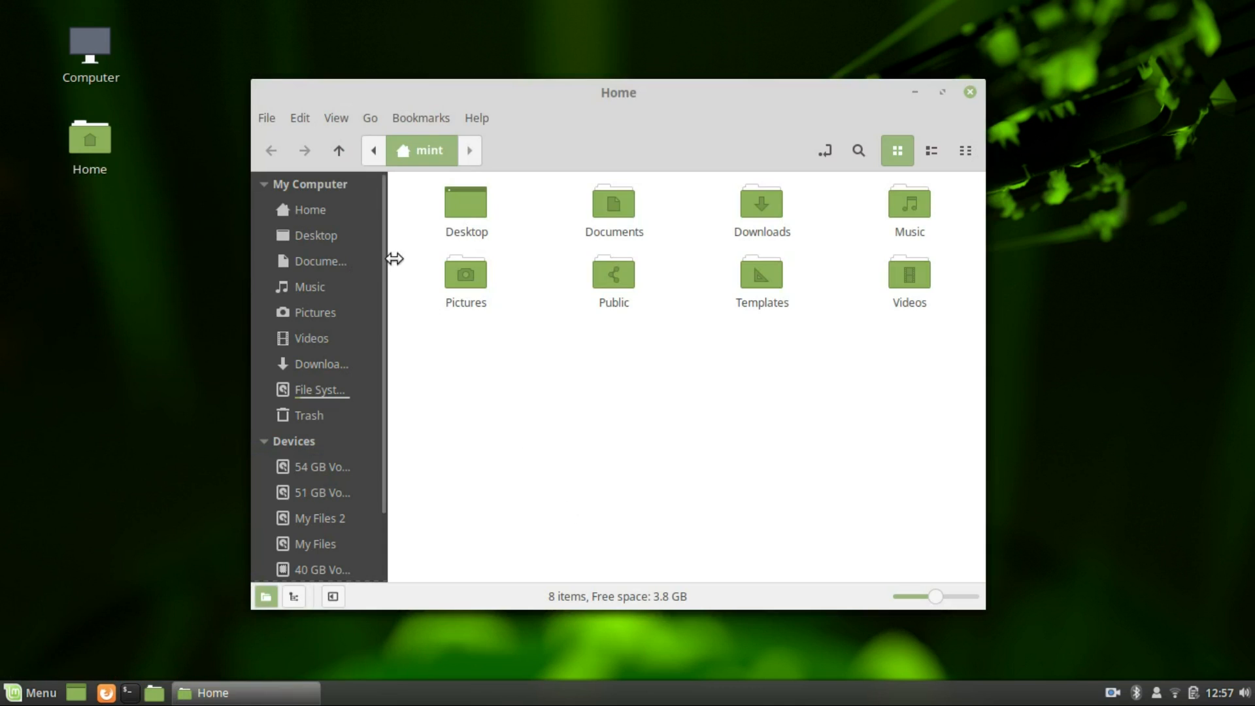
pyautogui.click(319, 261)
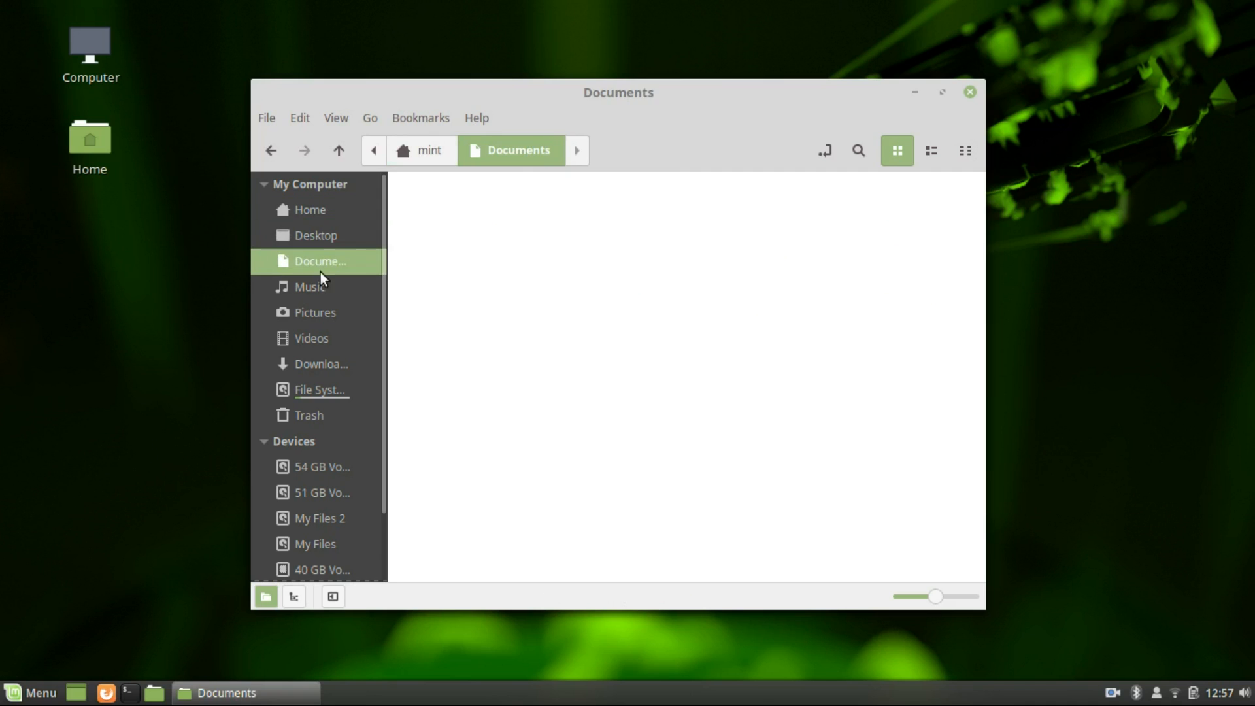
pyautogui.click(319, 363)
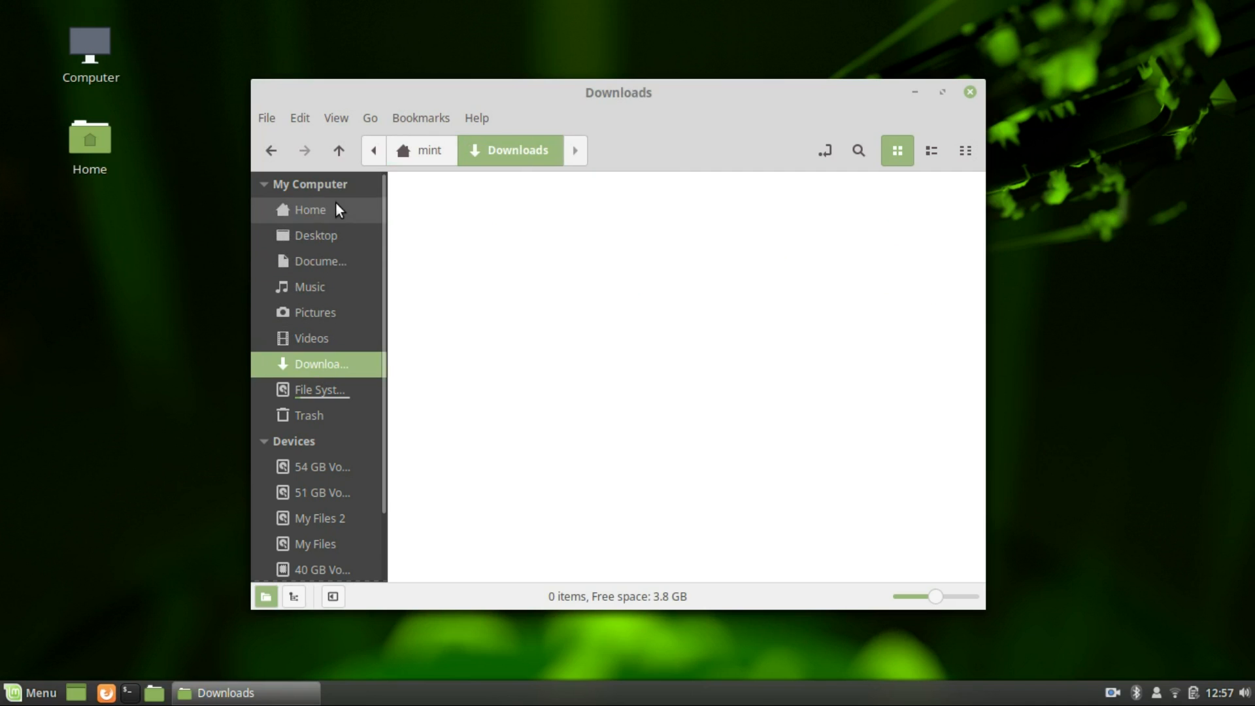
pyautogui.click(310, 209)
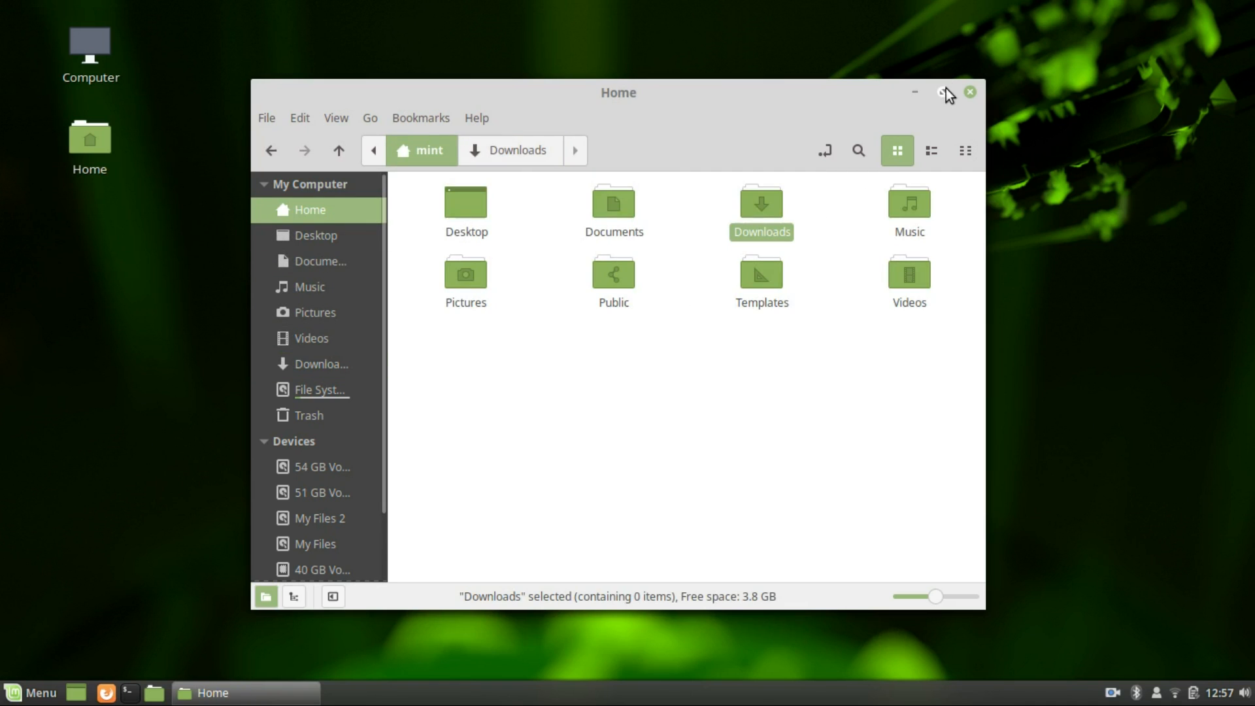
pyautogui.click(942, 91)
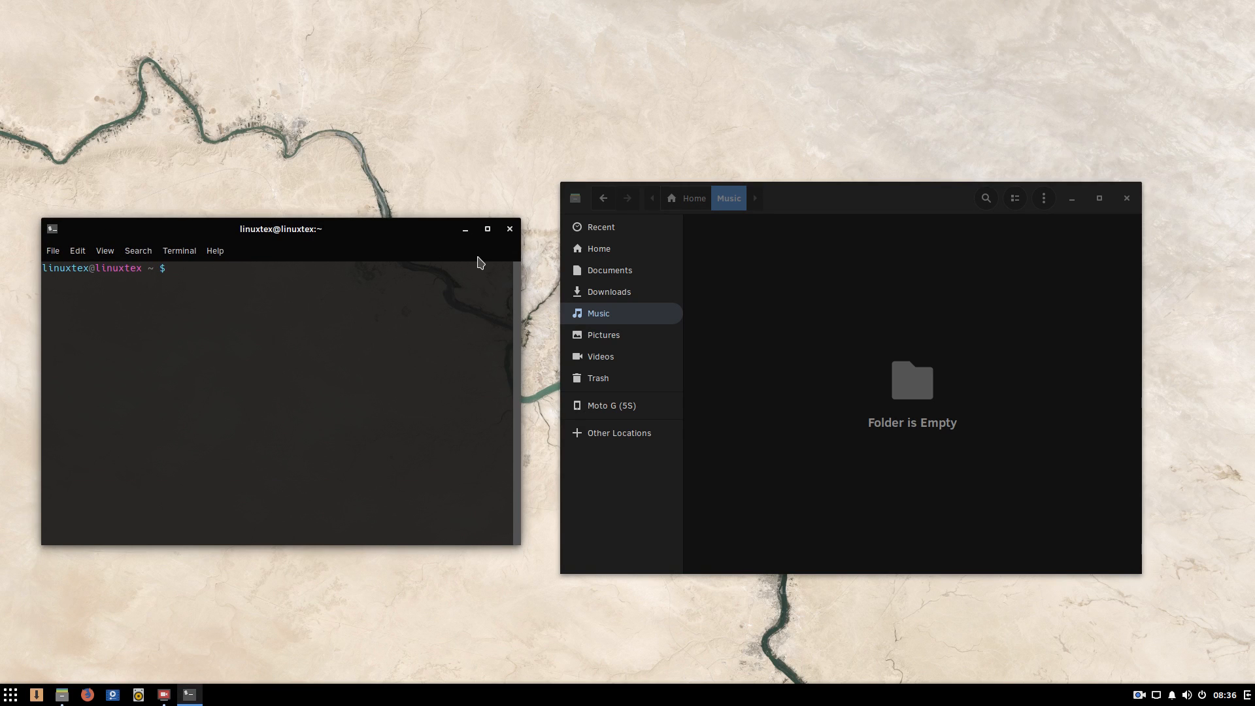
# Step: Leave the Solus terminal for the Background settings page
pyautogui.click(510, 229)
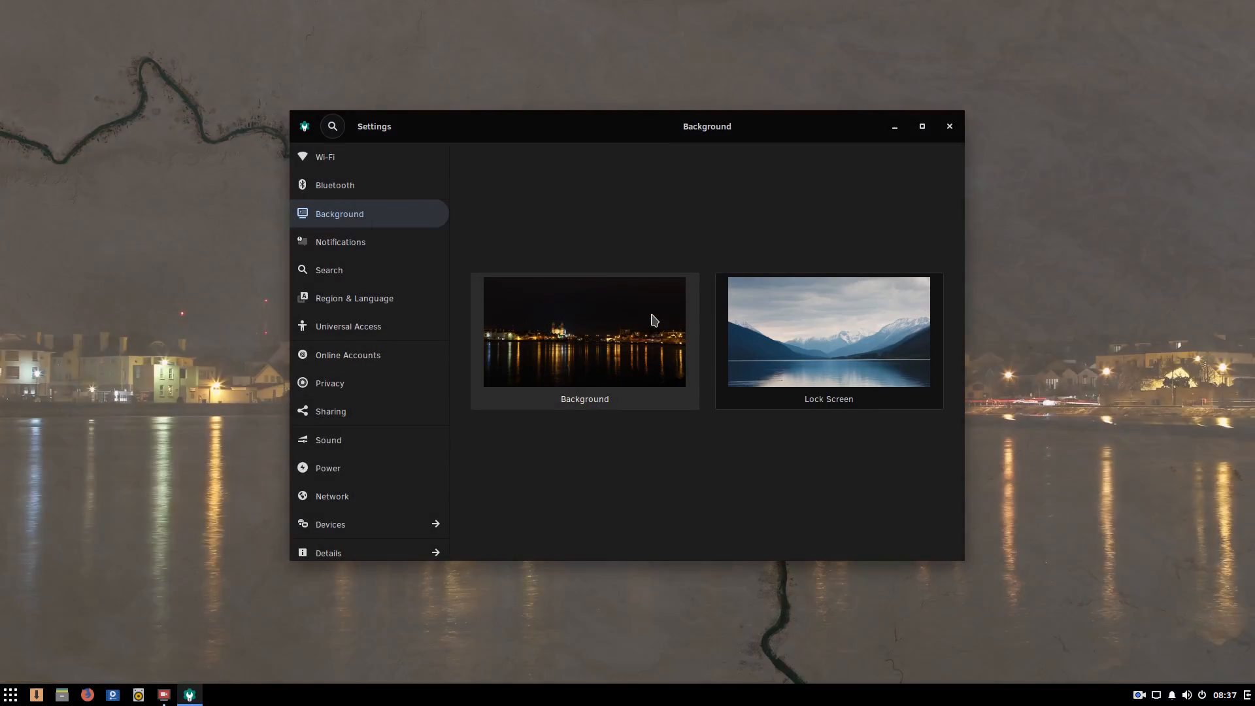
# Step: Set the forest lake wallpaper, then restore the autumn park path wallpaper
pyautogui.click(949, 127)
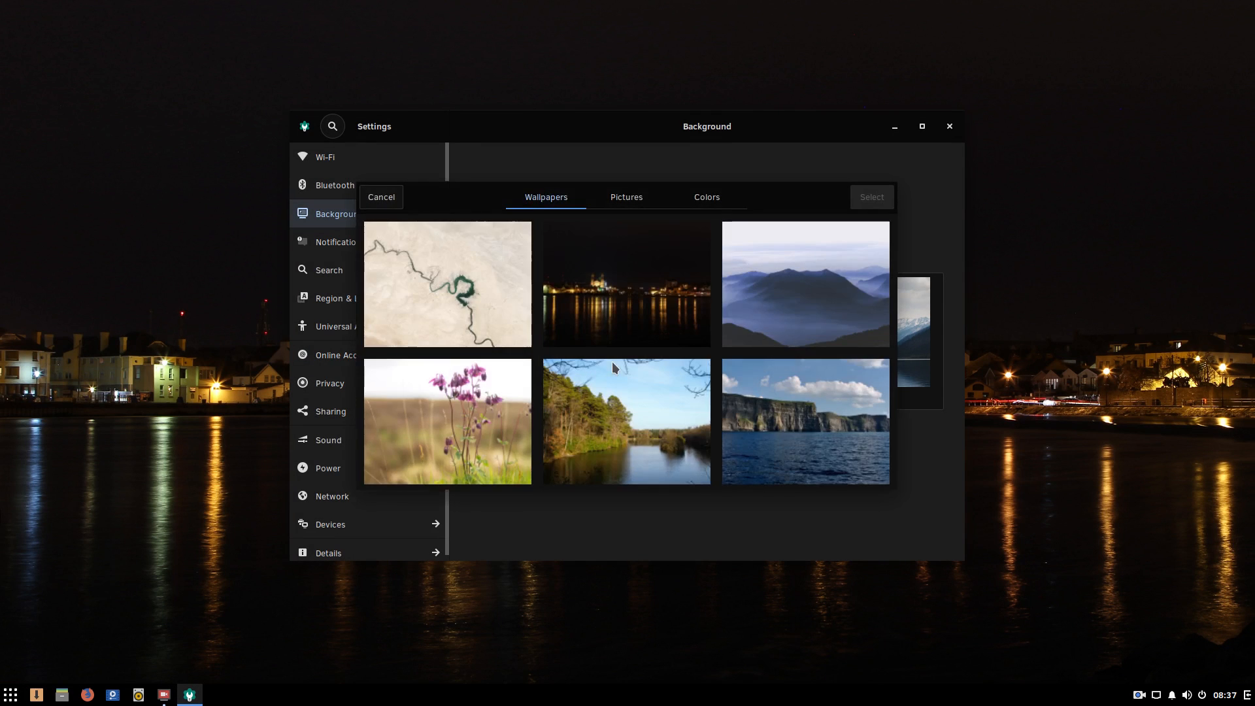
pyautogui.click(626, 421)
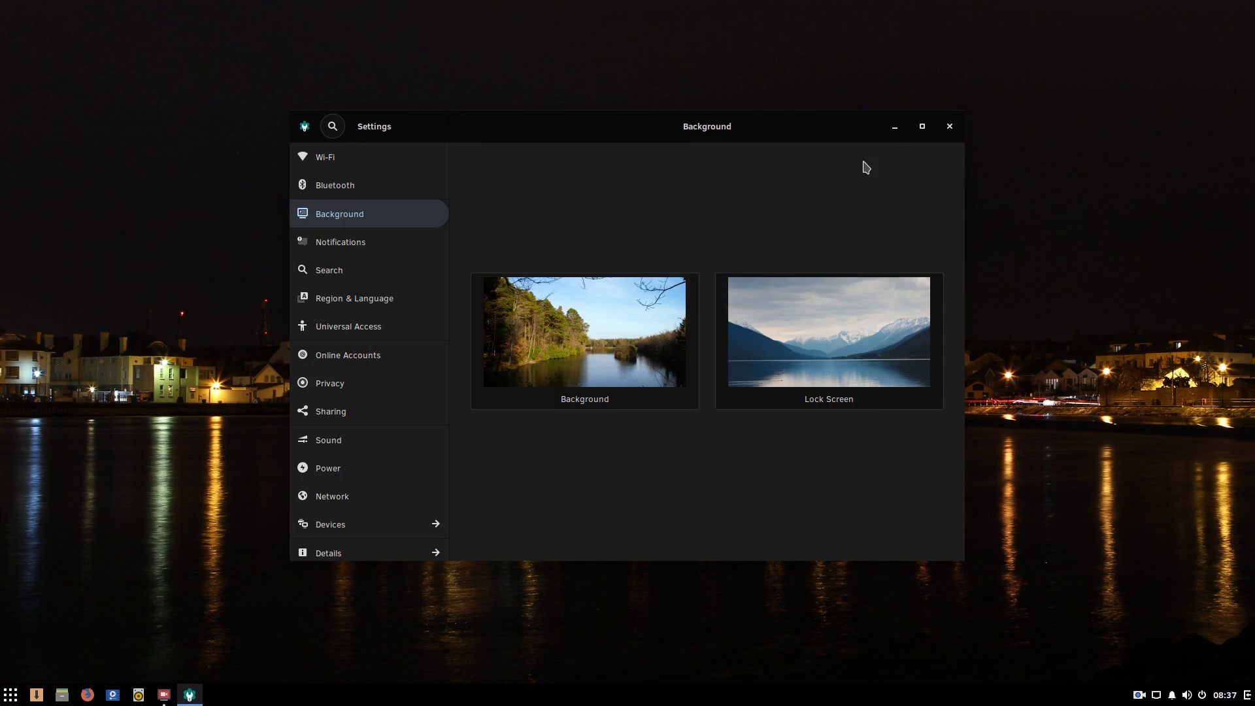
pyautogui.click(949, 126)
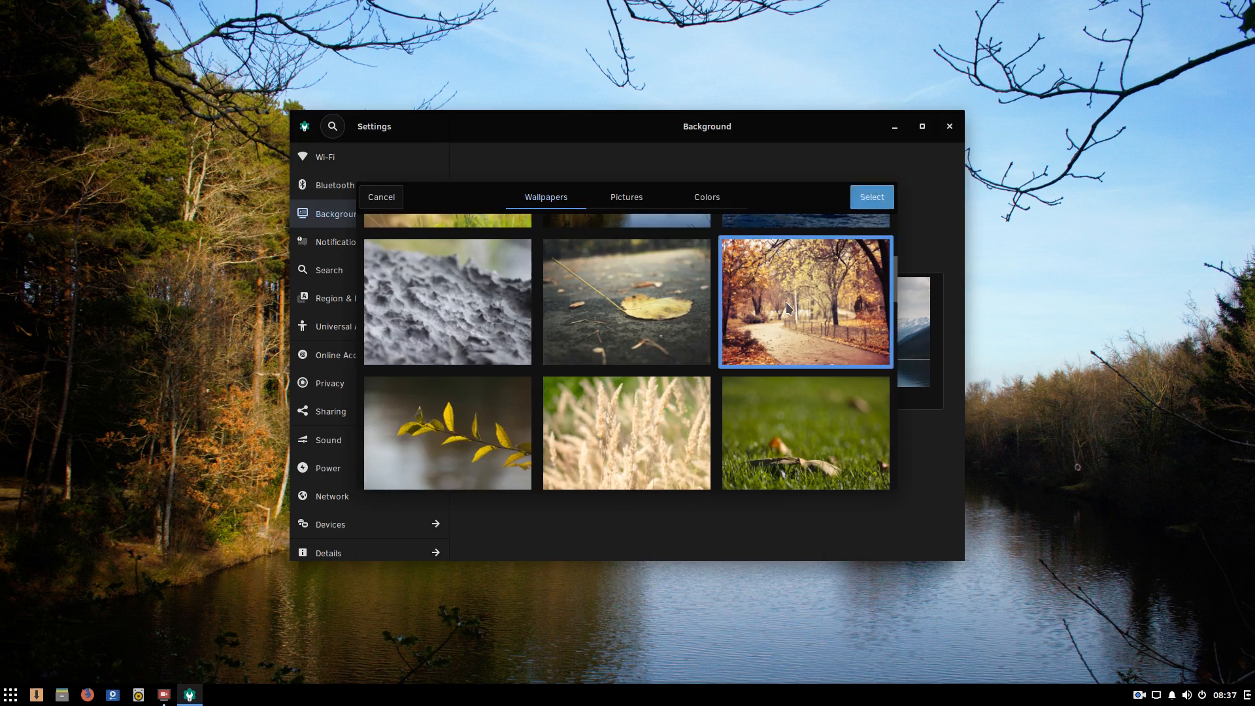
pyautogui.click(870, 196)
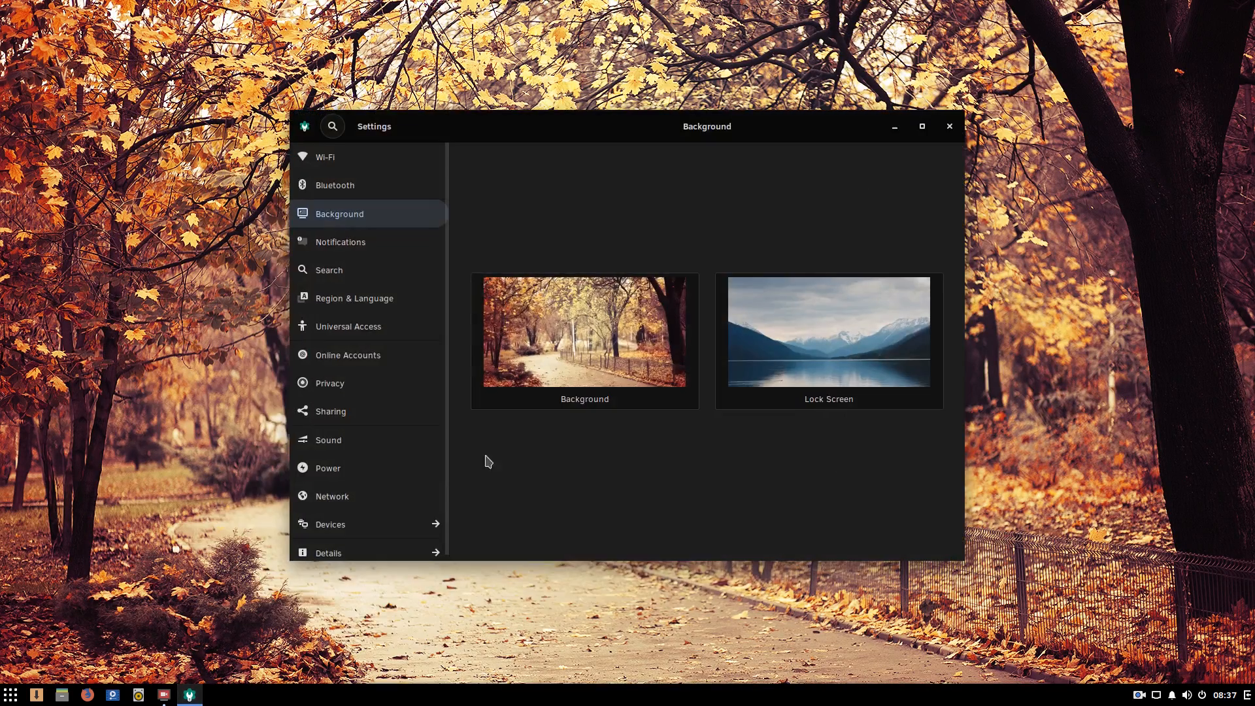
# Step: Browse further down the wallpaper choices without changing the autumn background
pyautogui.click(584, 331)
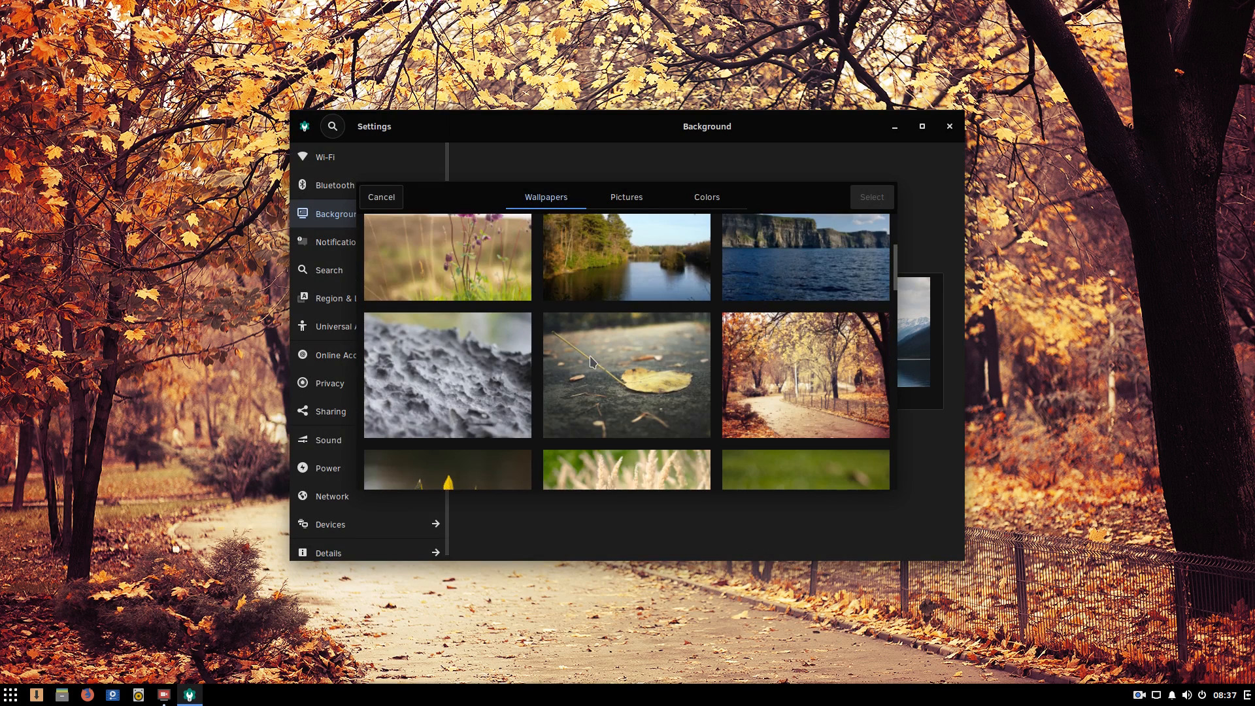
pyautogui.scroll(-3)
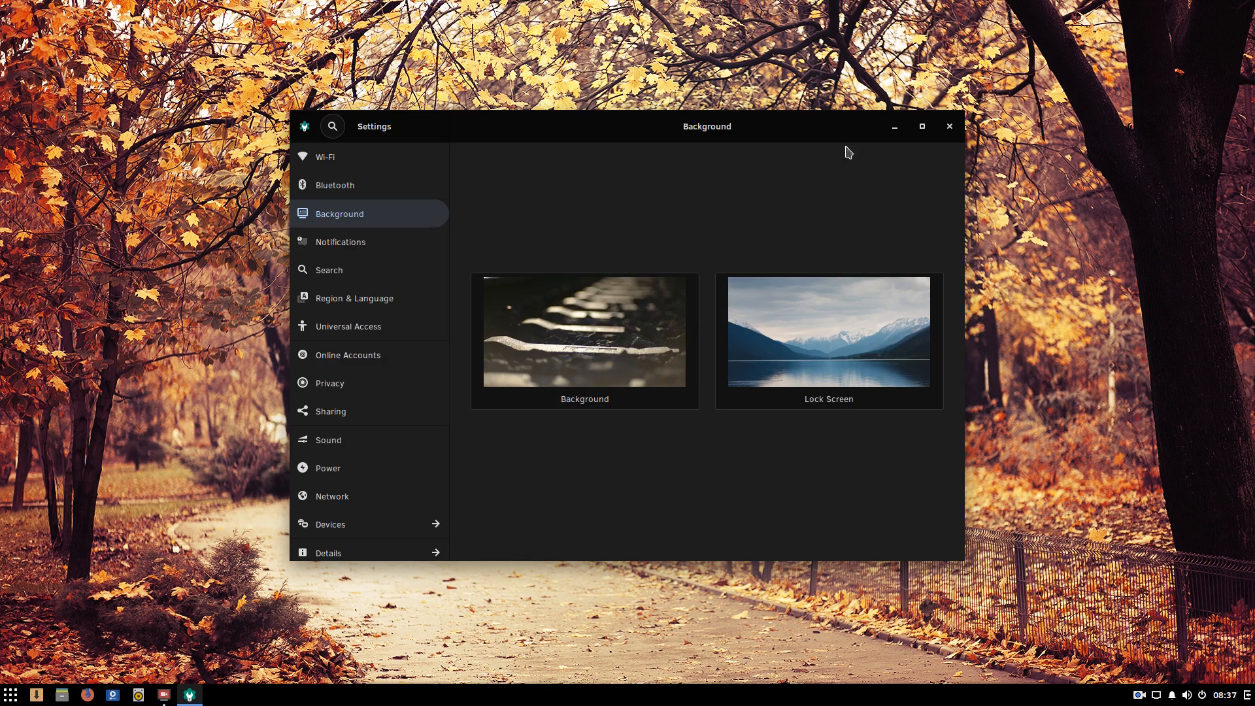
pyautogui.click(950, 127)
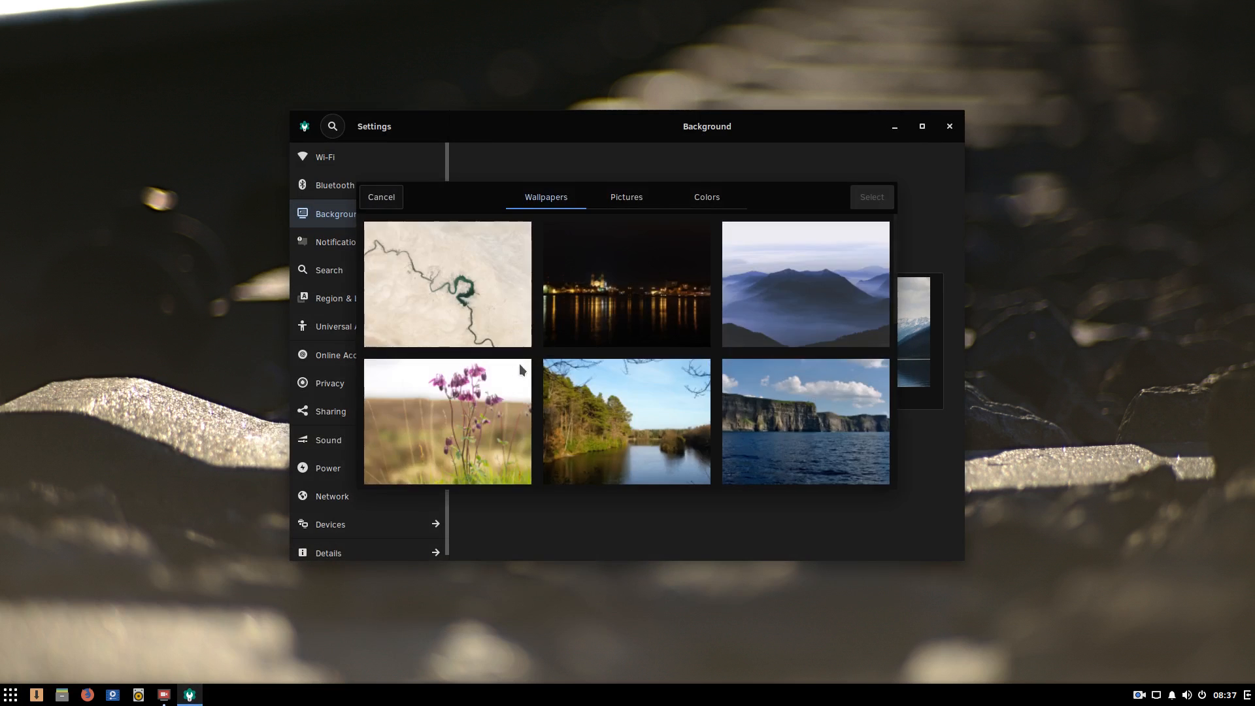
pyautogui.scroll(-3)
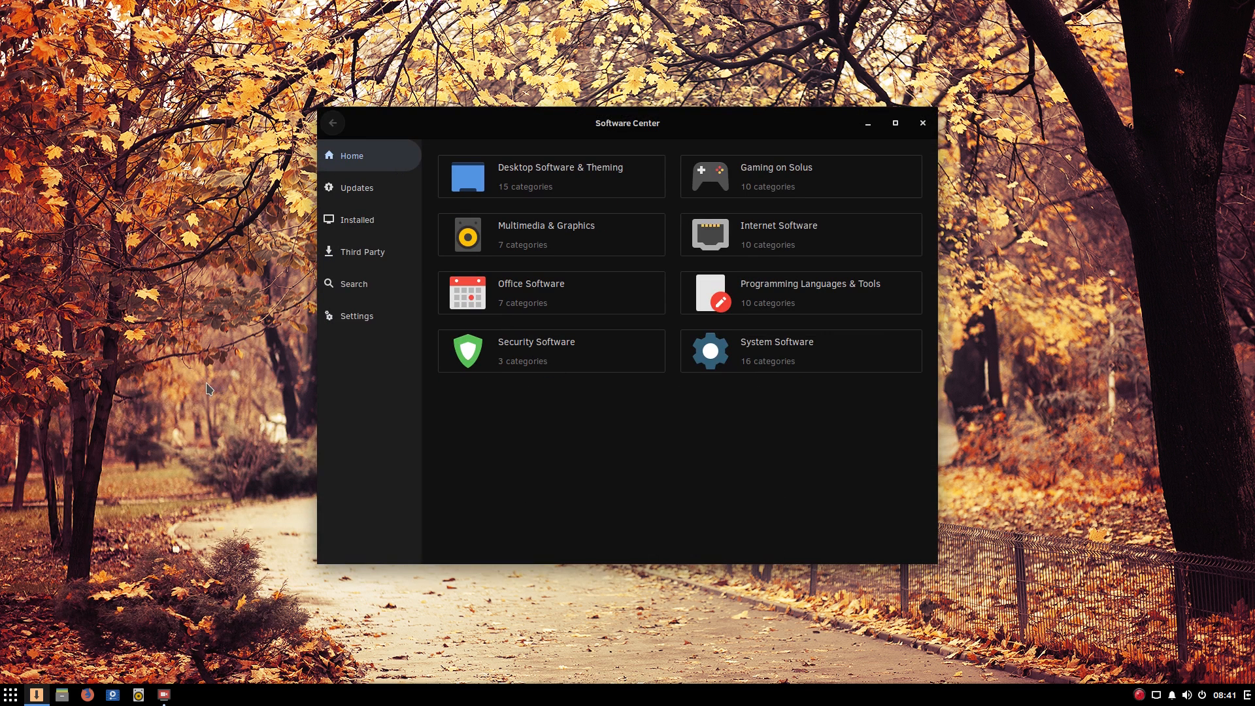
# Step: View pending updates, then browse Gaming on Solus down to Endless Sky's page
pyautogui.click(357, 188)
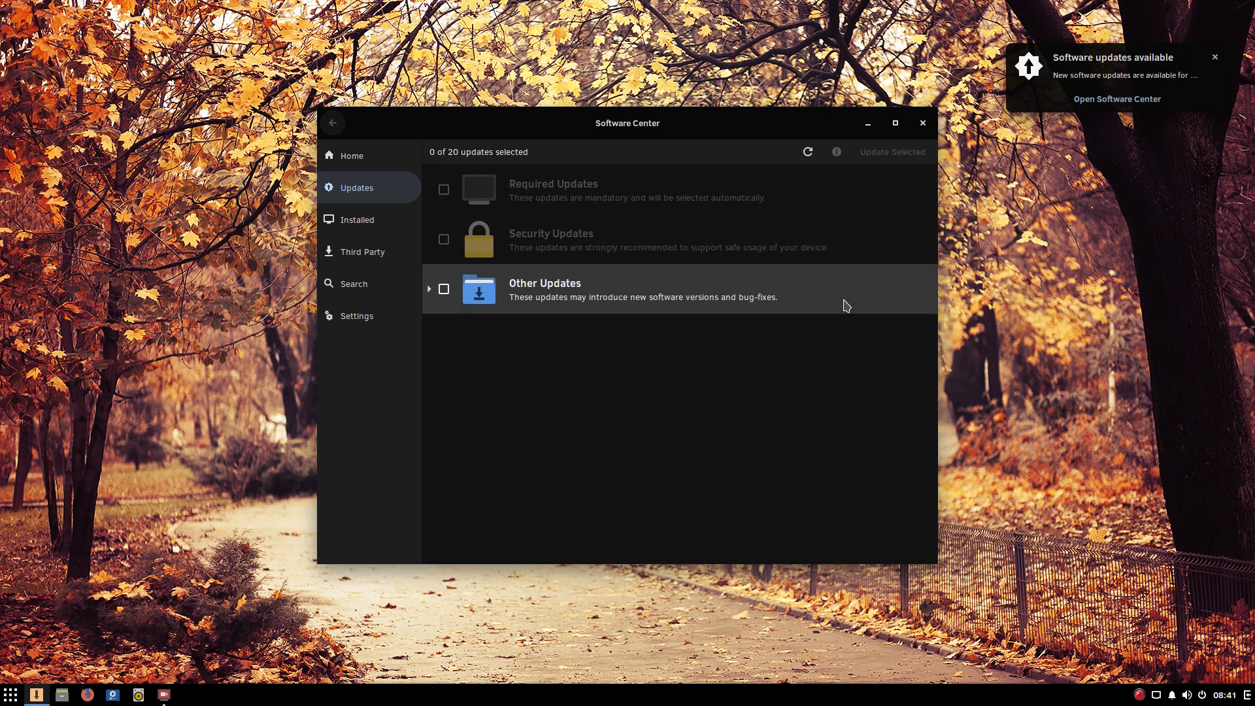
pyautogui.moveTo(596, 187)
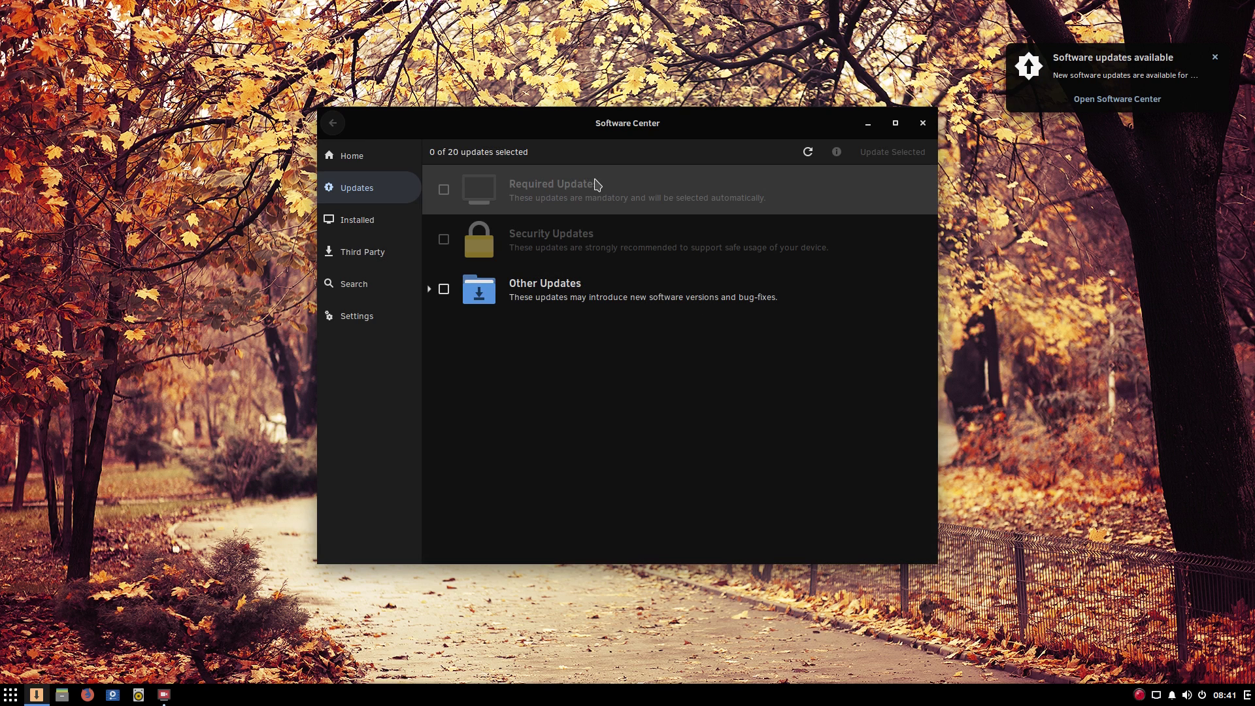
pyautogui.click(351, 156)
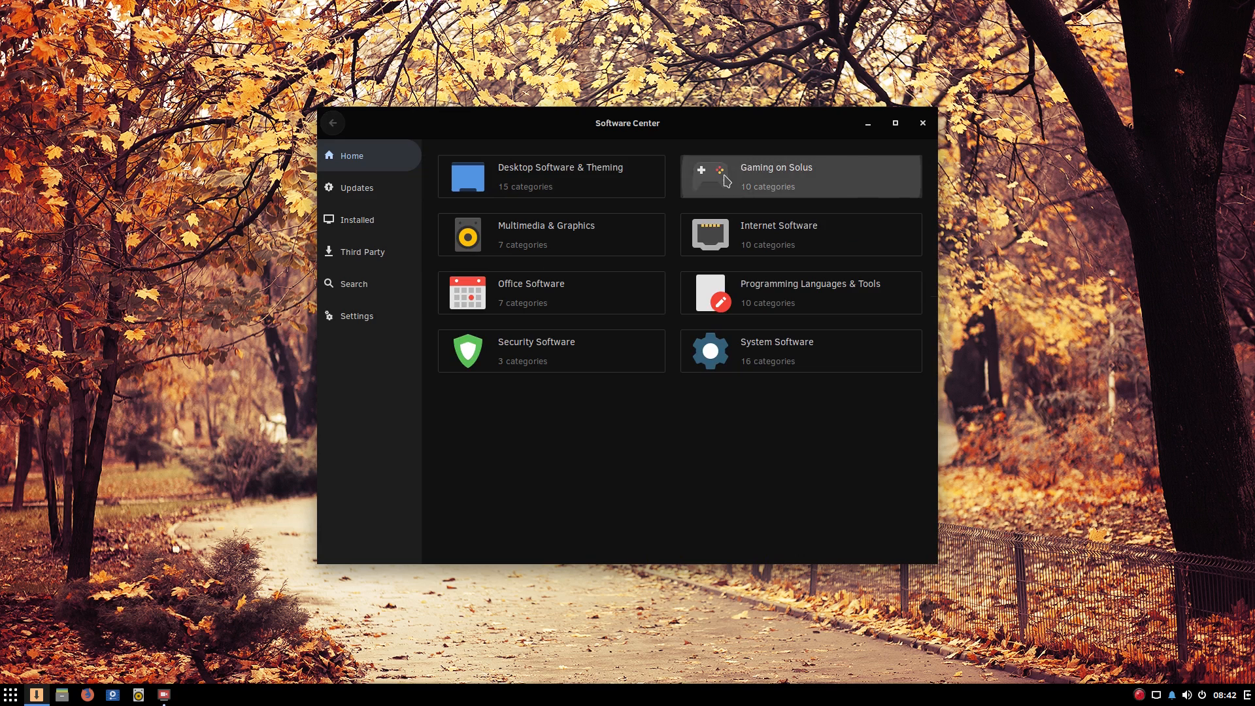
pyautogui.click(800, 176)
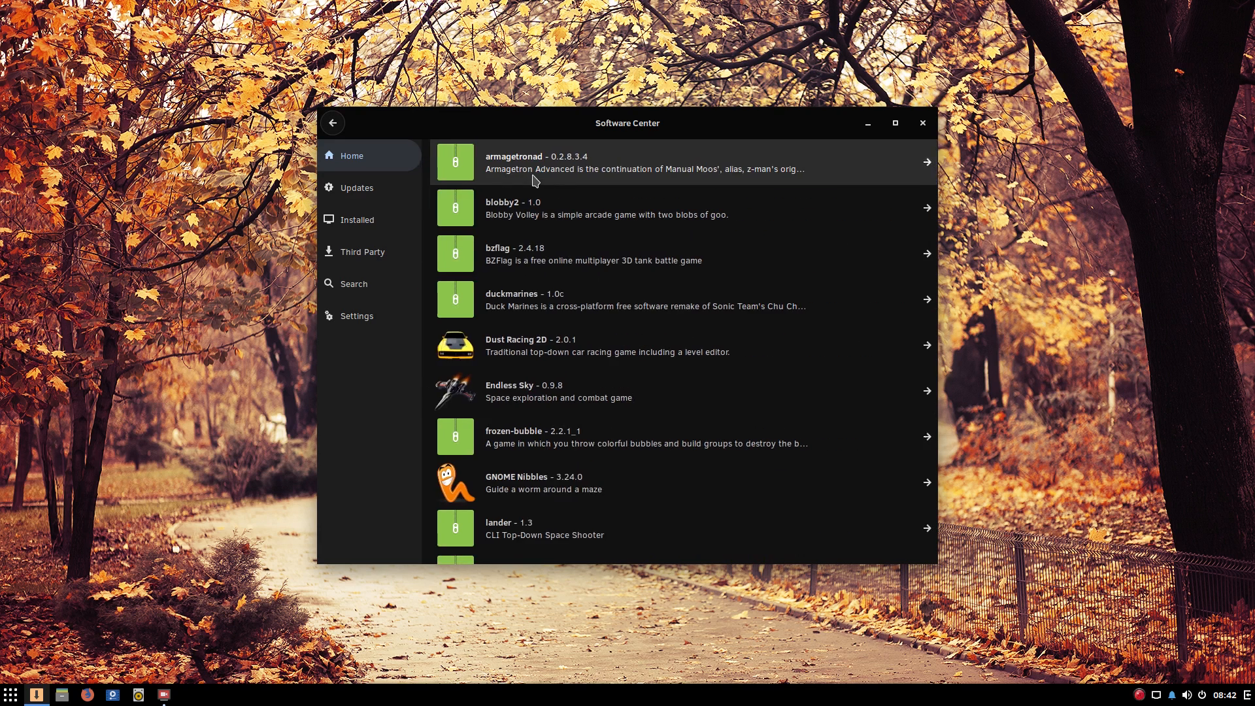
pyautogui.scroll(-3)
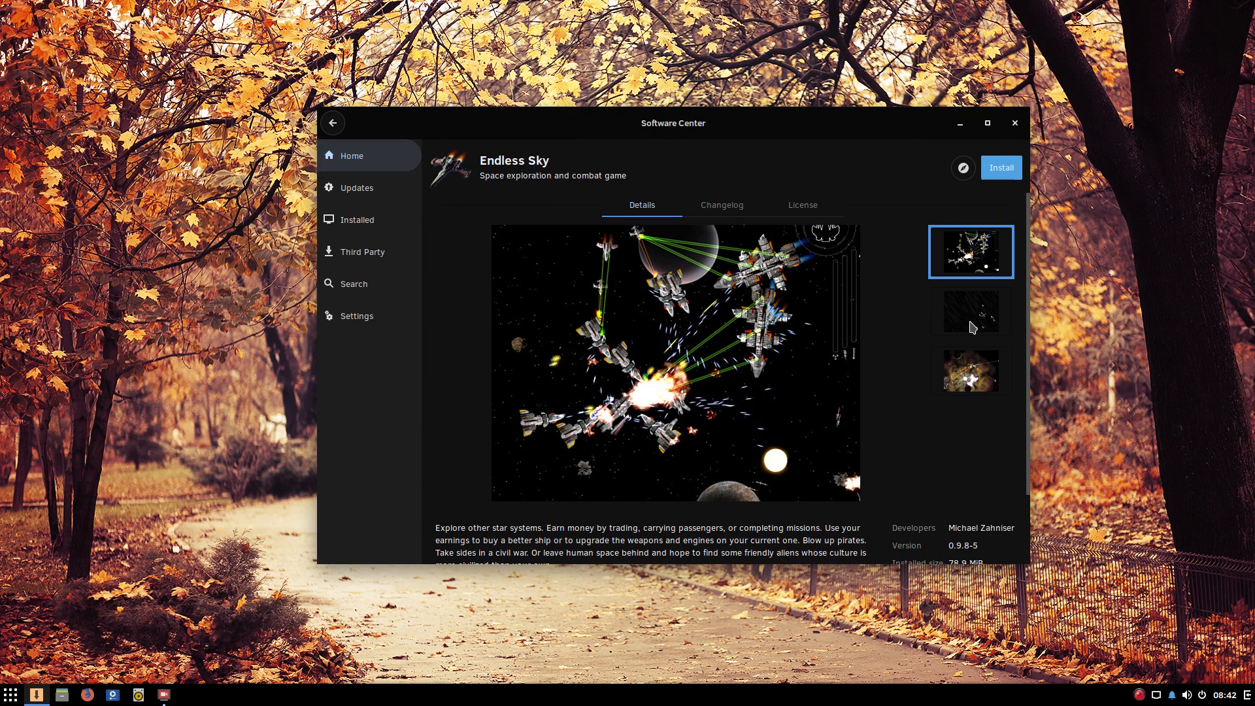
pyautogui.click(970, 311)
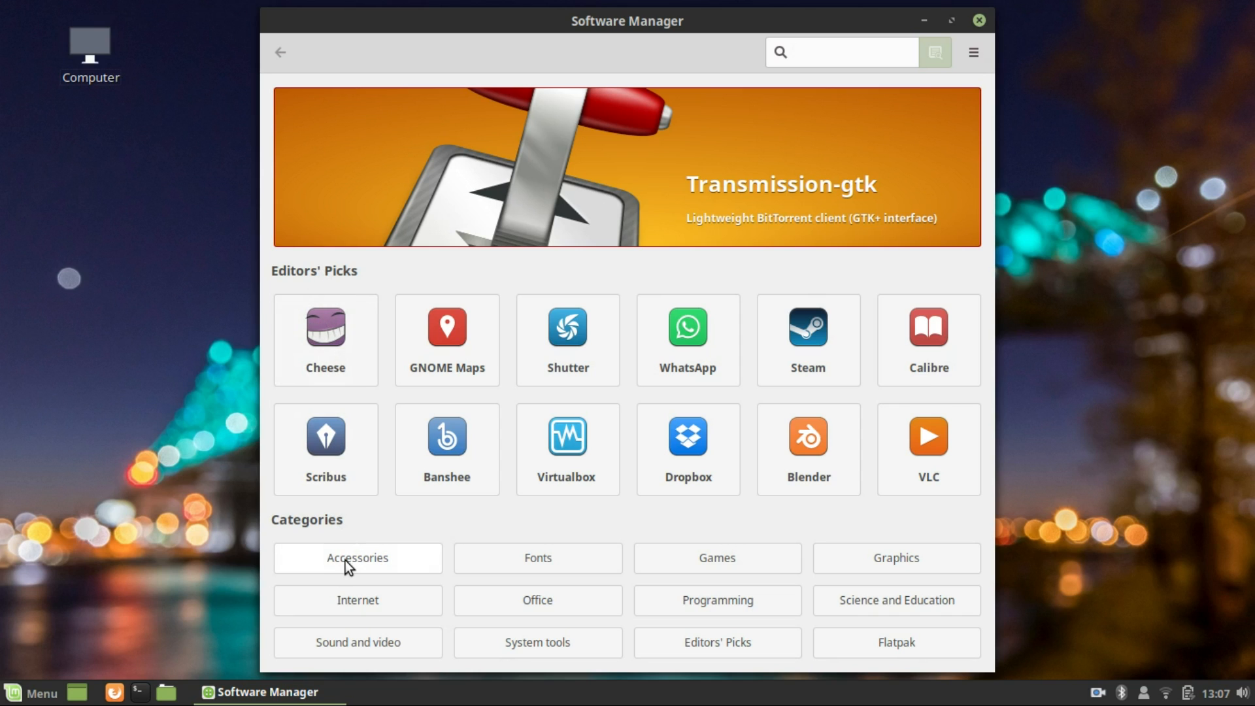
# Step: Browse the Accessories, Fonts and Games categories in Mint Software Manager
pyautogui.click(357, 558)
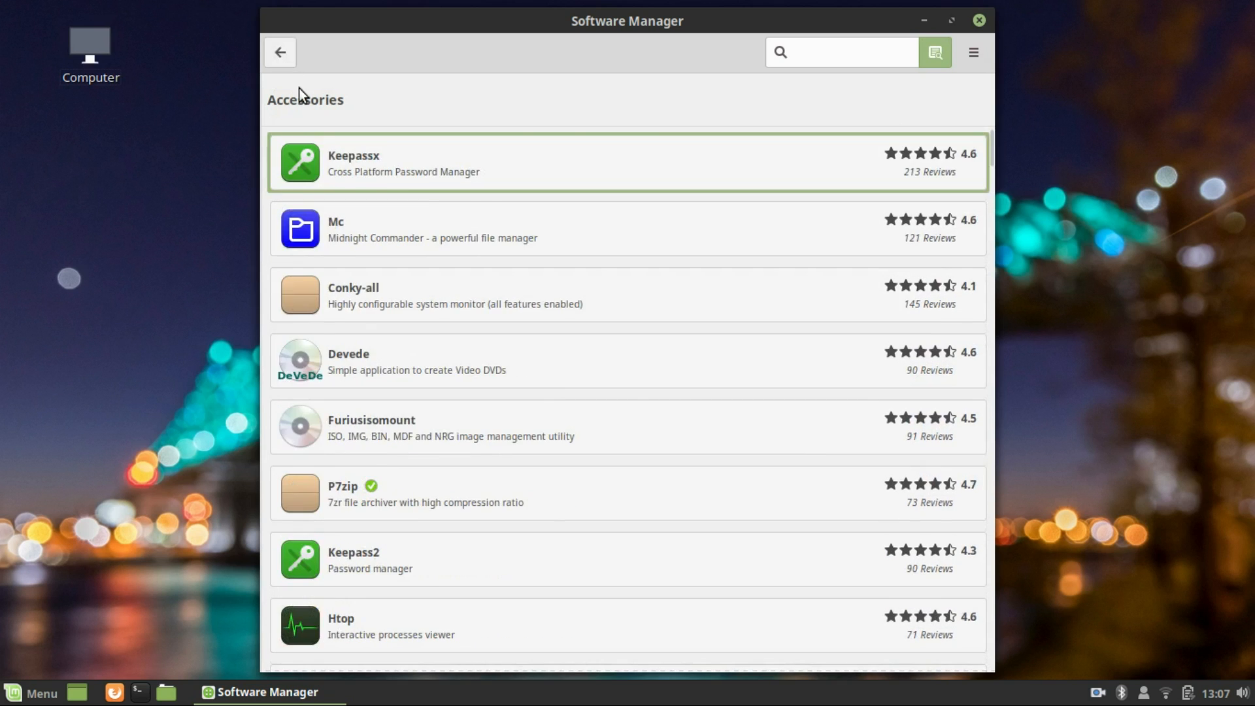
pyautogui.click(280, 51)
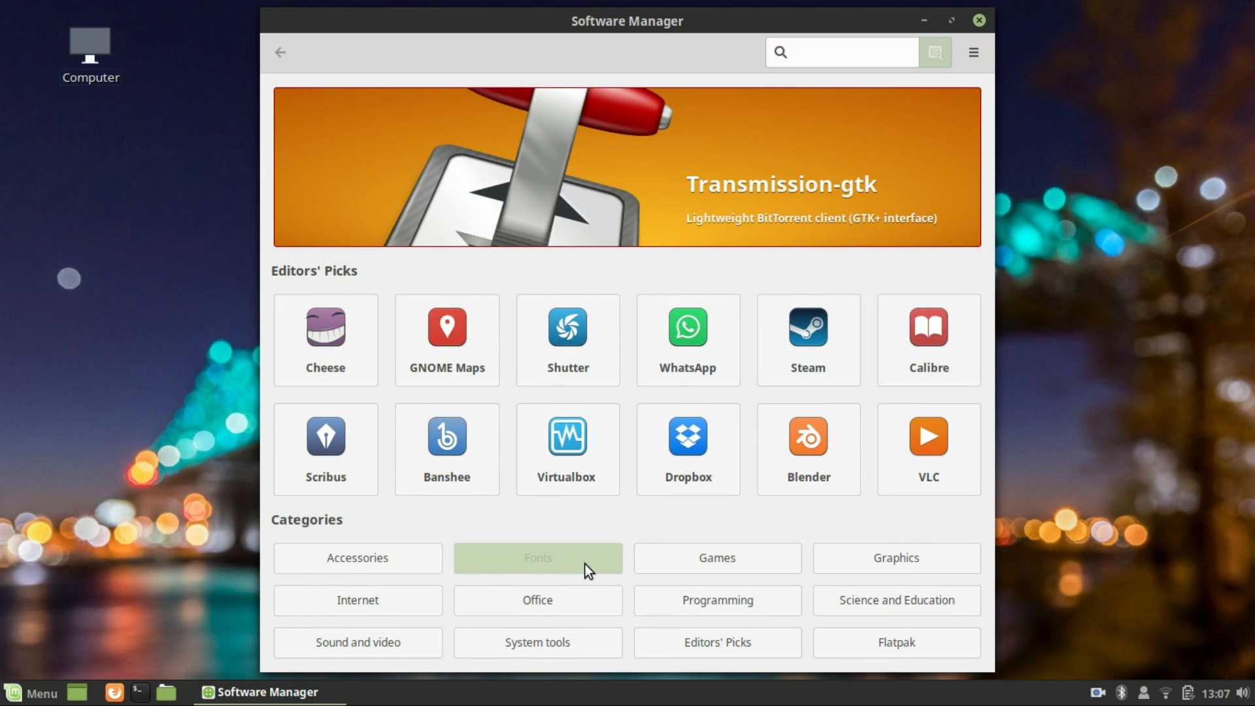
pyautogui.click(538, 559)
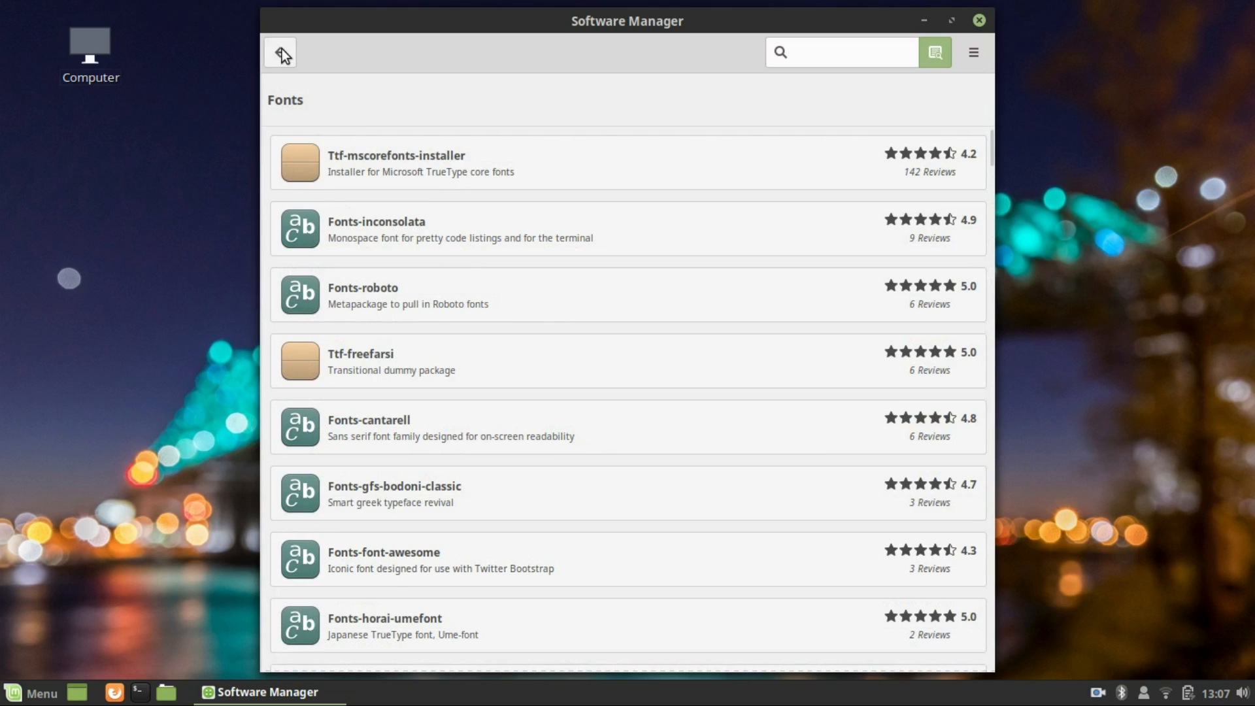
pyautogui.click(280, 52)
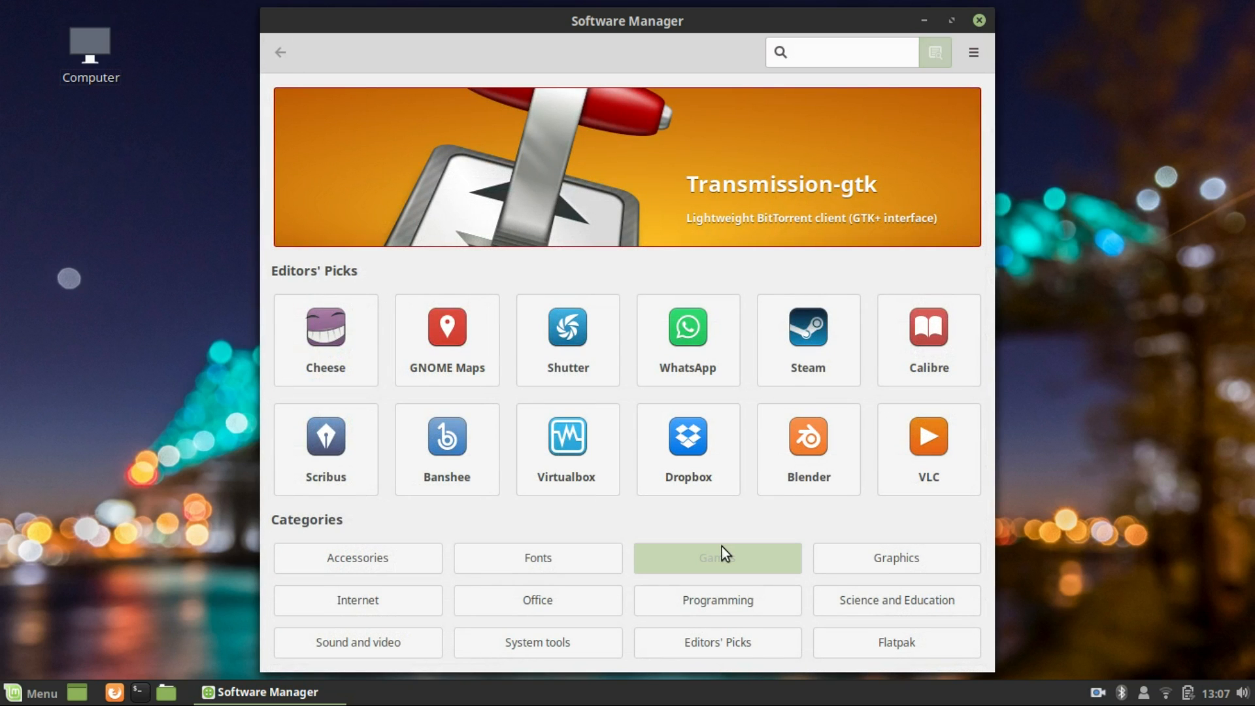
pyautogui.click(718, 559)
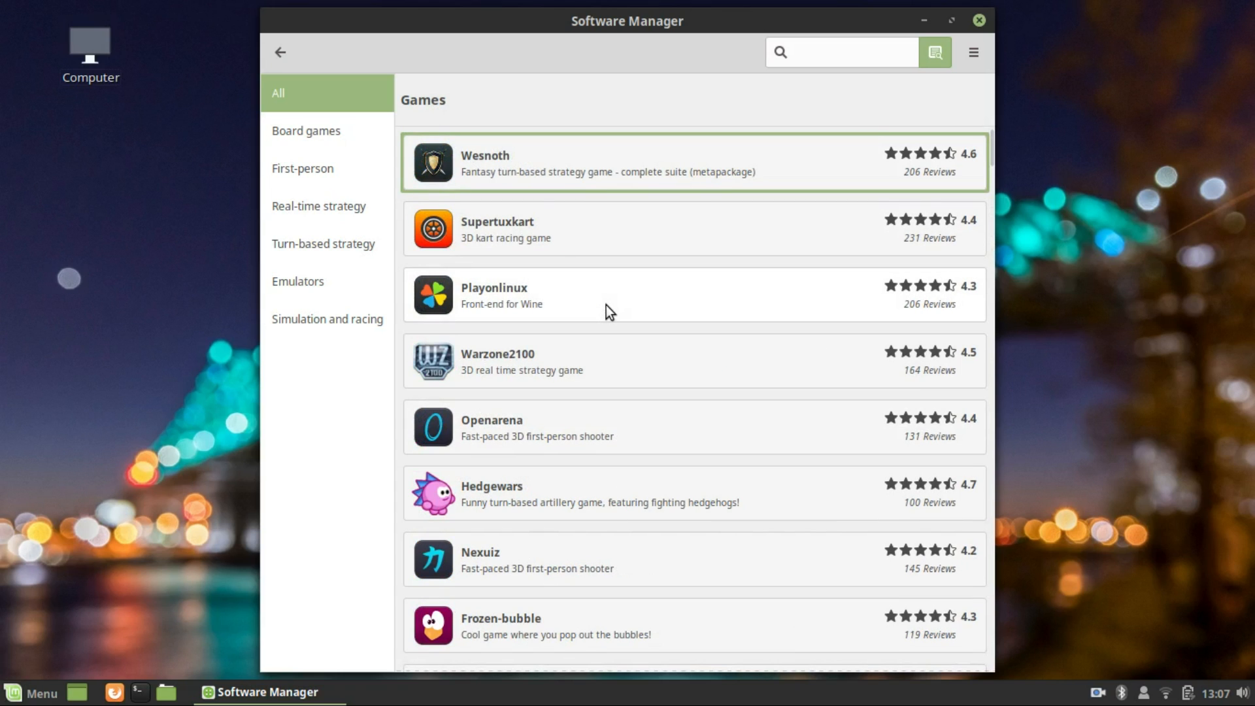
pyautogui.scroll(-3)
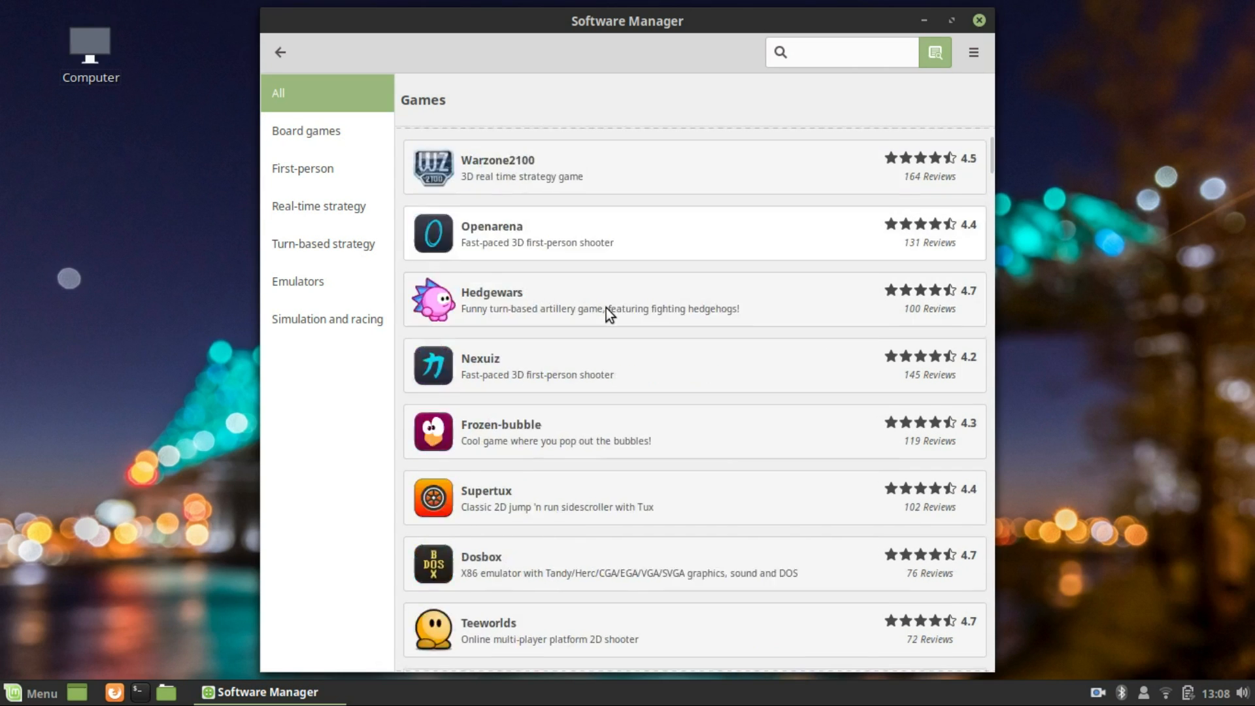
pyautogui.scroll(-3)
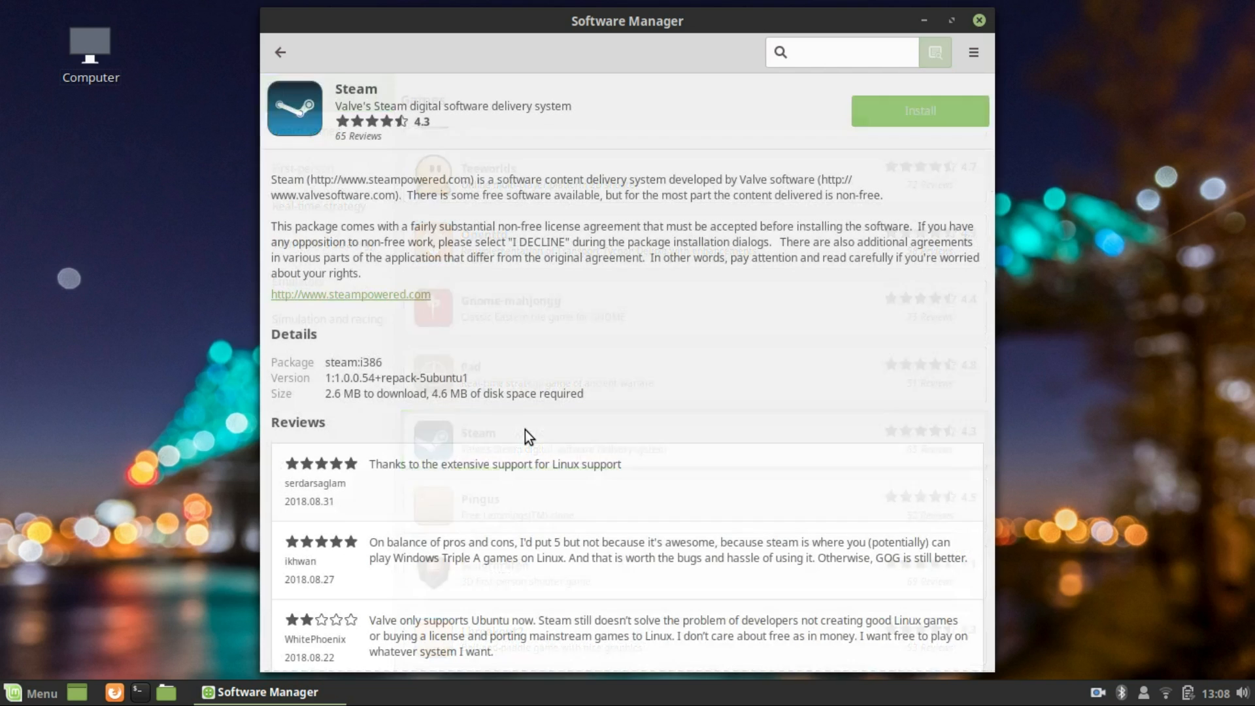
# Step: View the 0ad game's details, then scroll through the full Editors' Picks list
pyautogui.click(286, 51)
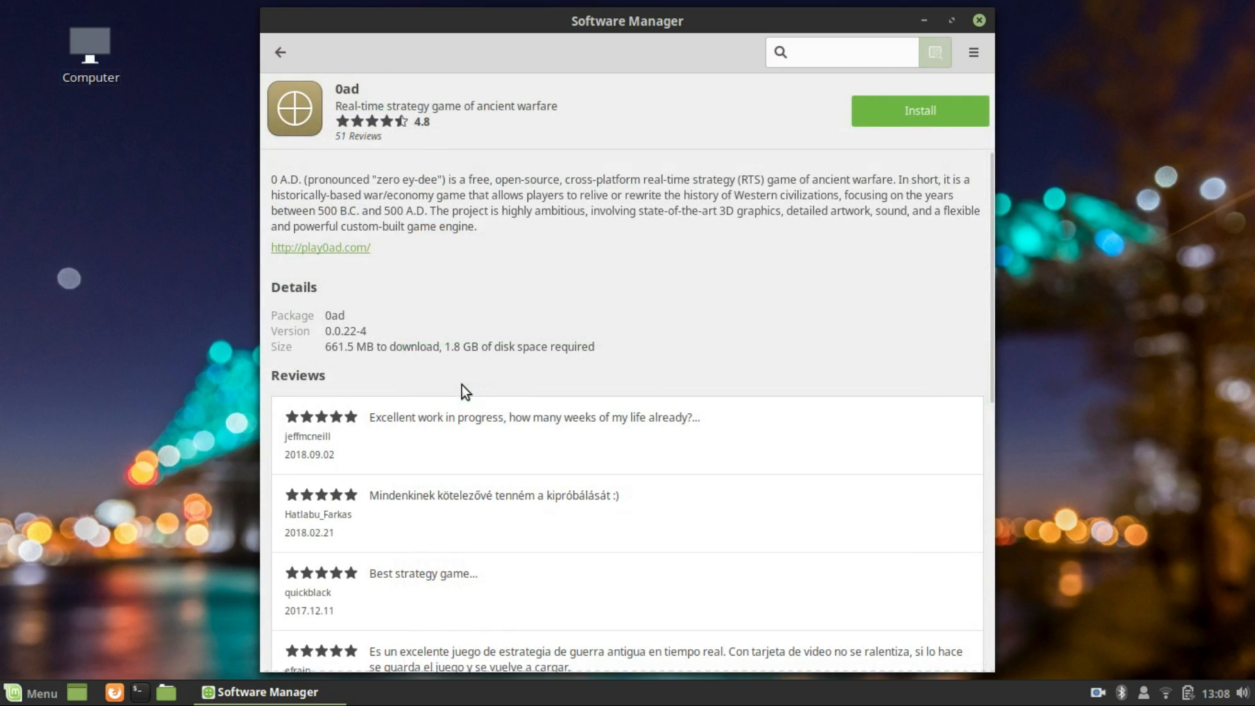
pyautogui.scroll(-3)
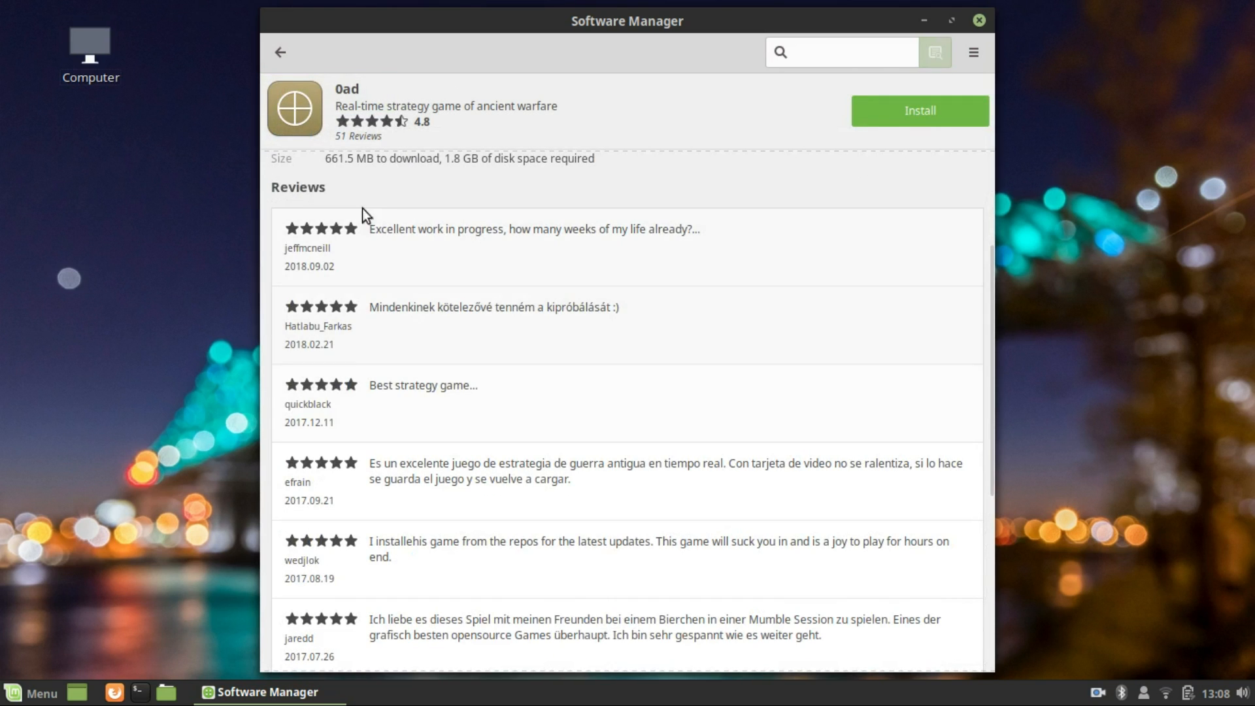
pyautogui.click(286, 52)
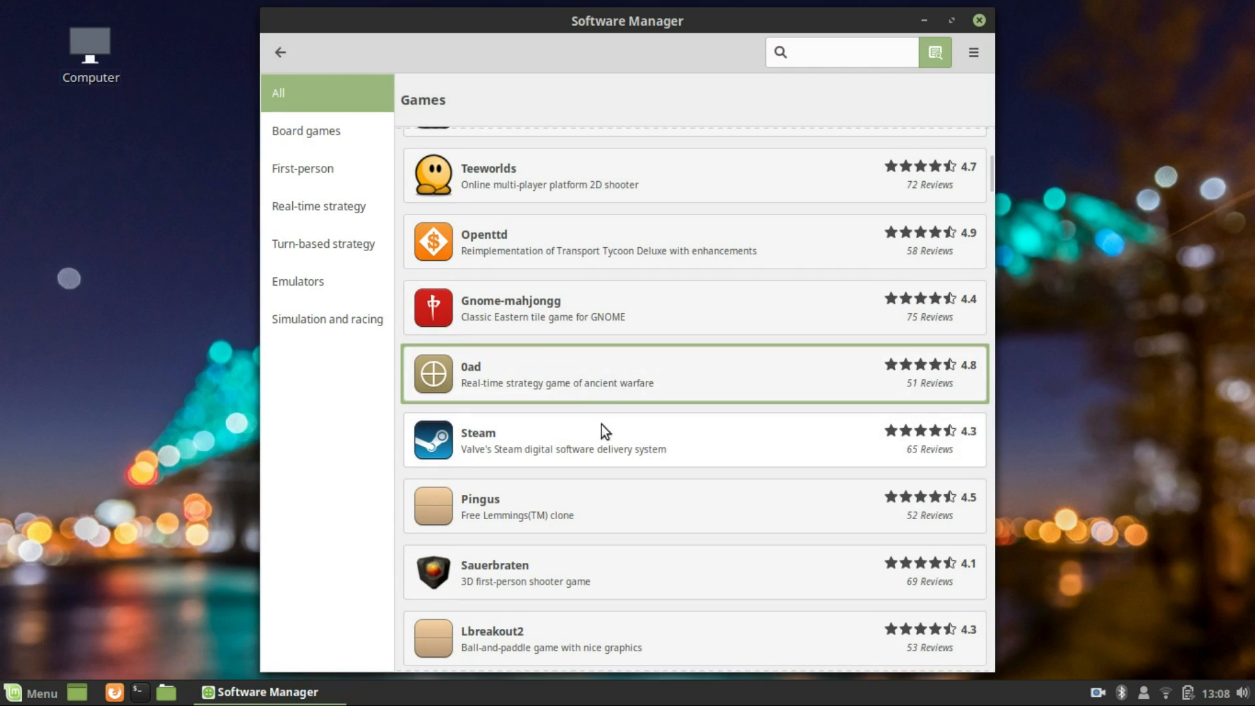
pyautogui.click(283, 53)
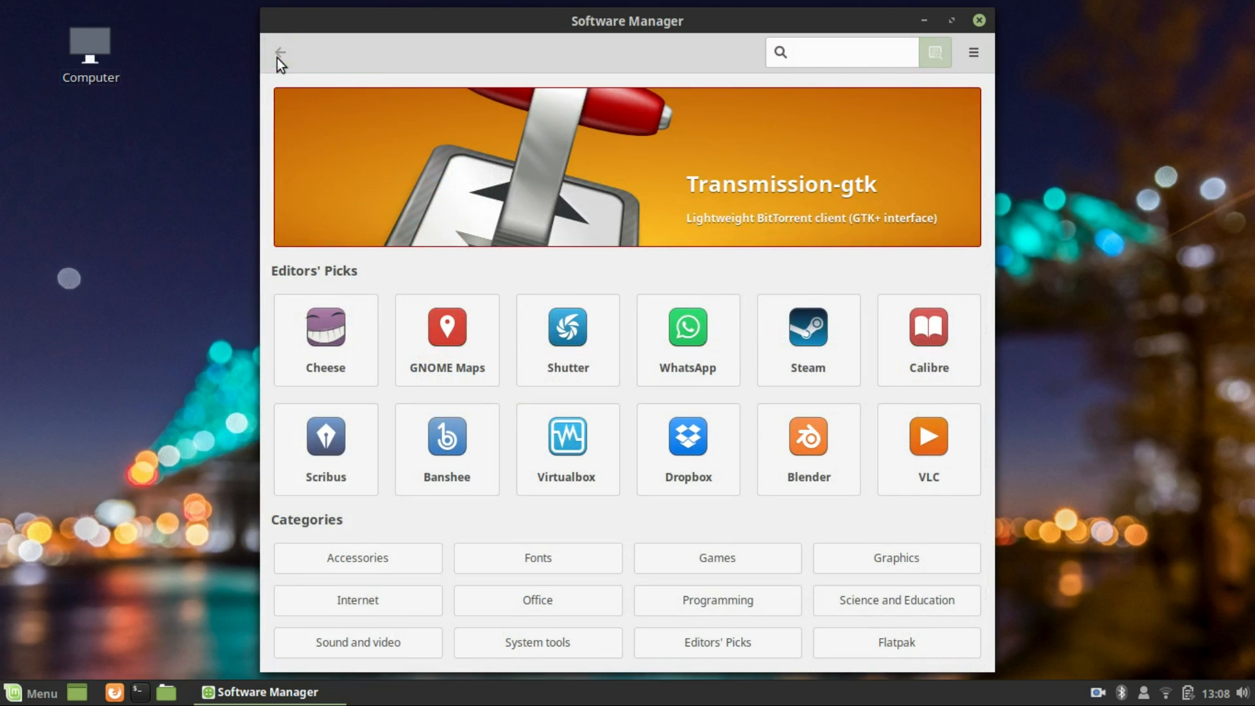
pyautogui.click(718, 642)
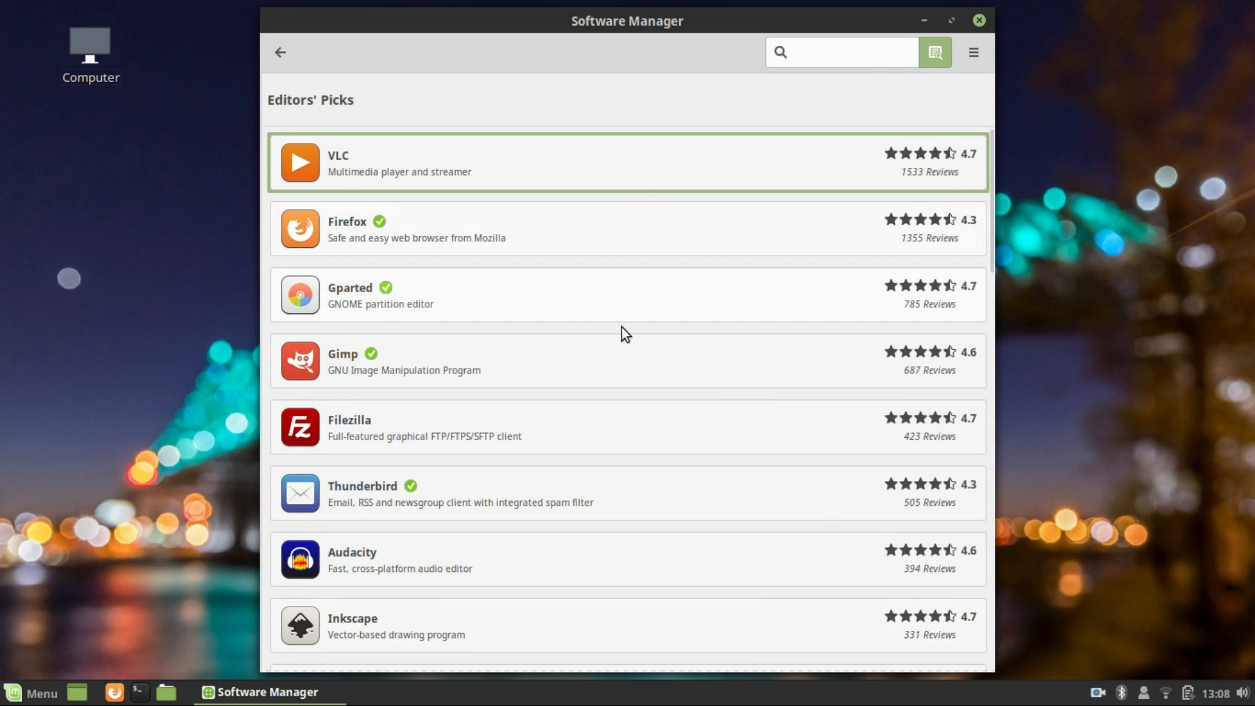
pyautogui.scroll(-3)
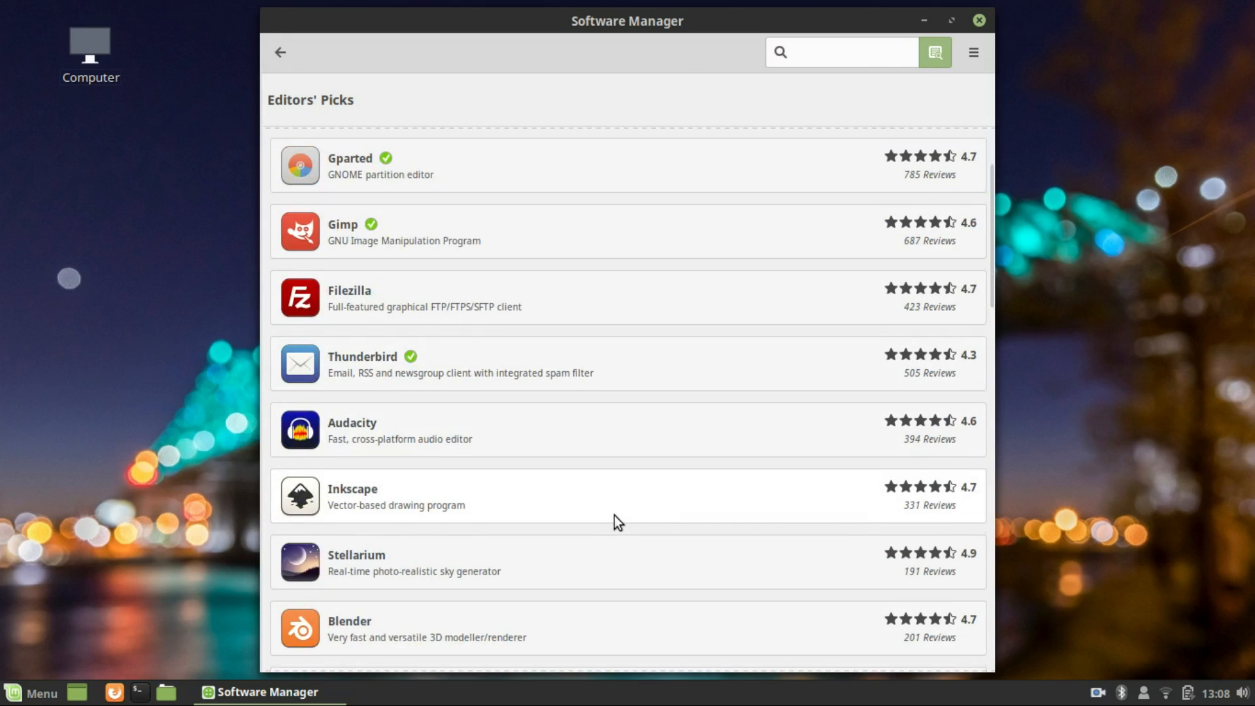
pyautogui.scroll(-3)
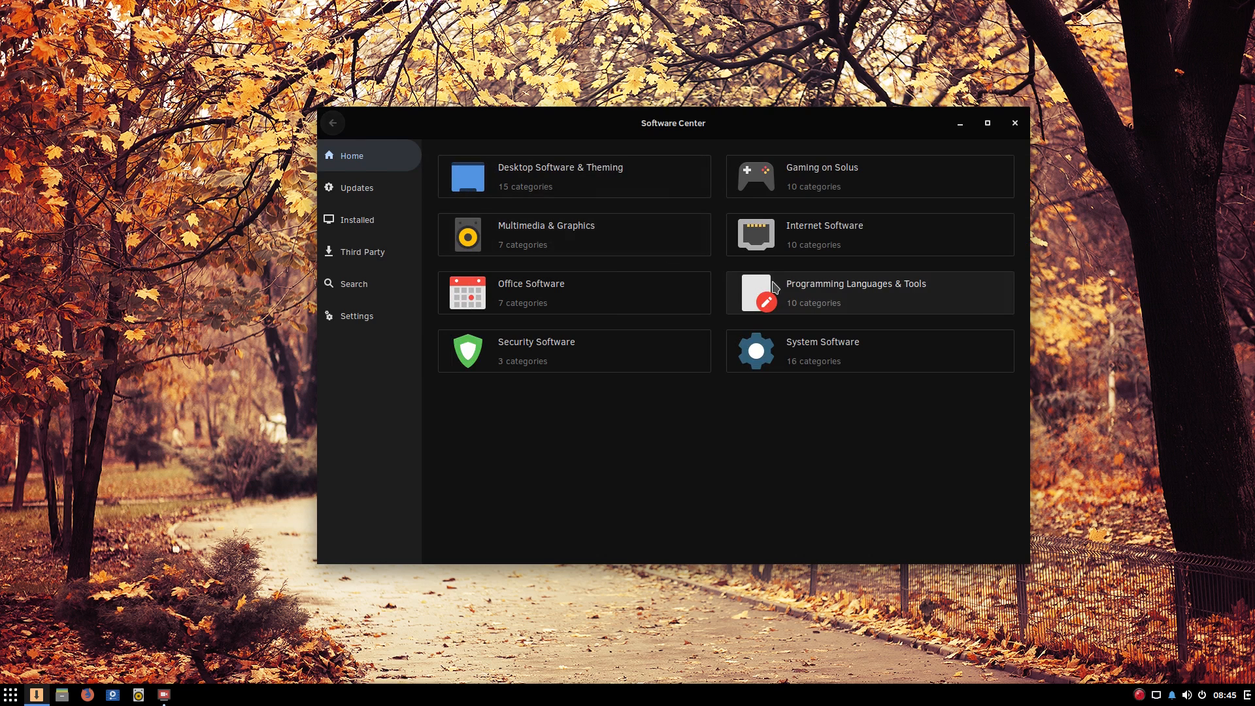
# Step: Browse the IDE list under Programming Tools and view Bluefish's license information
pyautogui.click(869, 293)
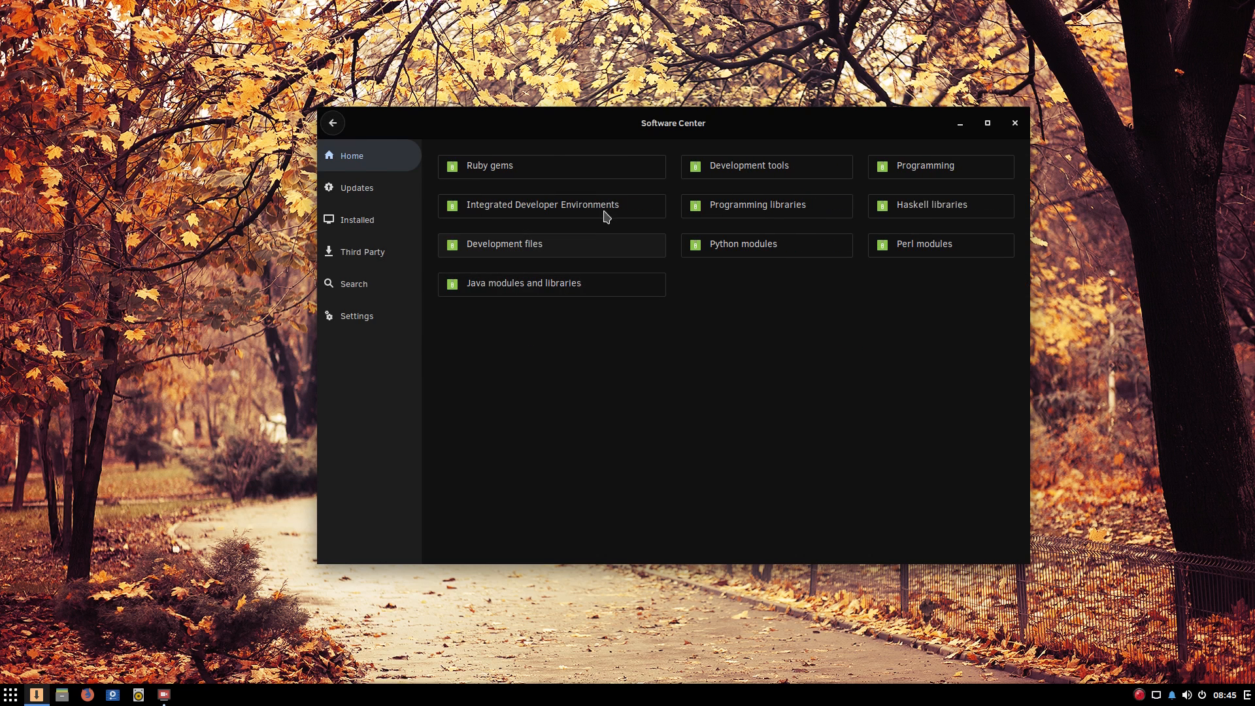
pyautogui.click(542, 205)
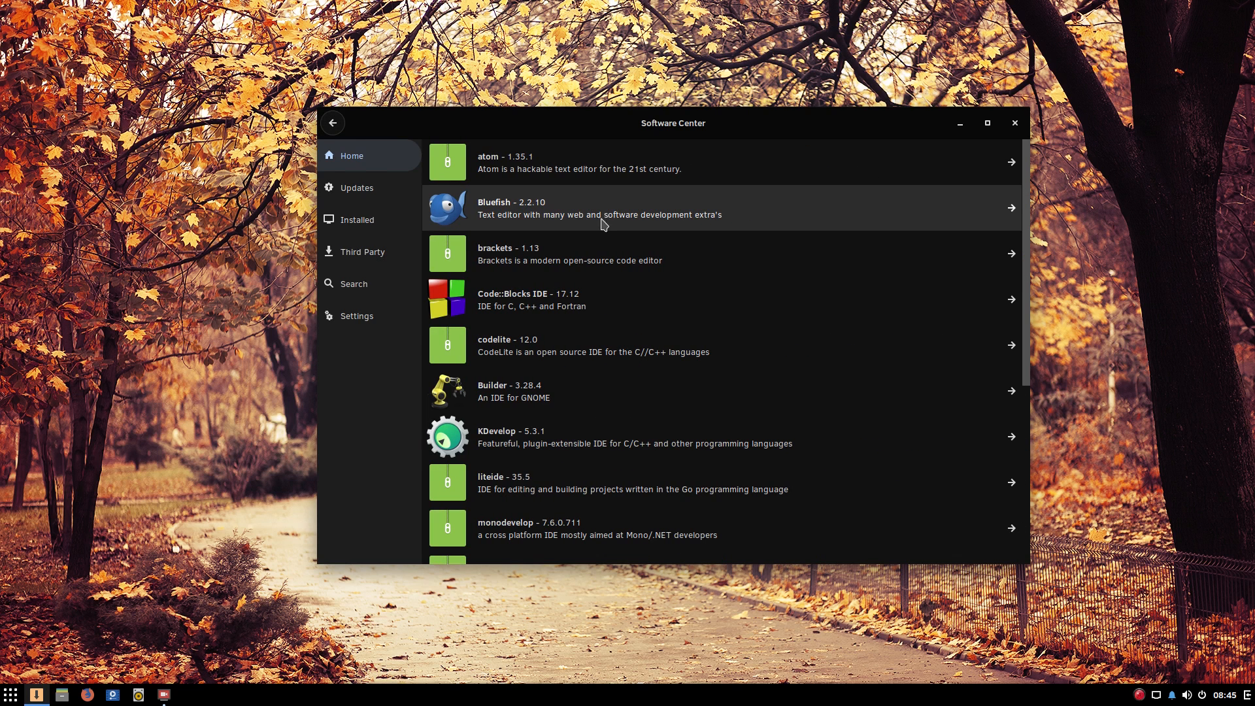
pyautogui.scroll(-3)
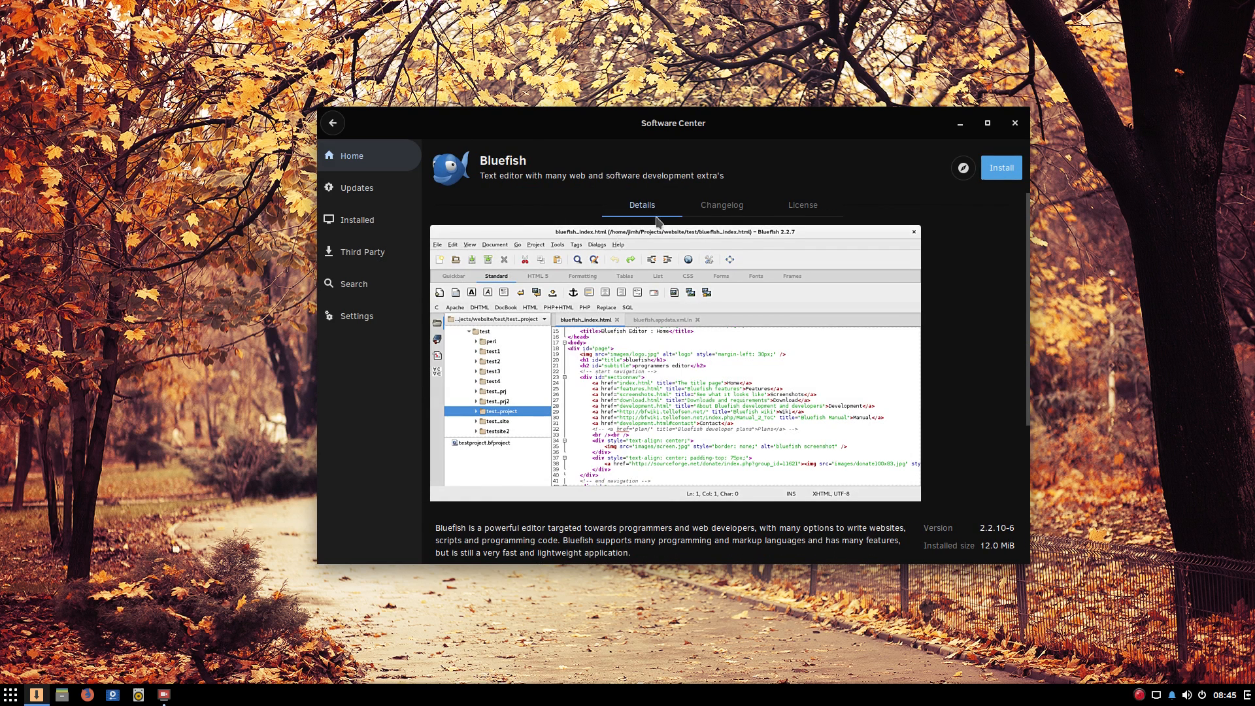
pyautogui.click(803, 203)
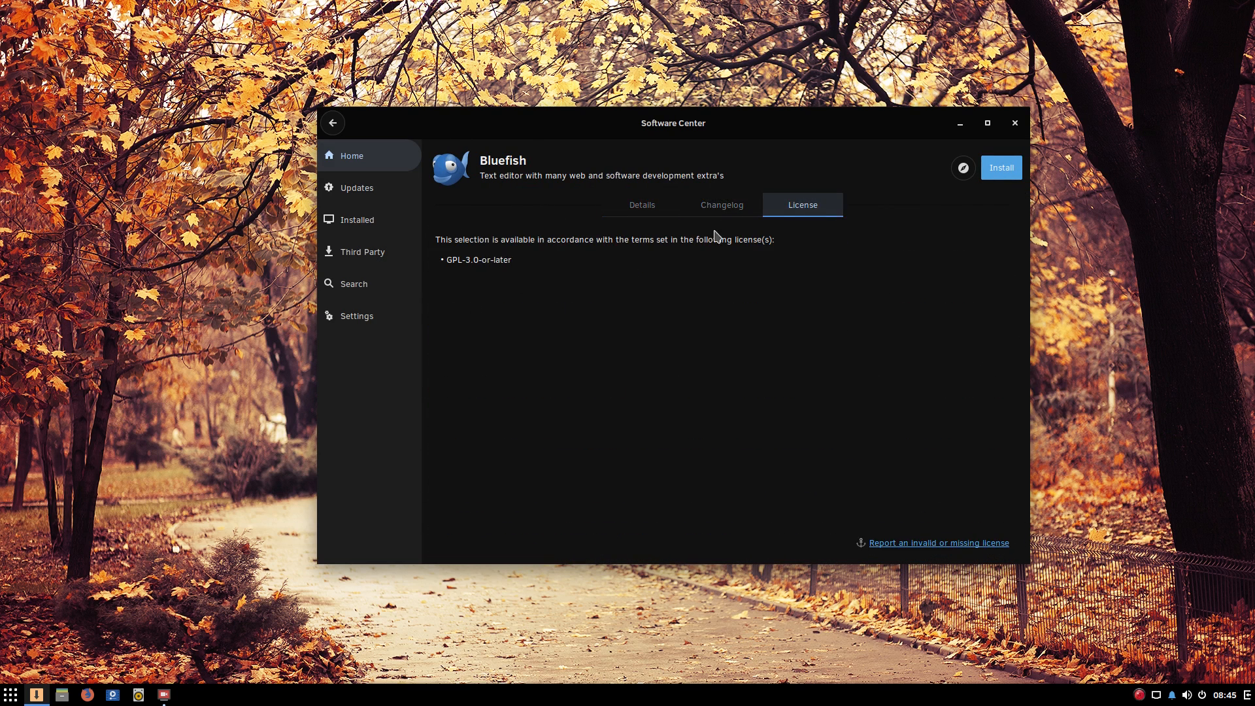
pyautogui.click(333, 123)
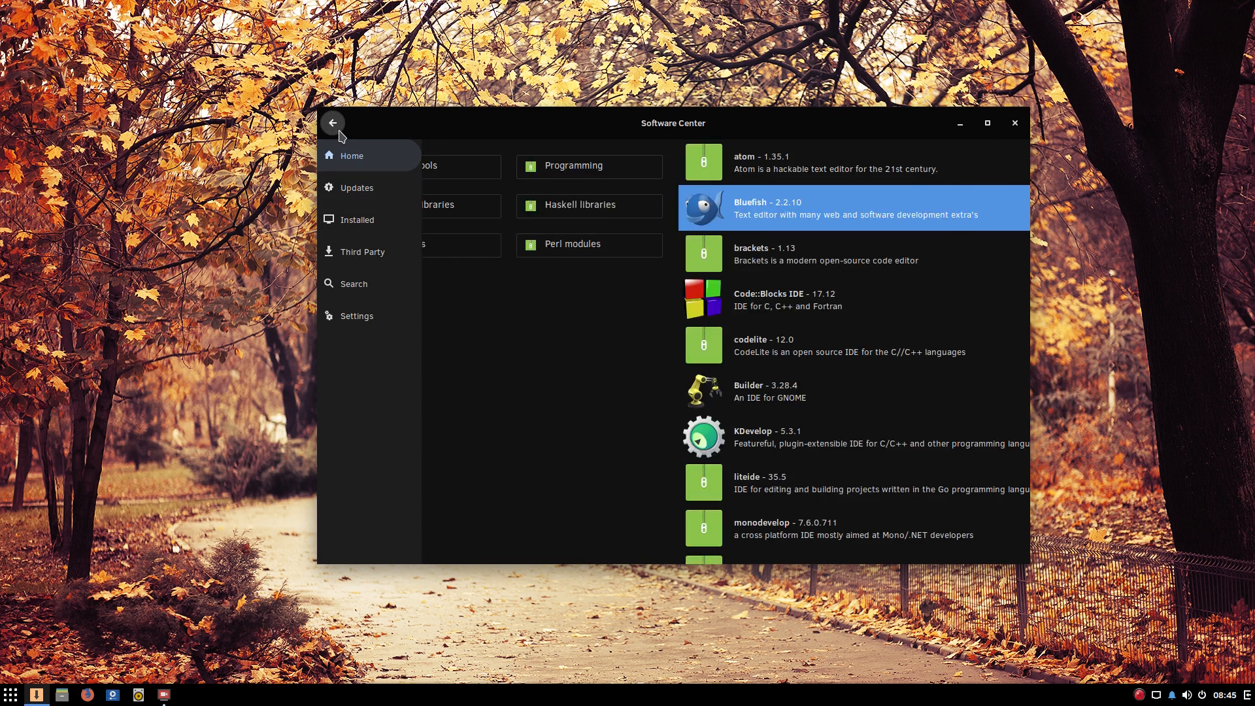
pyautogui.click(334, 123)
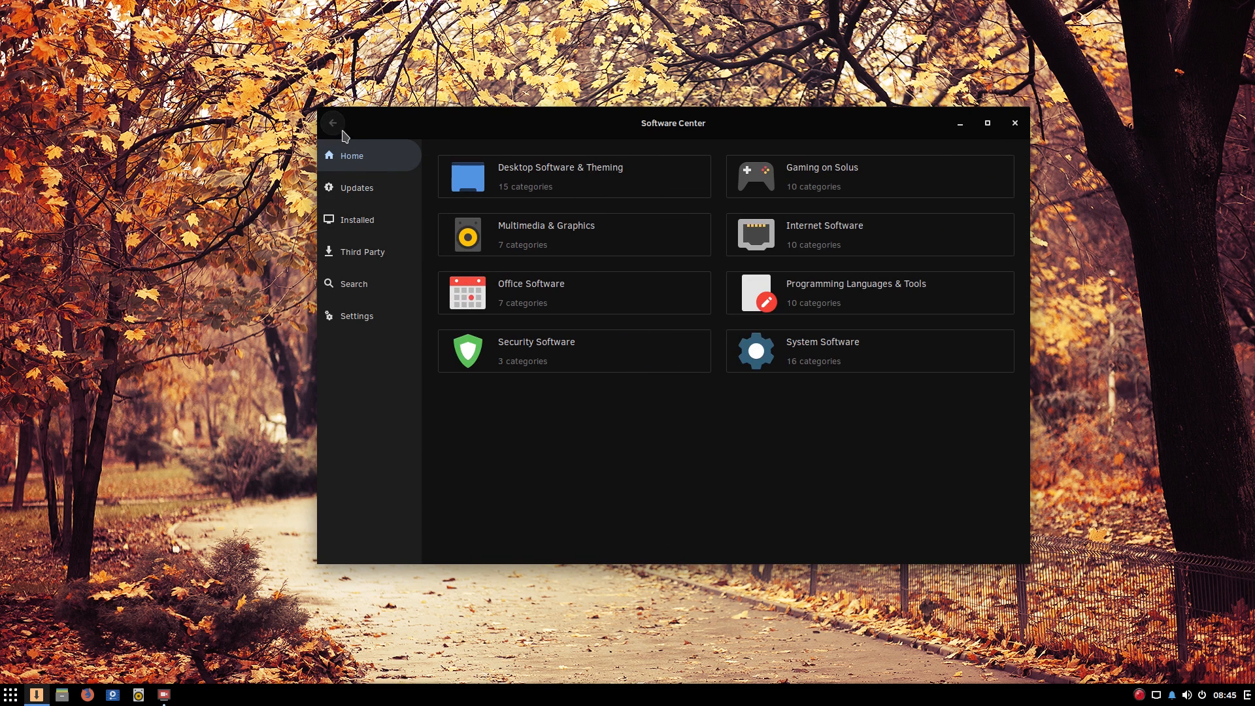
# Step: List the installed software, then the Third Party applications
pyautogui.click(357, 220)
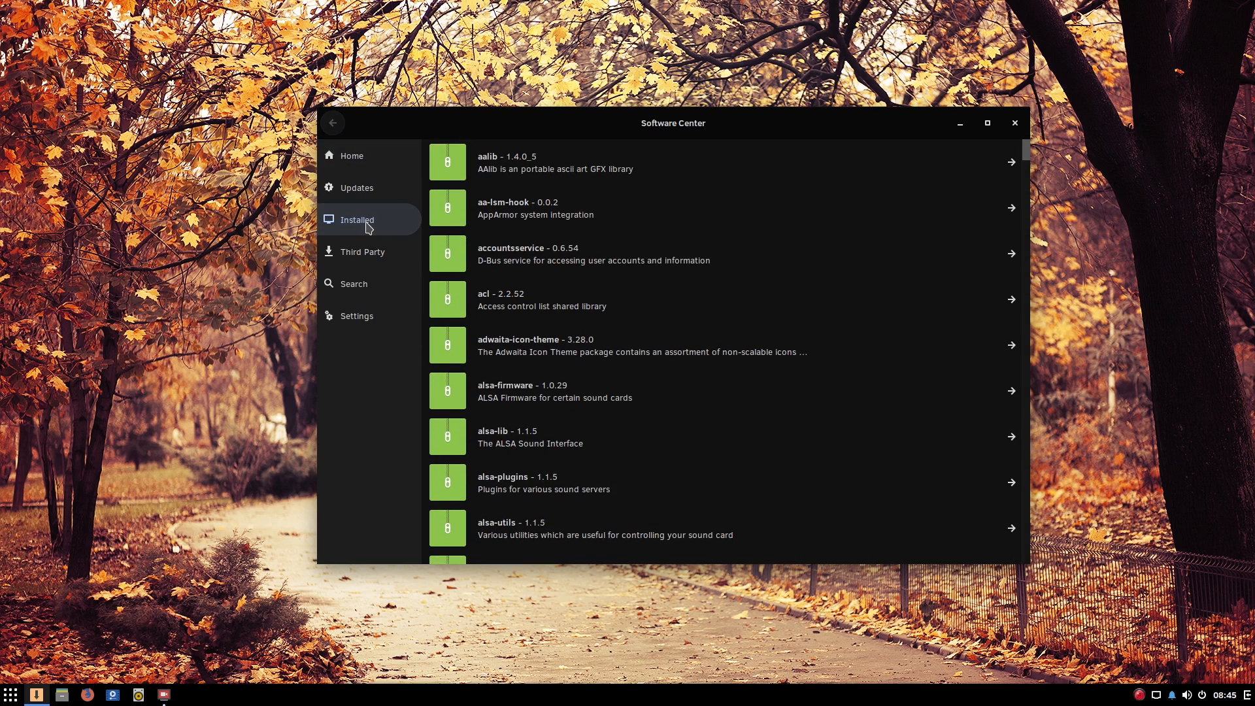
pyautogui.click(362, 252)
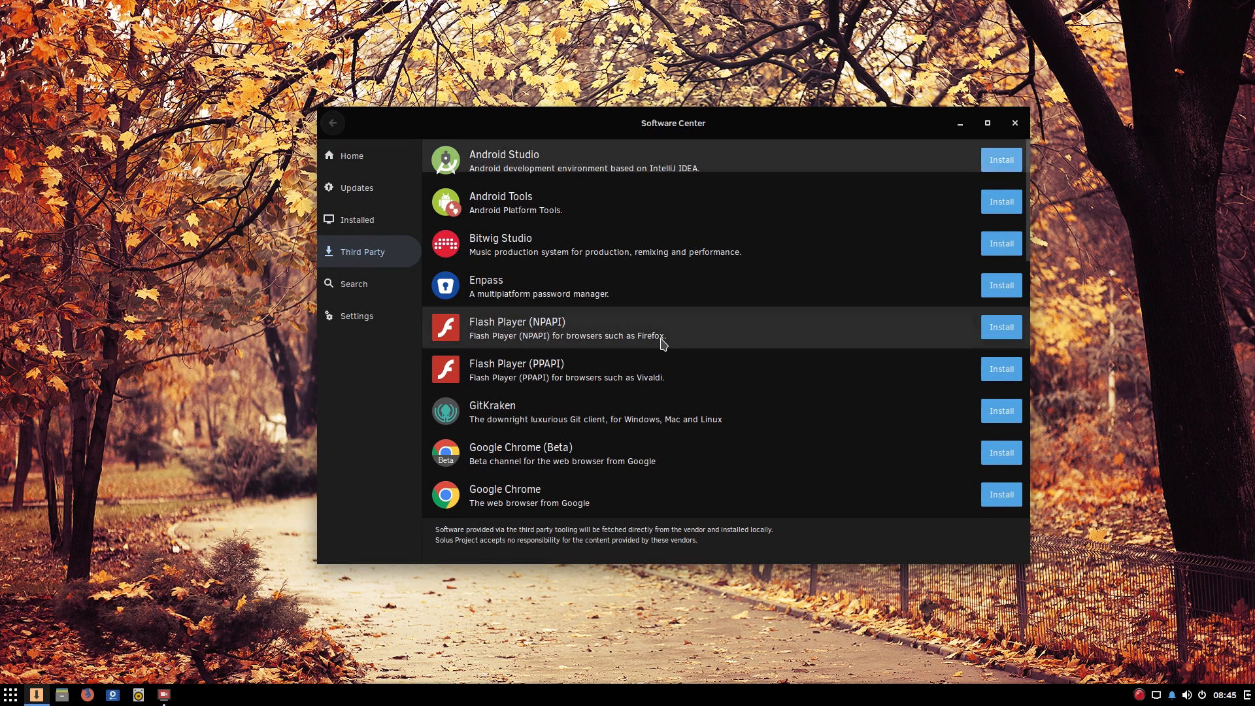
pyautogui.moveTo(522, 453)
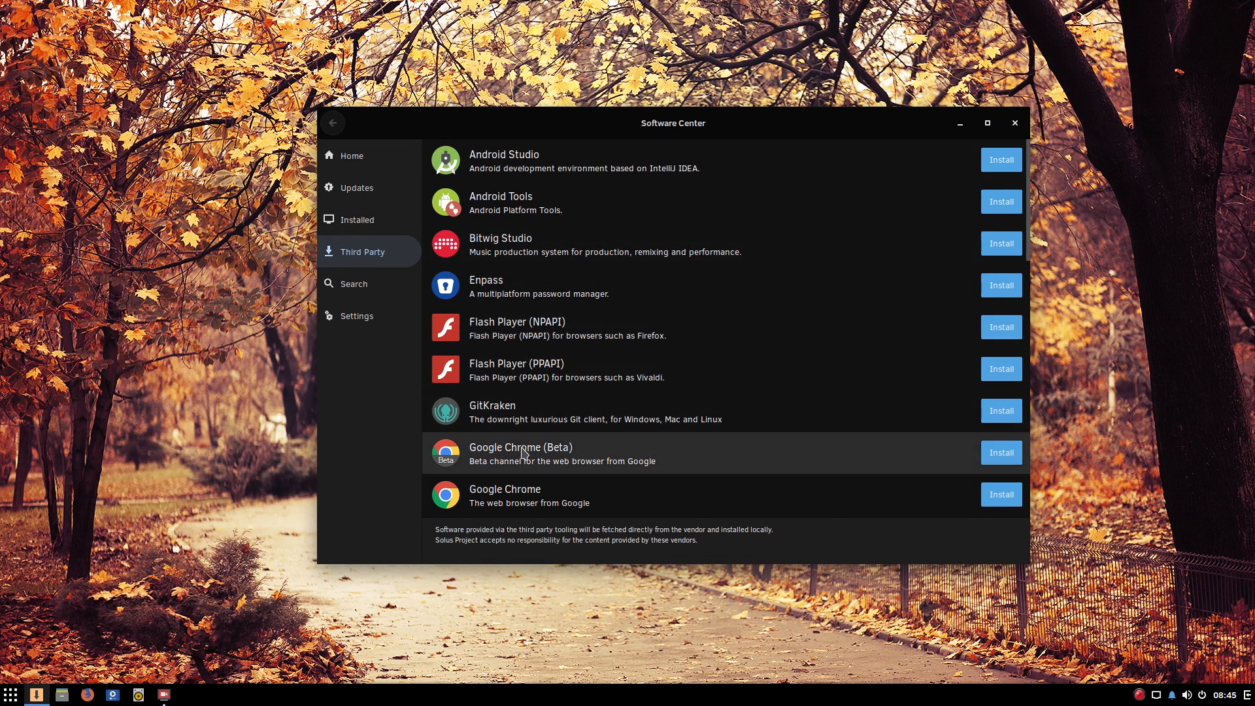
pyautogui.moveTo(578, 187)
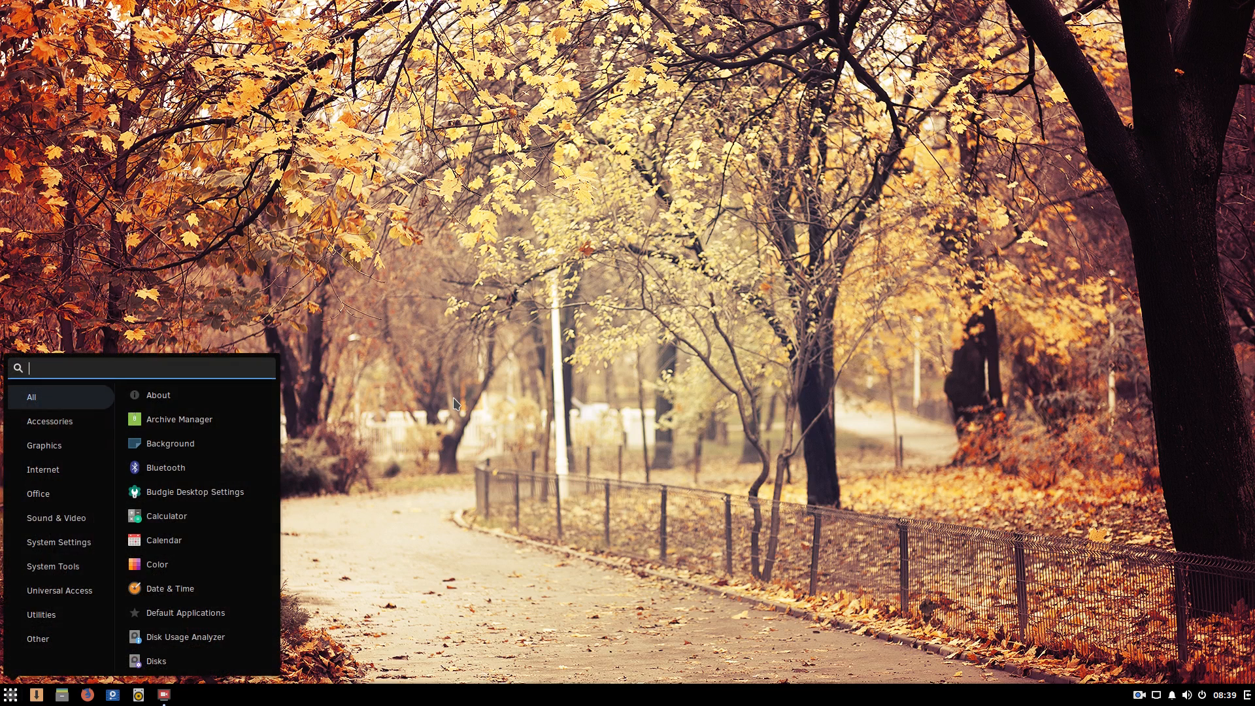
# Step: Launch Settings via a 'se' menu search and view the Wi-Fi and Bluetooth pages
pyautogui.write('se')
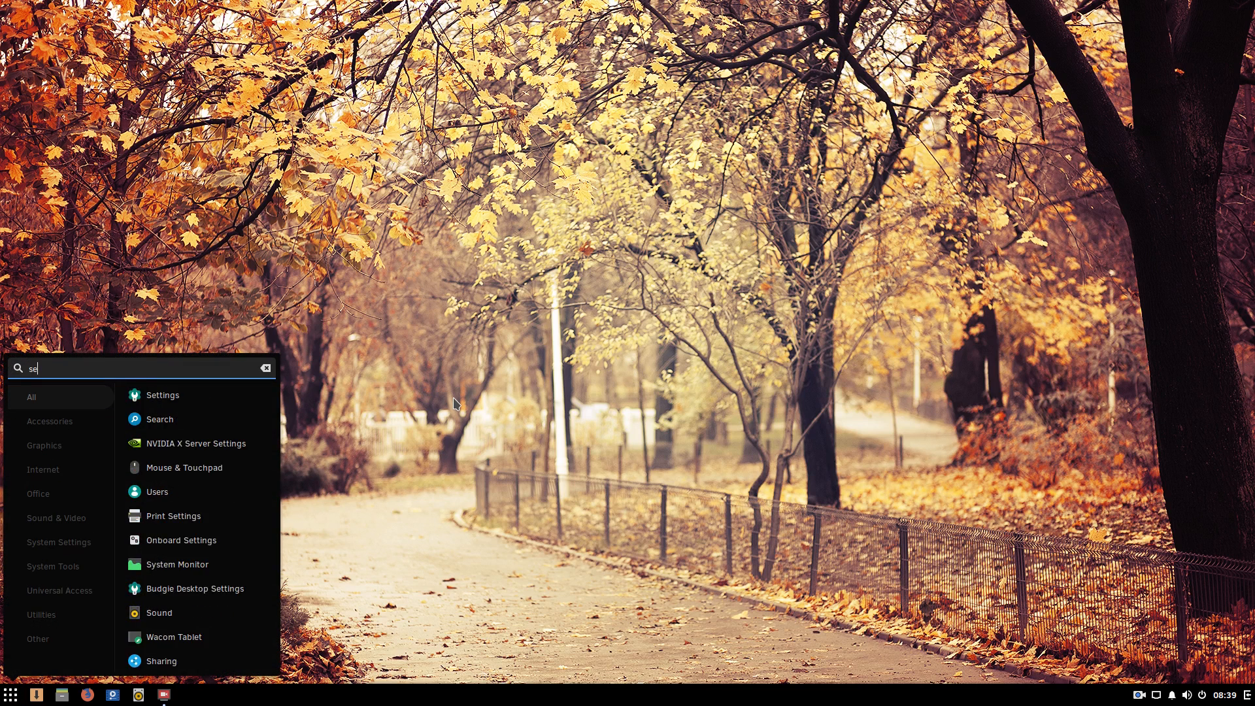
pyautogui.click(162, 394)
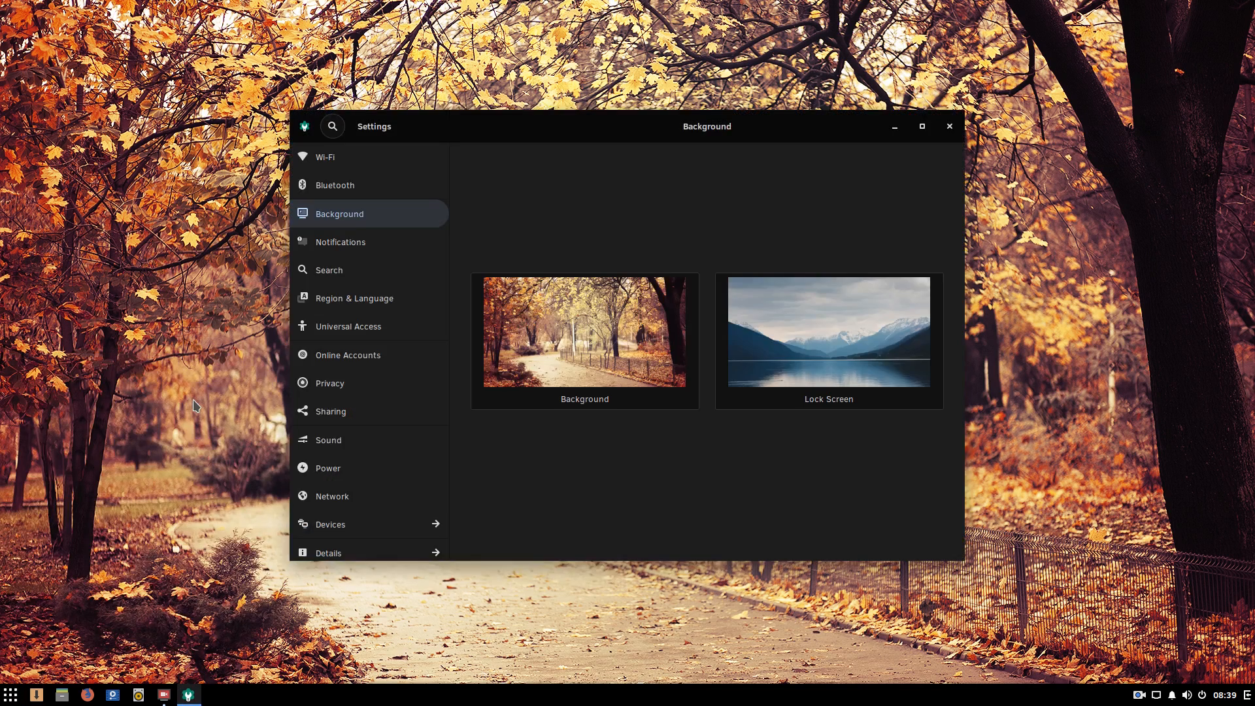
pyautogui.click(325, 157)
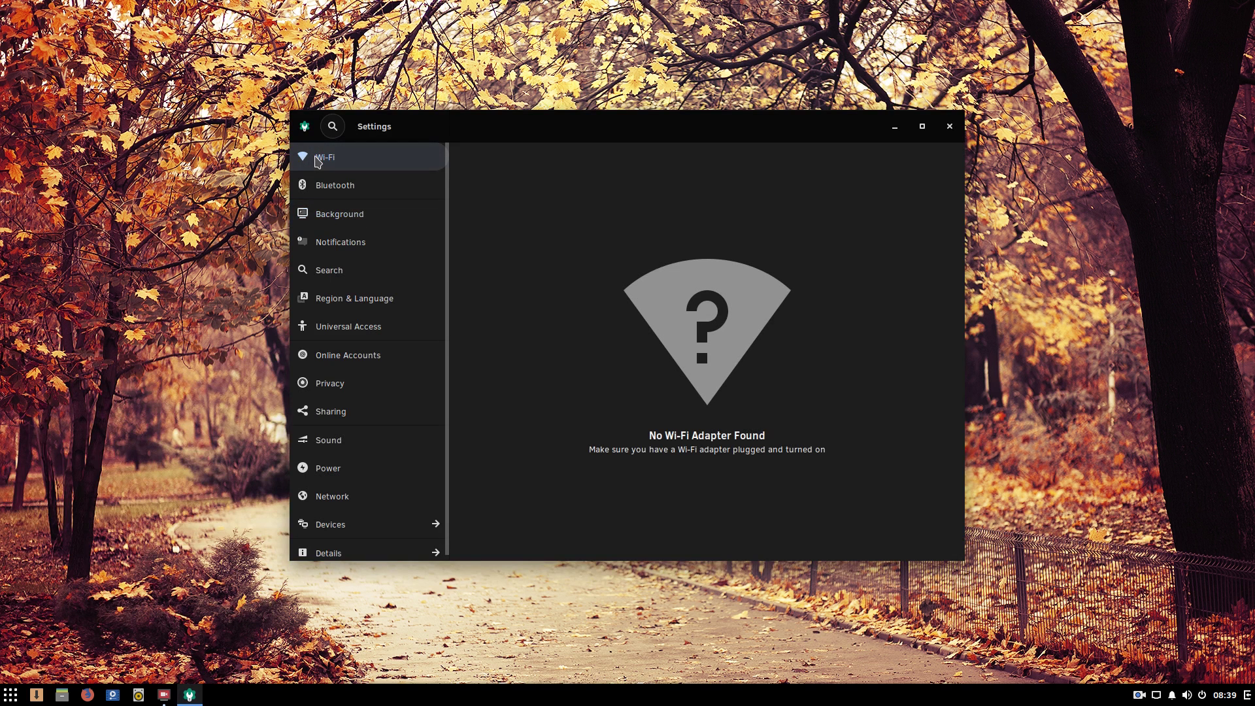
pyautogui.click(335, 185)
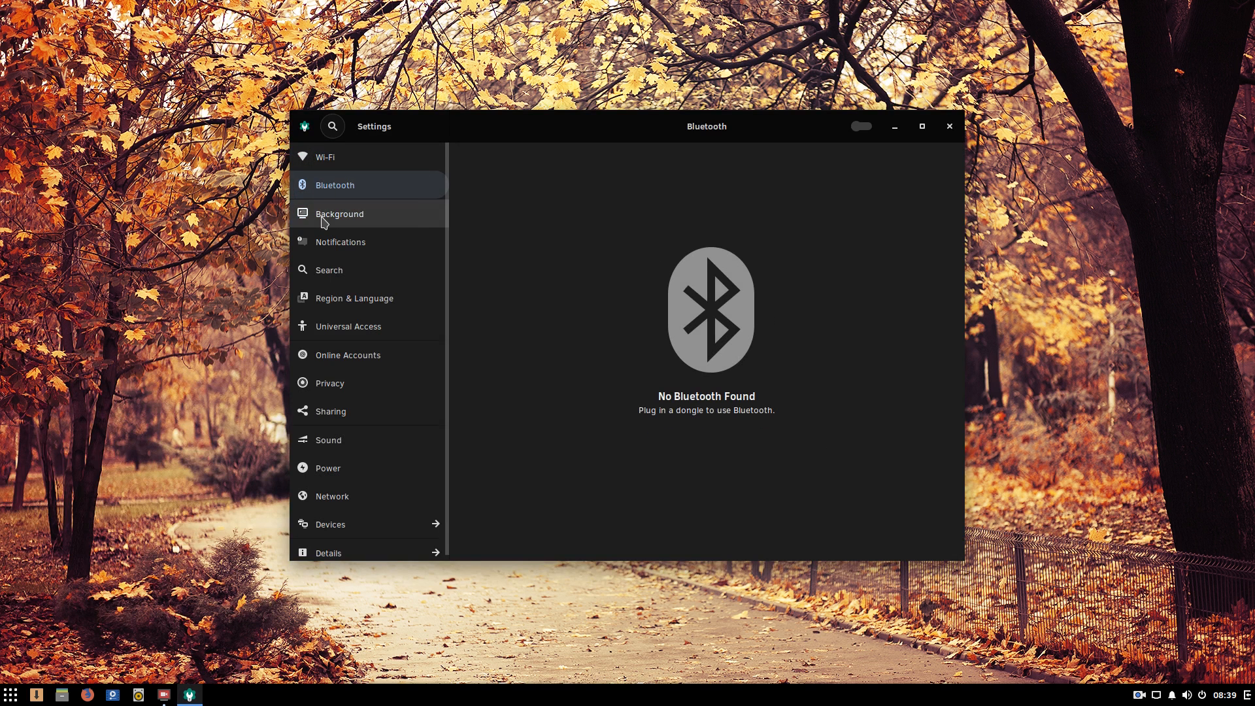
# Step: Check Notifications including HexChat's options, then move to the Search settings page
pyautogui.click(340, 242)
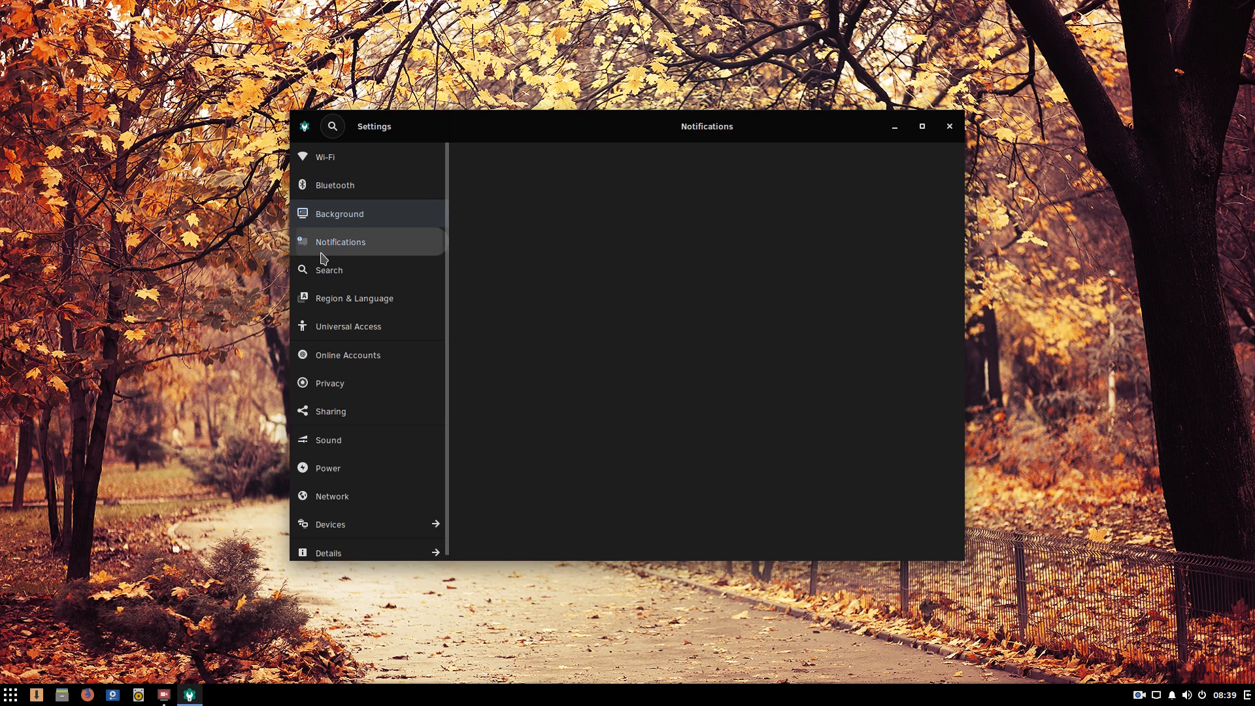
pyautogui.click(340, 242)
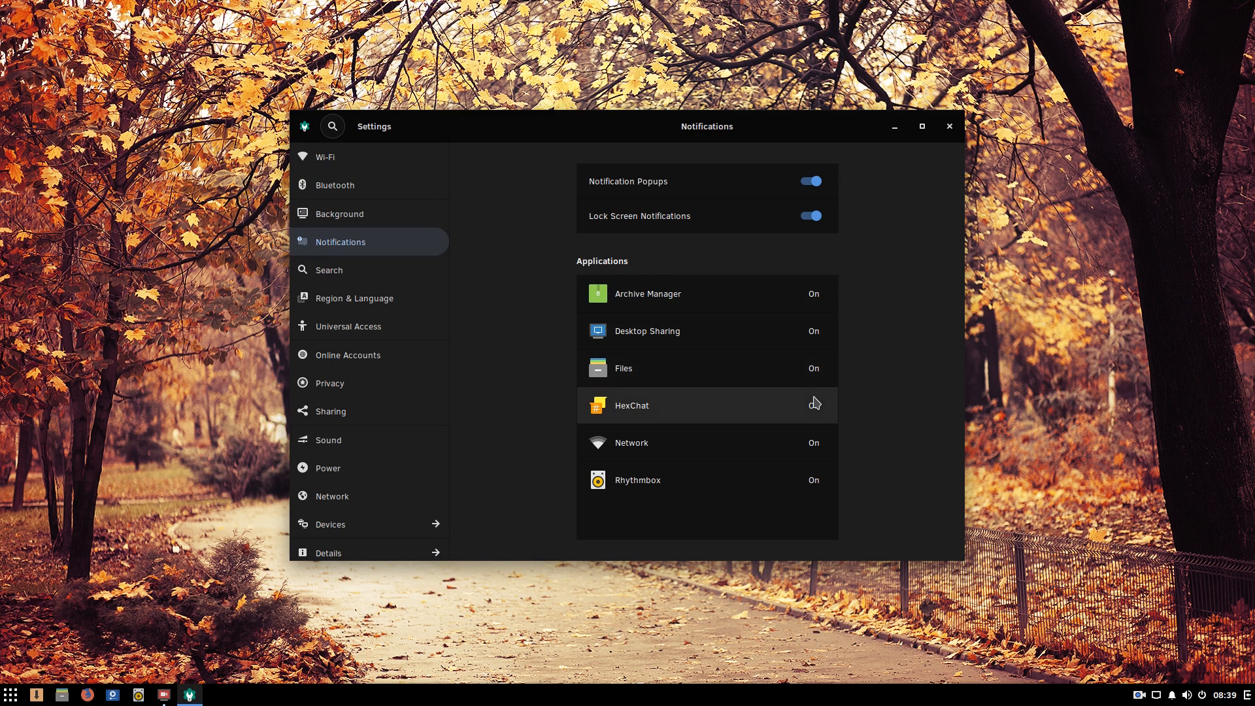
pyautogui.click(689, 406)
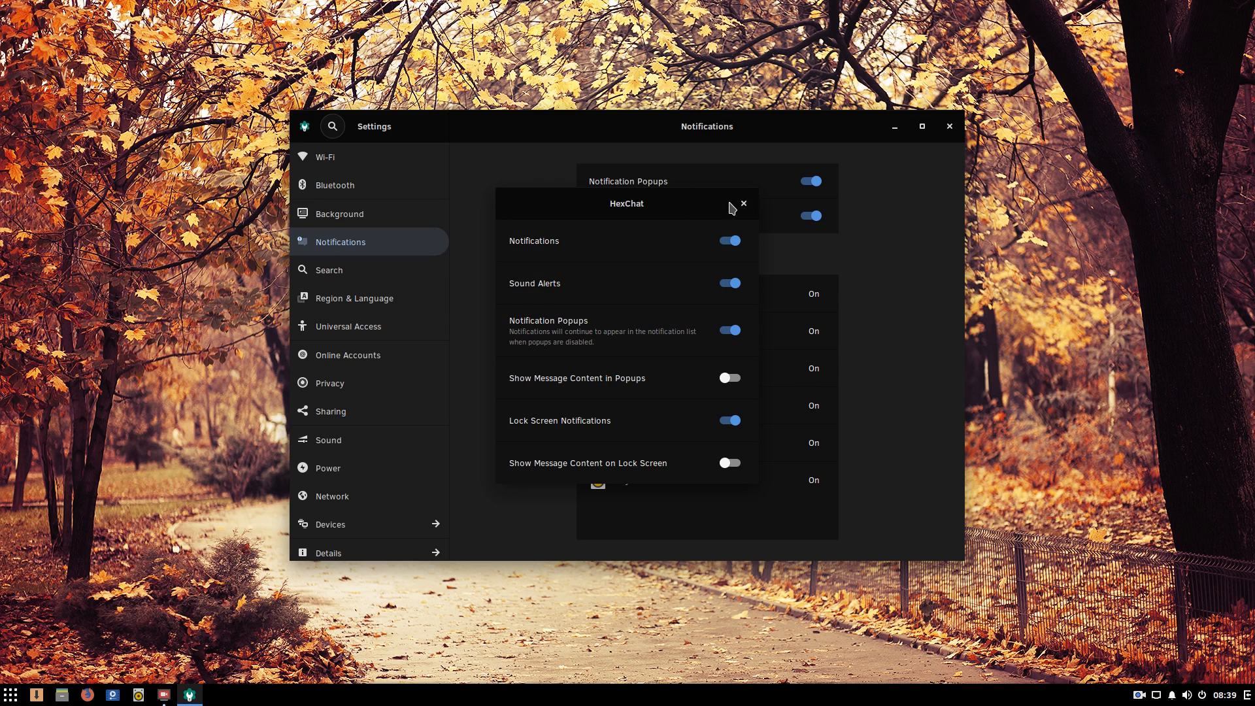
pyautogui.click(354, 270)
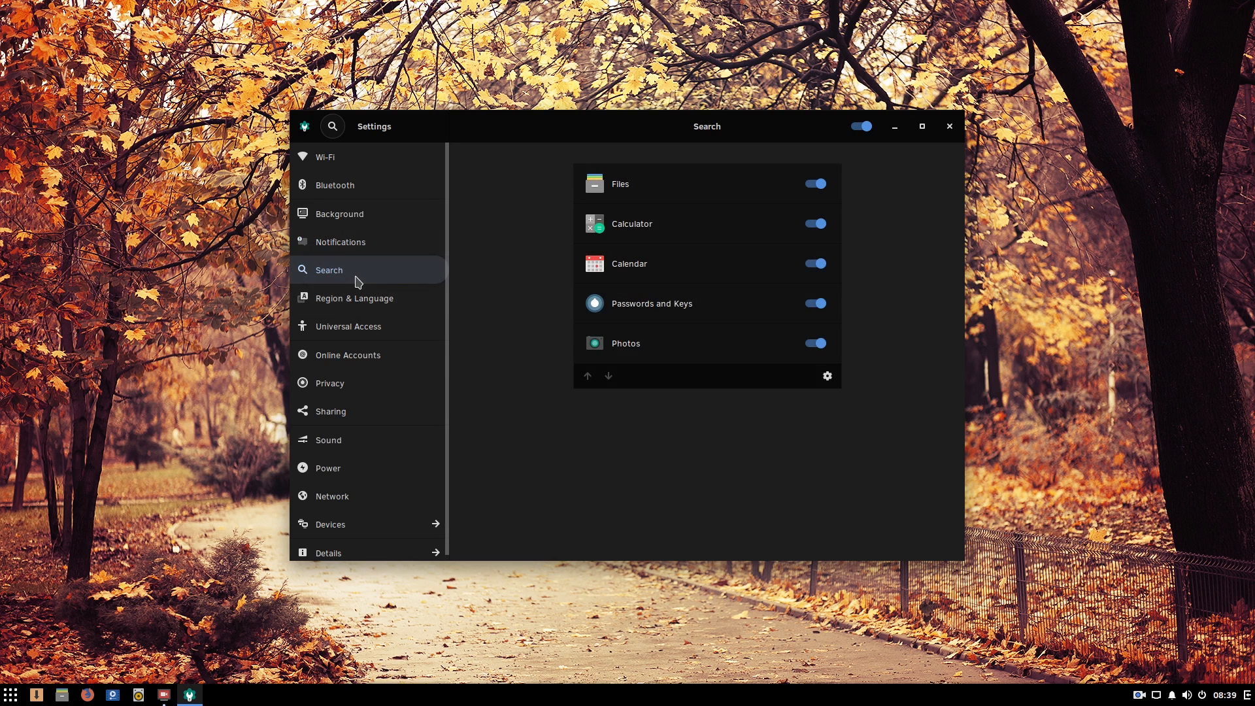
# Step: Toggle Calculator search results off and on, then review Region & Language and its language list
pyautogui.click(815, 223)
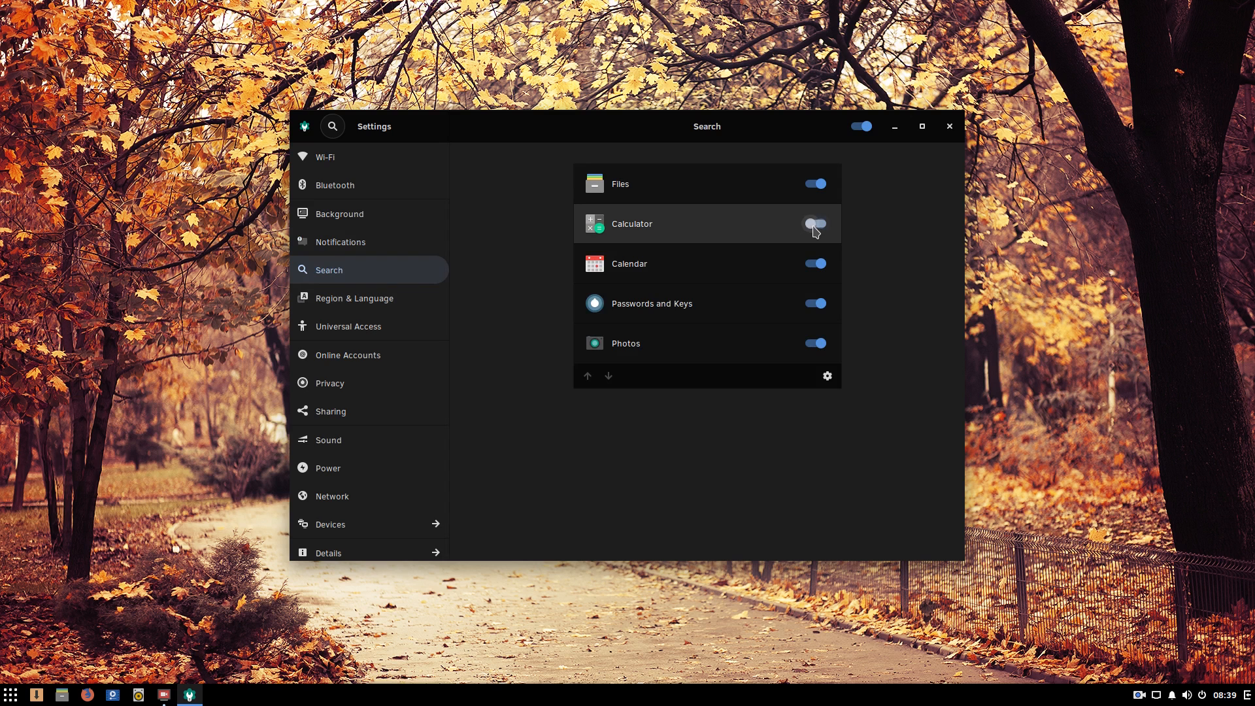
pyautogui.click(815, 223)
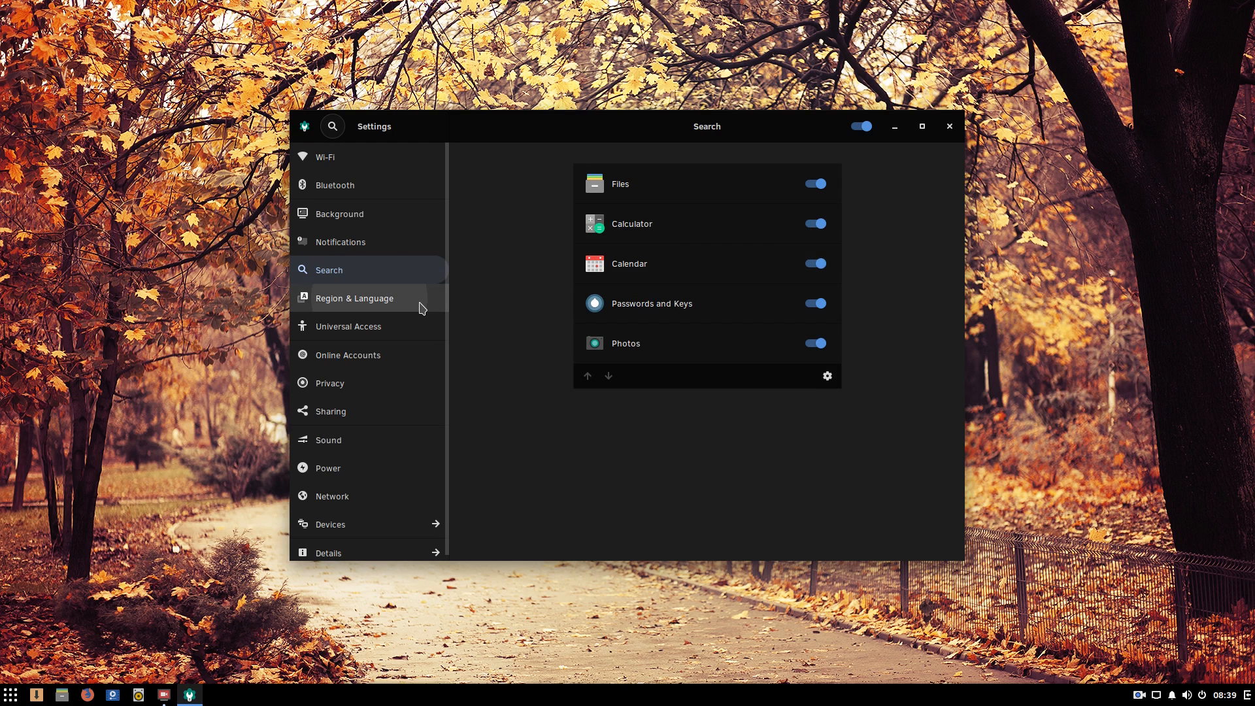
pyautogui.click(354, 298)
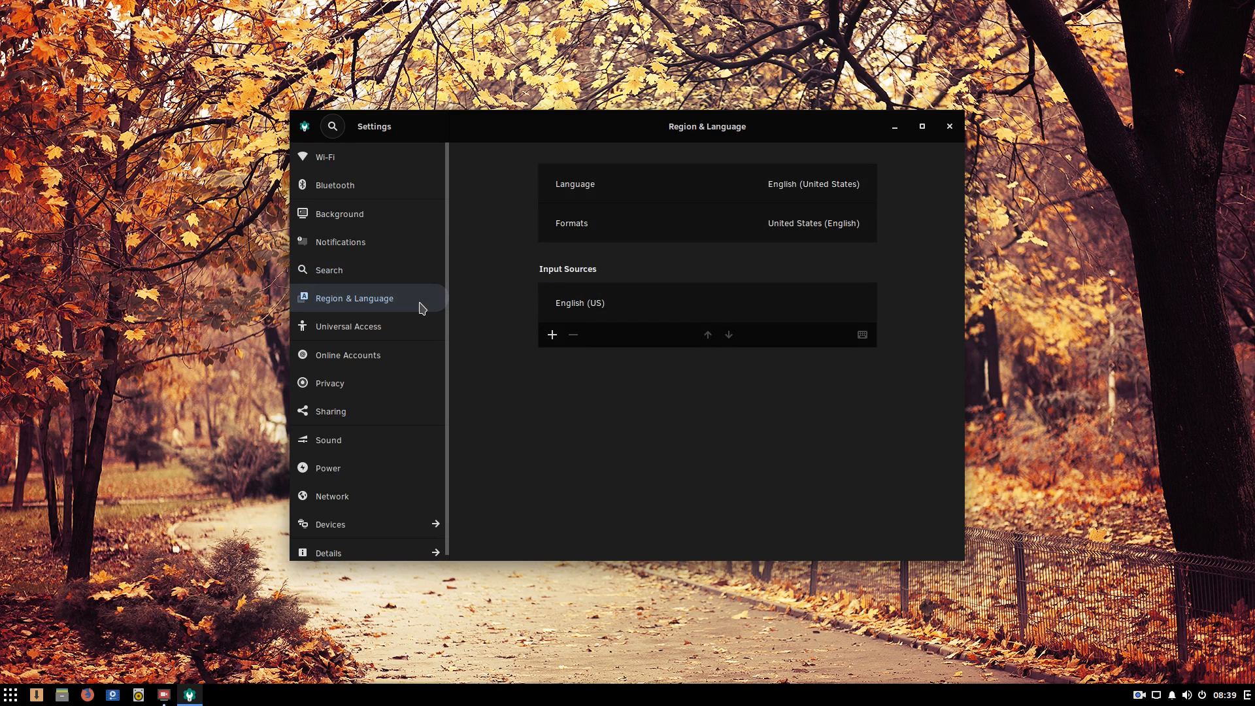
pyautogui.moveTo(785, 198)
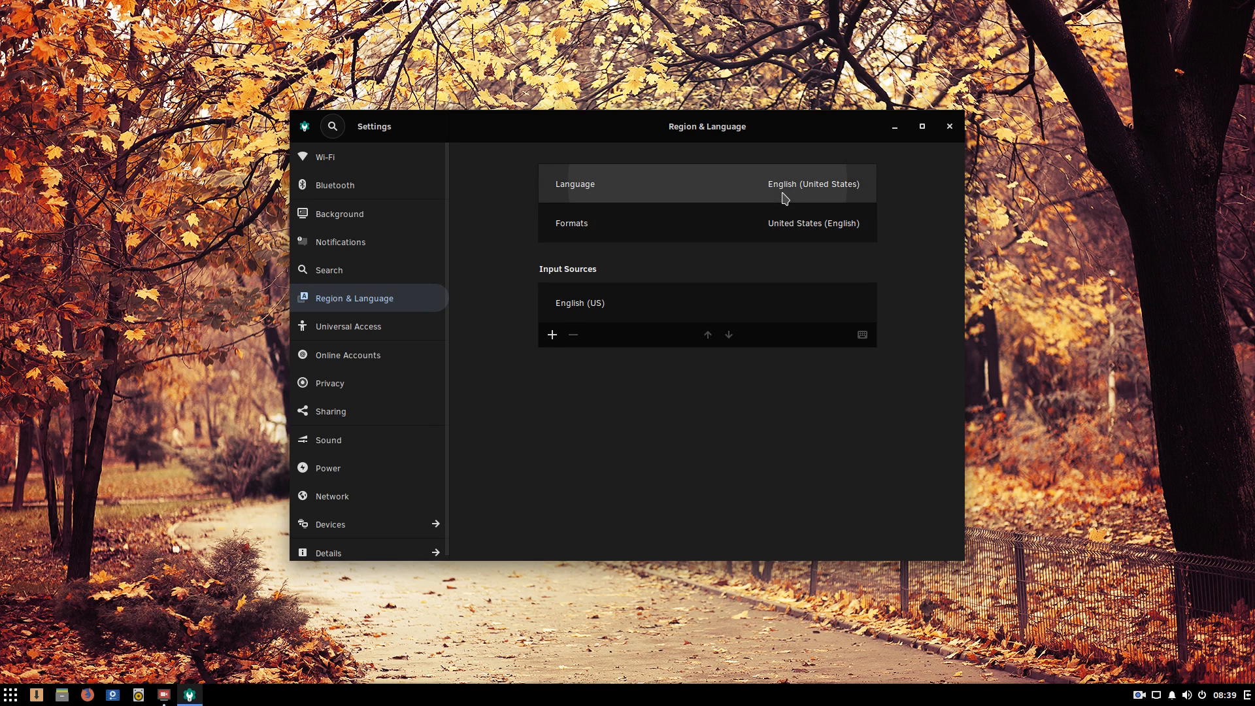
pyautogui.click(707, 183)
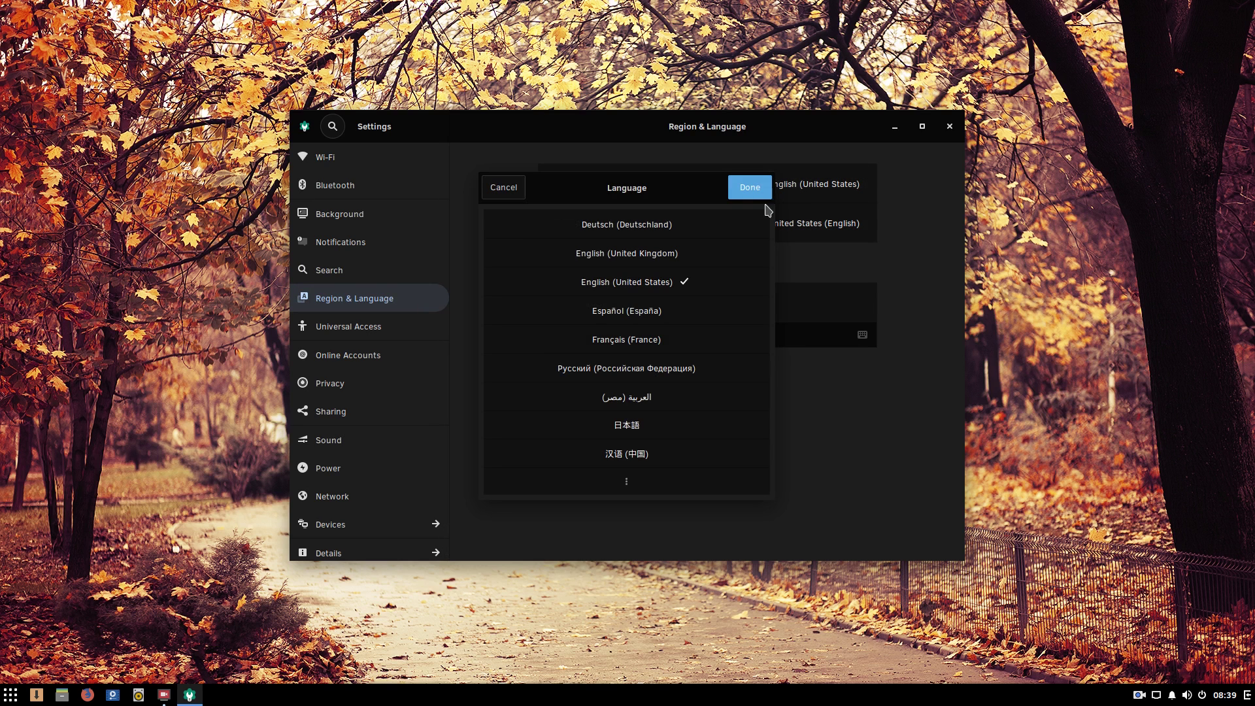
pyautogui.moveTo(682, 204)
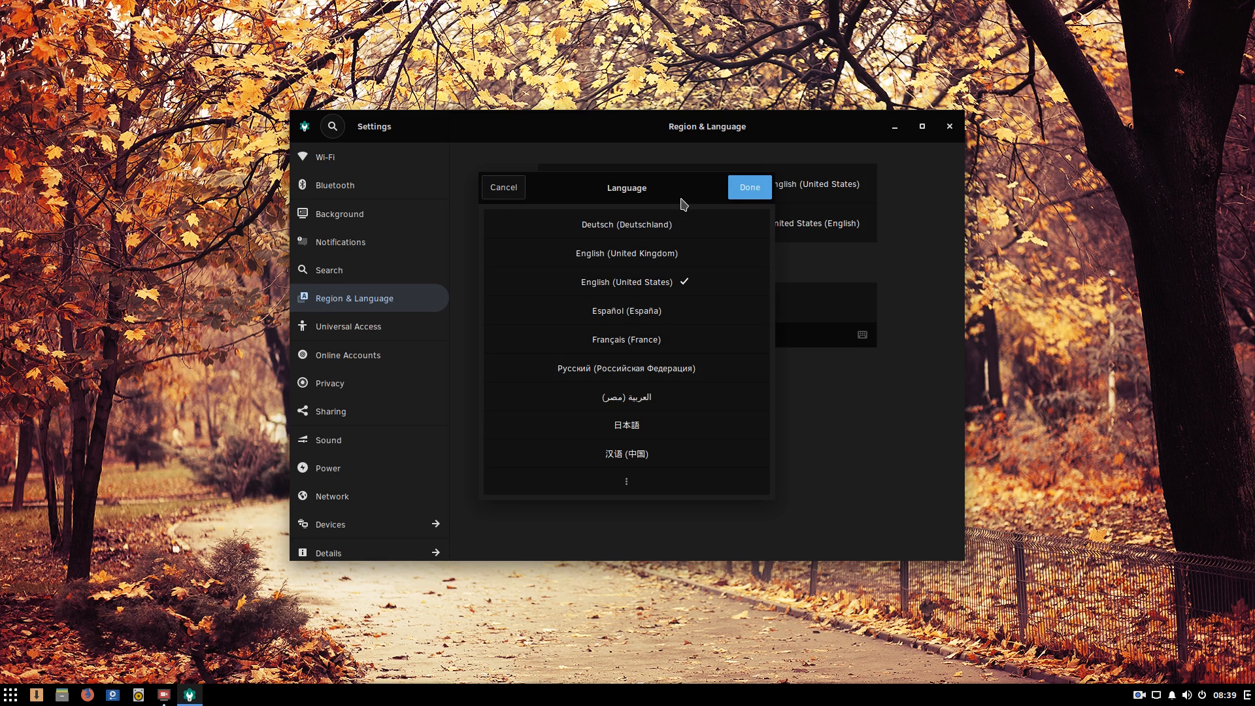
# Step: Review Universal Access, turning on High Contrast, then look through Online Accounts
pyautogui.click(348, 327)
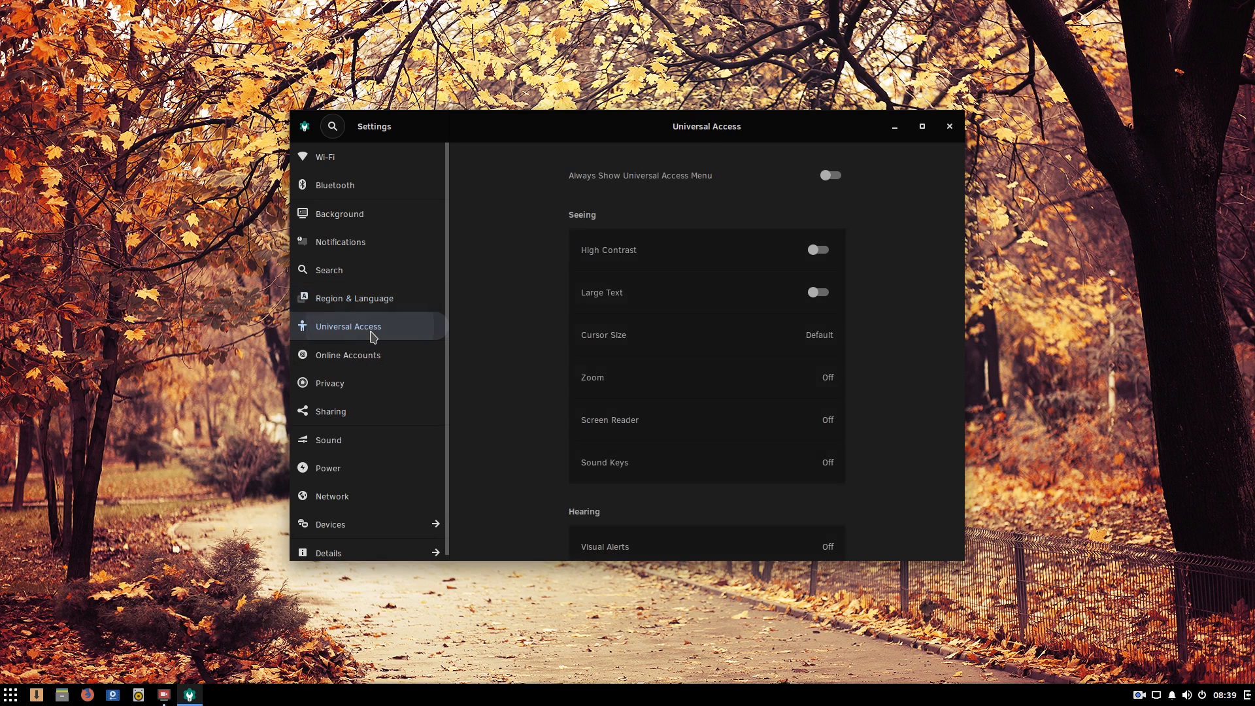
pyautogui.scroll(-3)
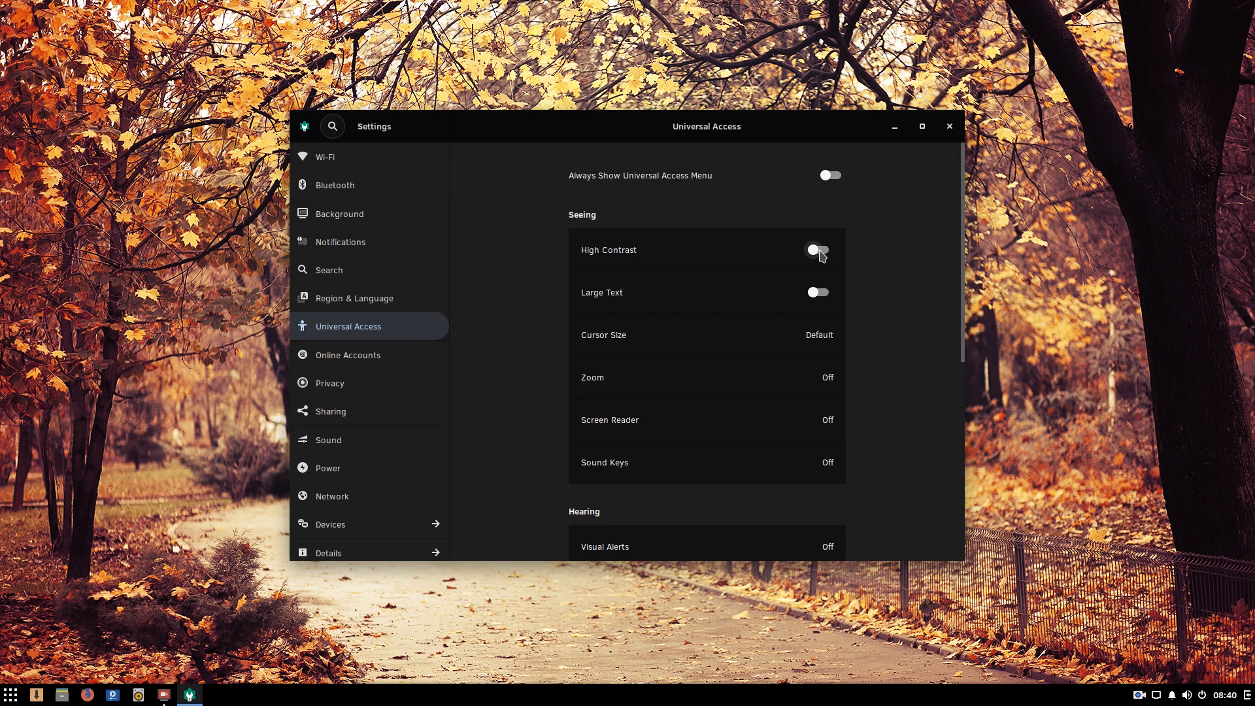
pyautogui.click(817, 250)
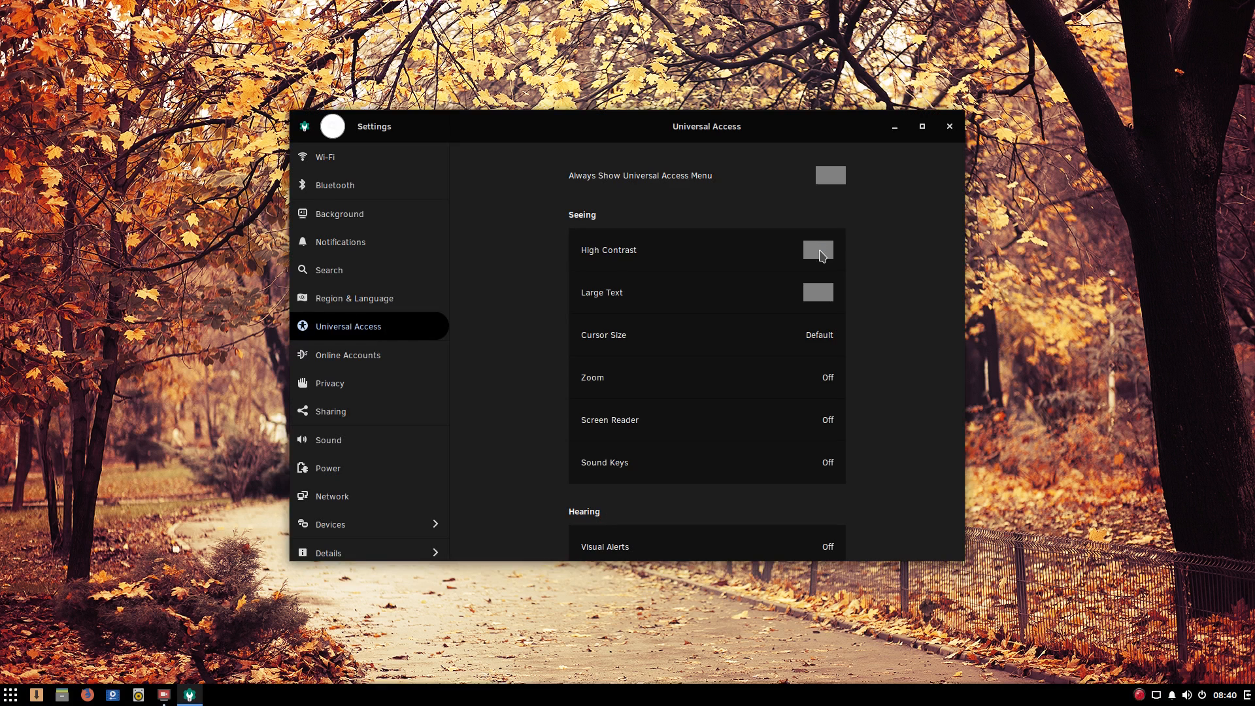
pyautogui.click(347, 355)
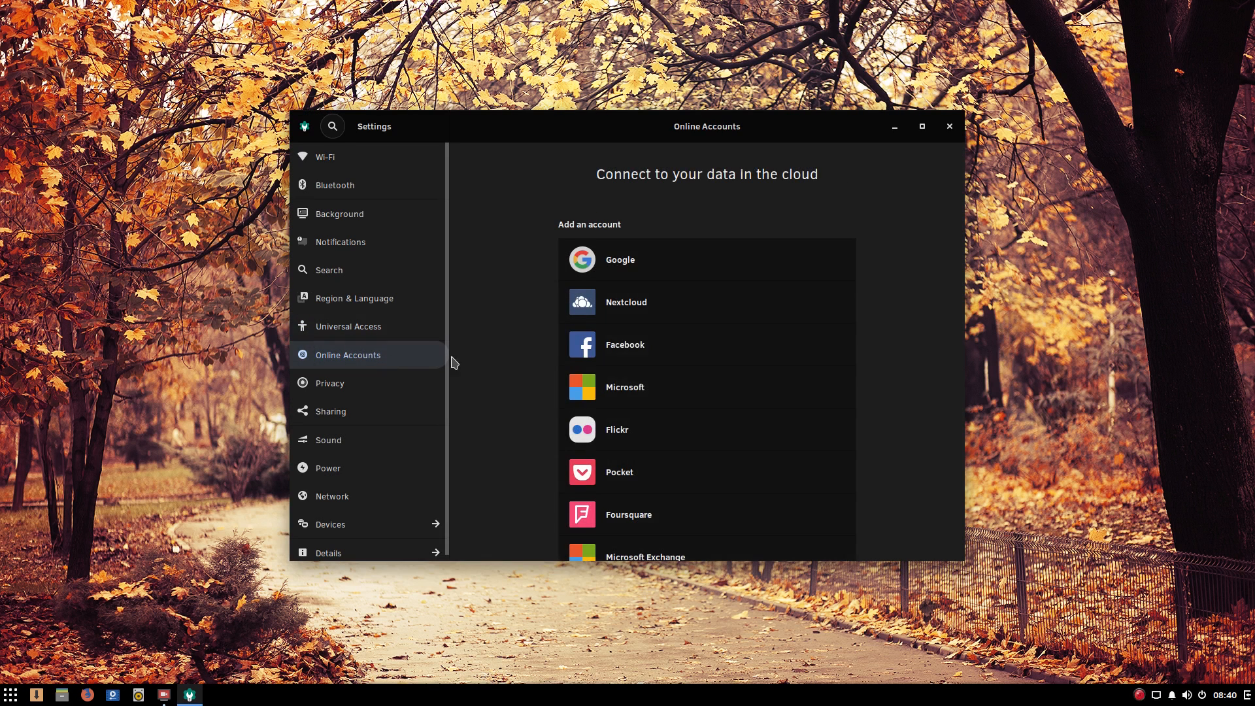
pyautogui.scroll(-3)
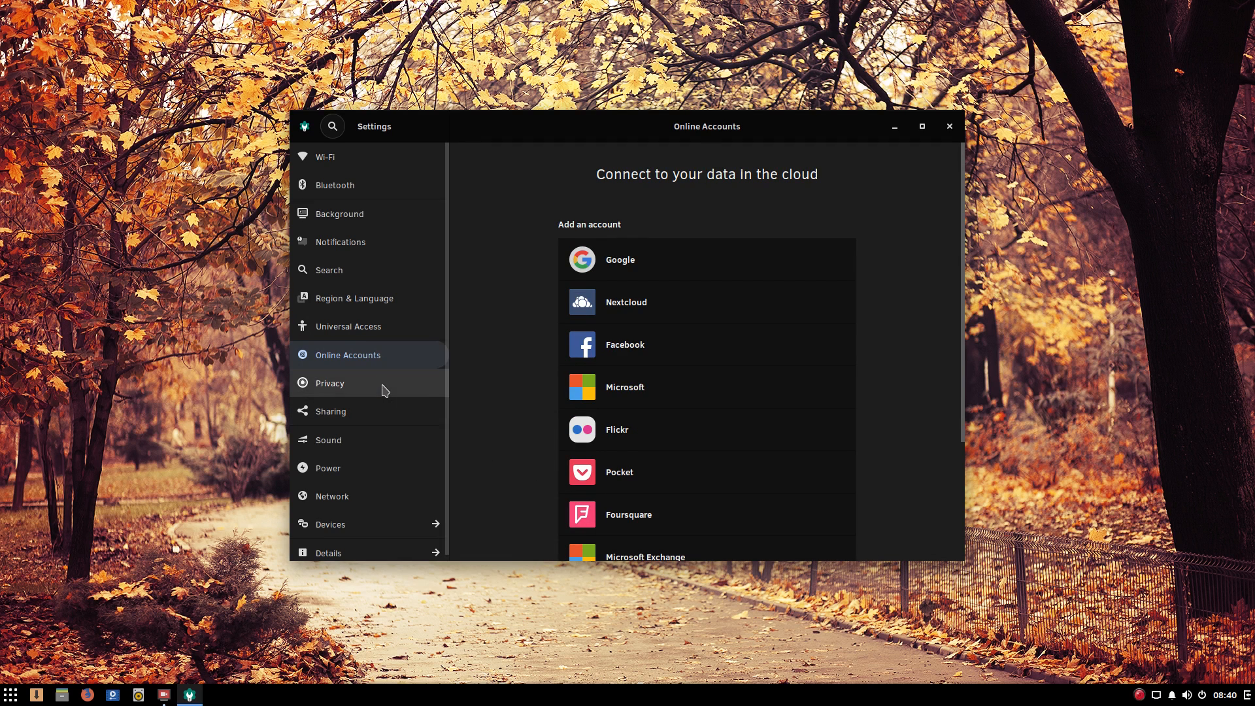
# Step: Browse the Privacy, Sharing, Sound and Power pages, ending on Power
pyautogui.click(330, 383)
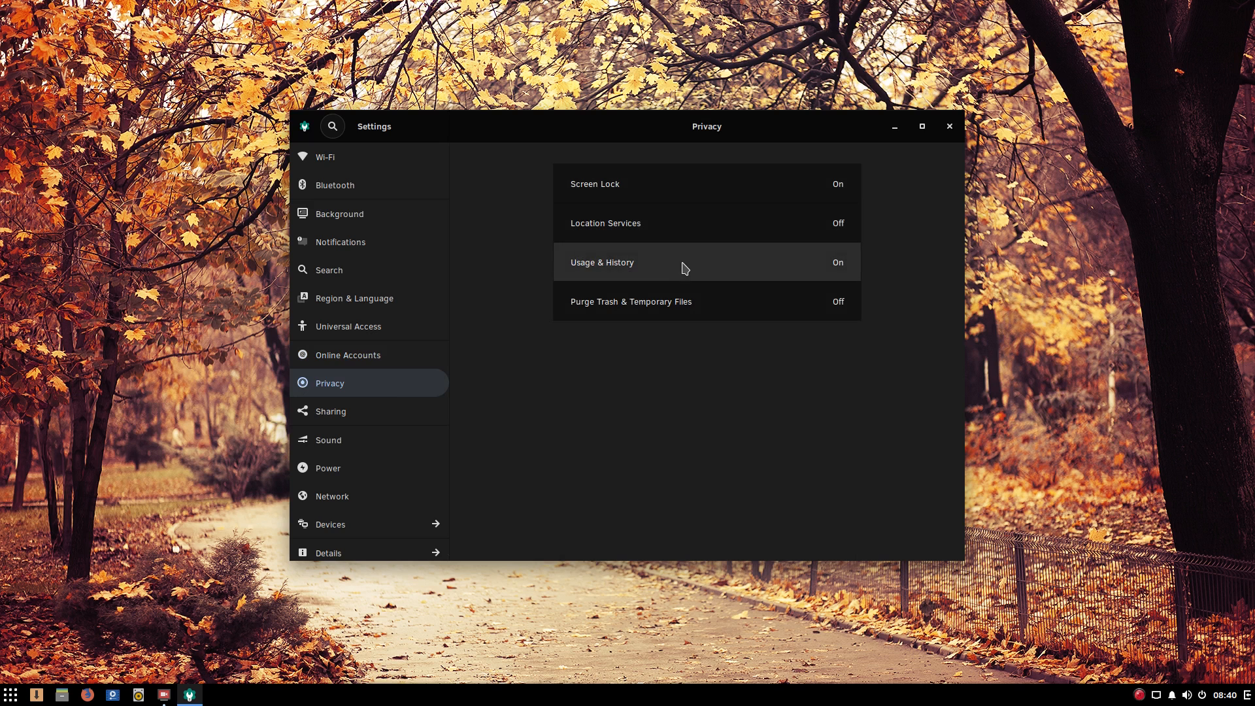
pyautogui.click(330, 410)
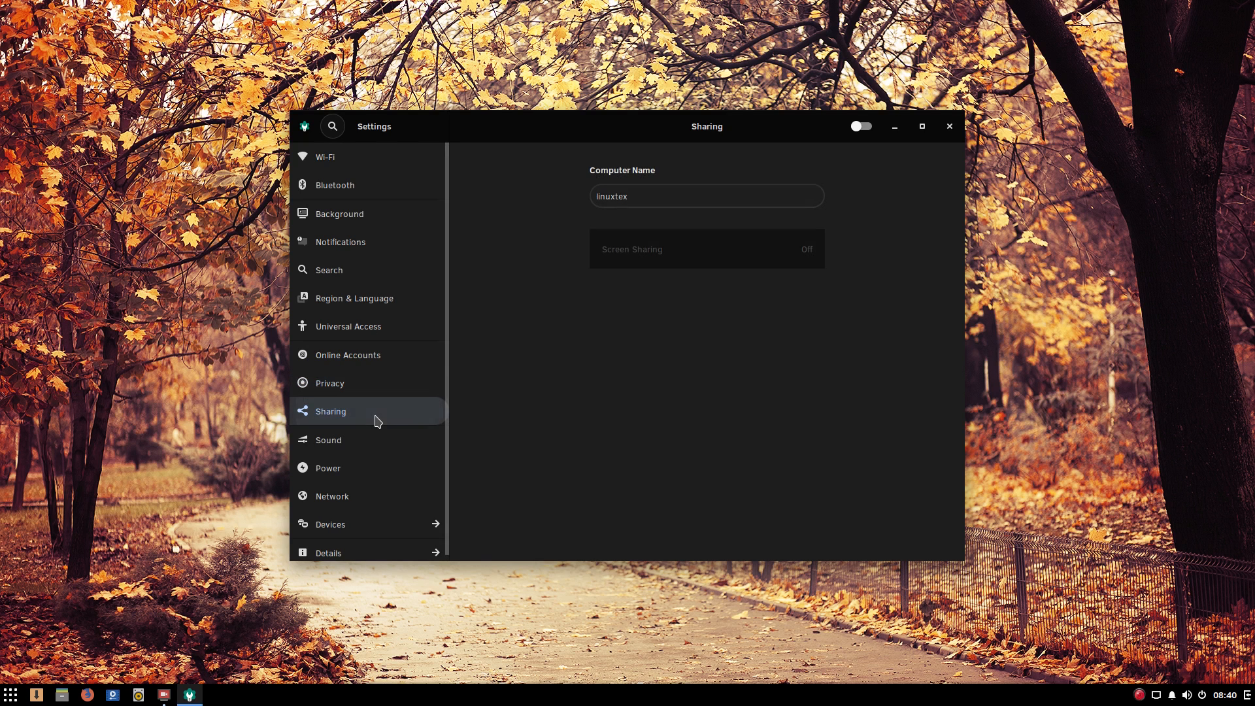
pyautogui.moveTo(380, 442)
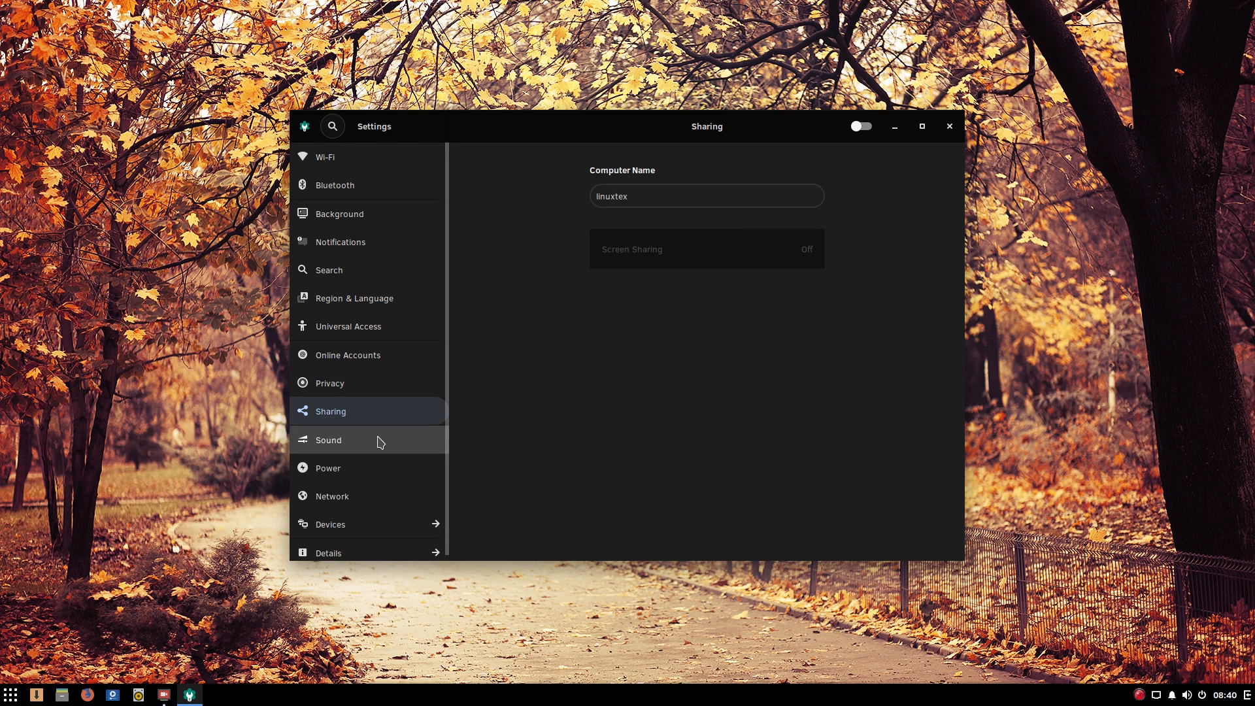
pyautogui.click(328, 439)
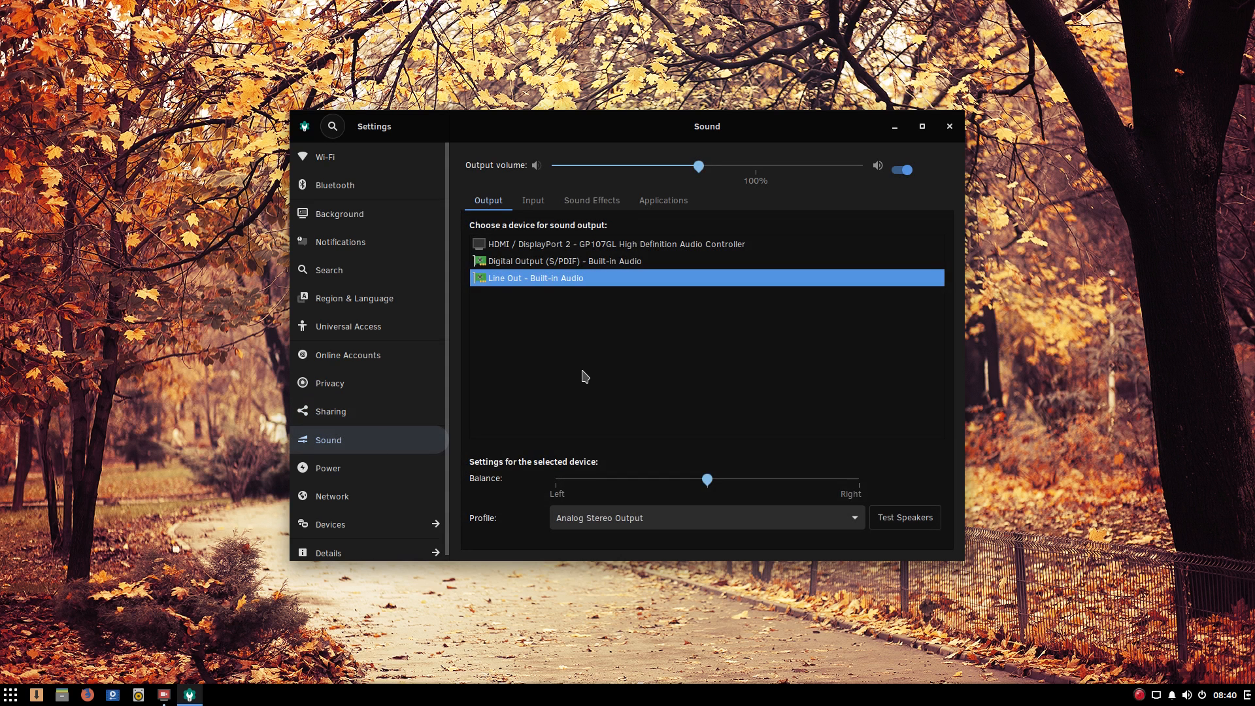
pyautogui.moveTo(586, 374)
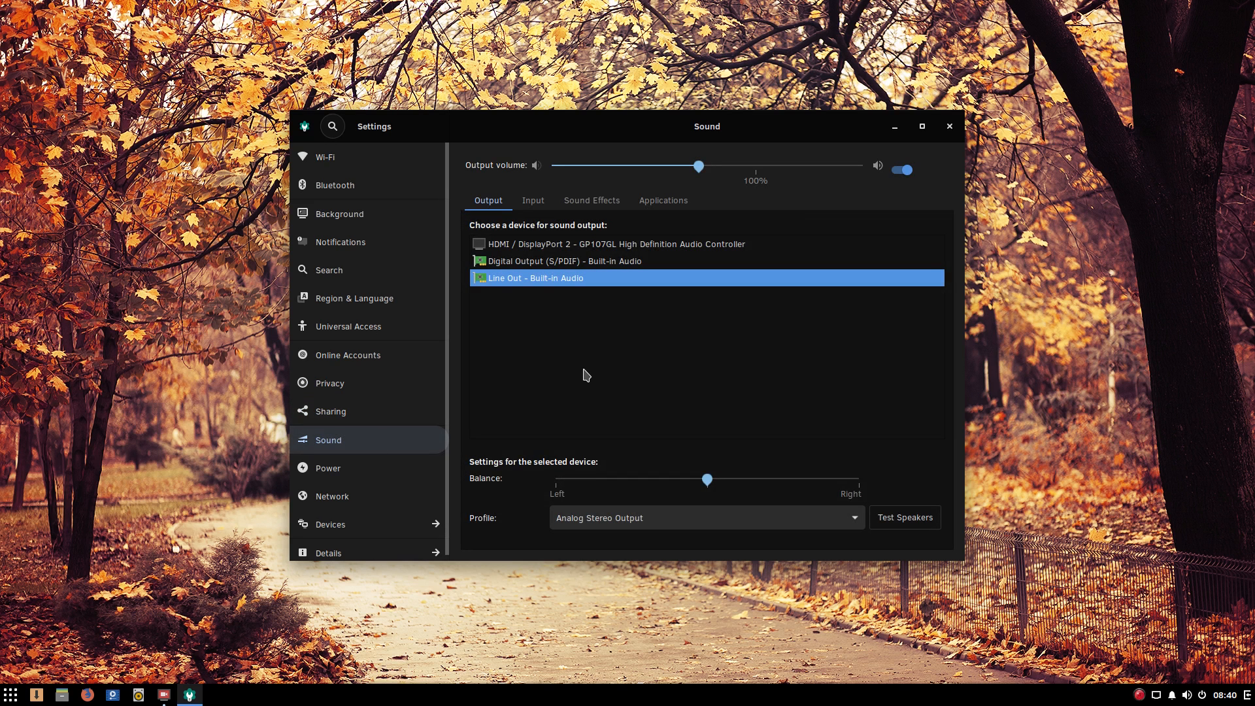
pyautogui.moveTo(538, 379)
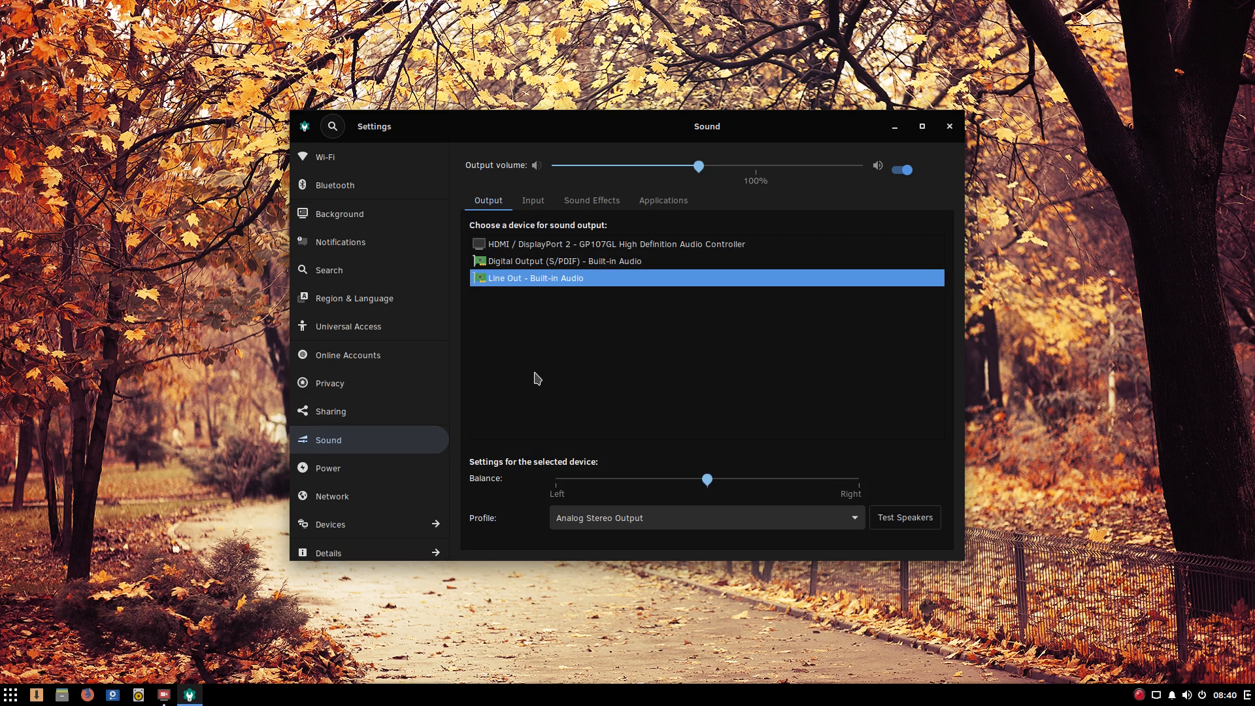
pyautogui.click(328, 463)
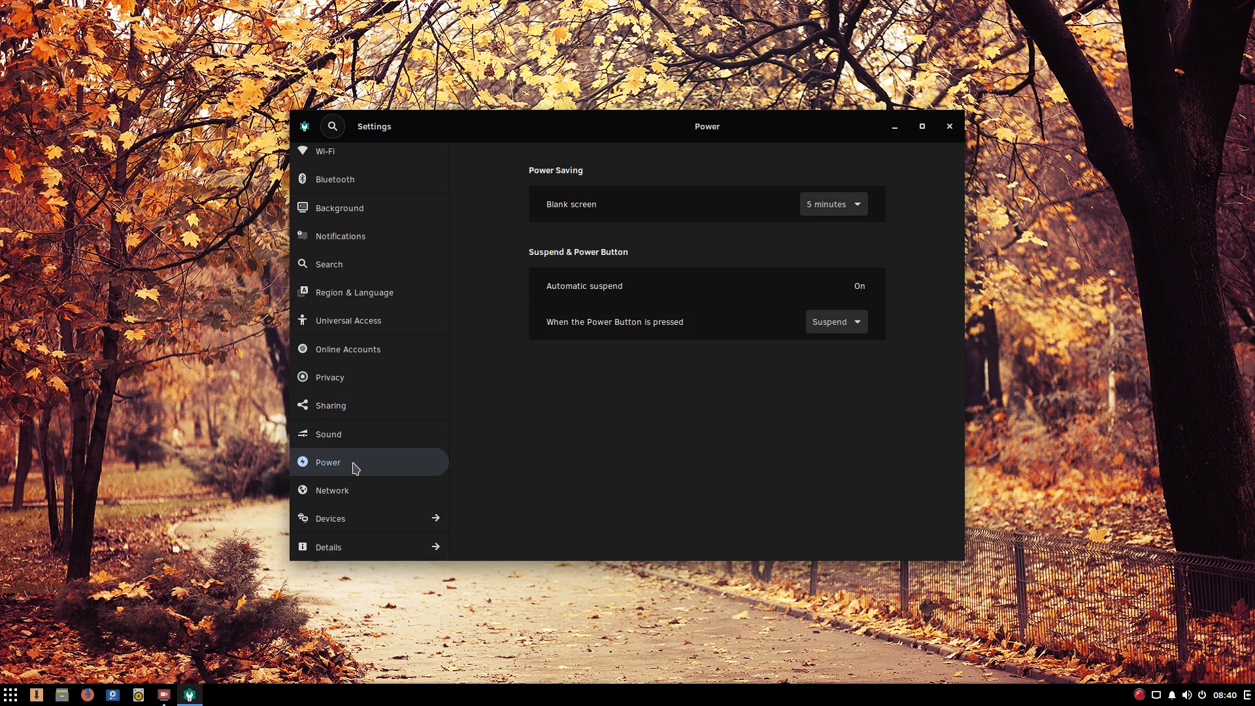
pyautogui.click(584, 285)
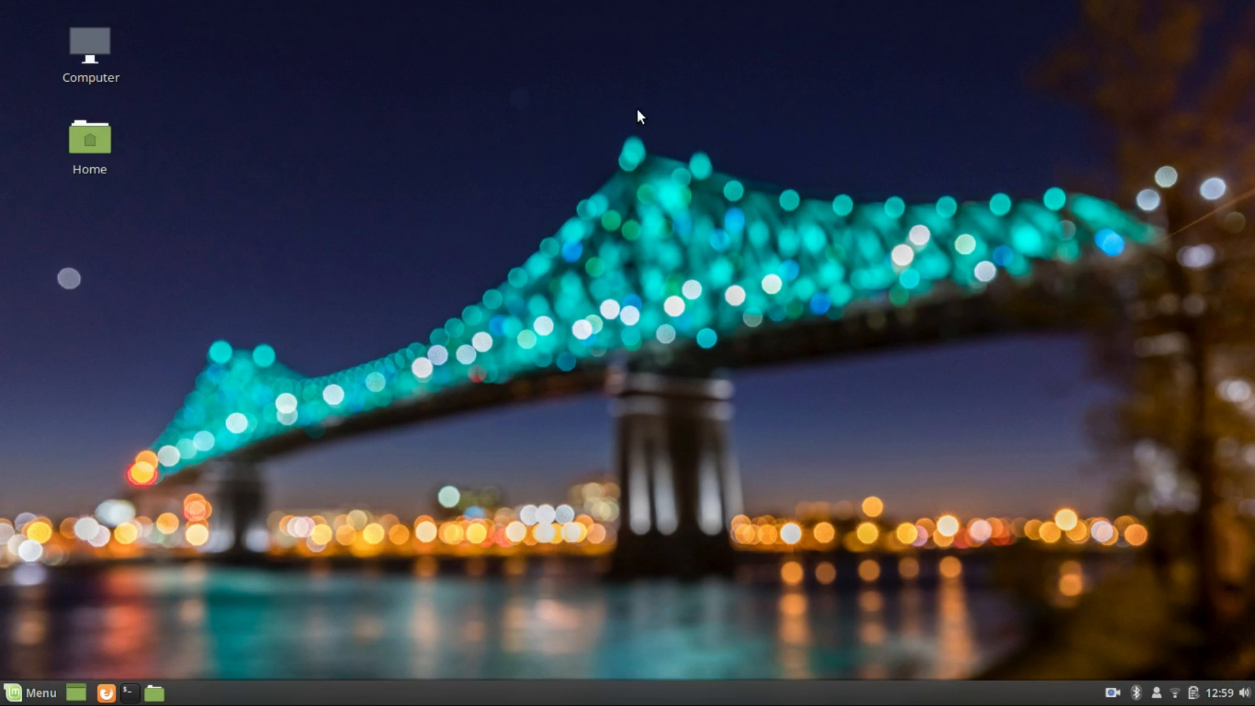
# Step: Launch Cinnamon System Settings and review Effects, including the Customize options
pyautogui.click(29, 693)
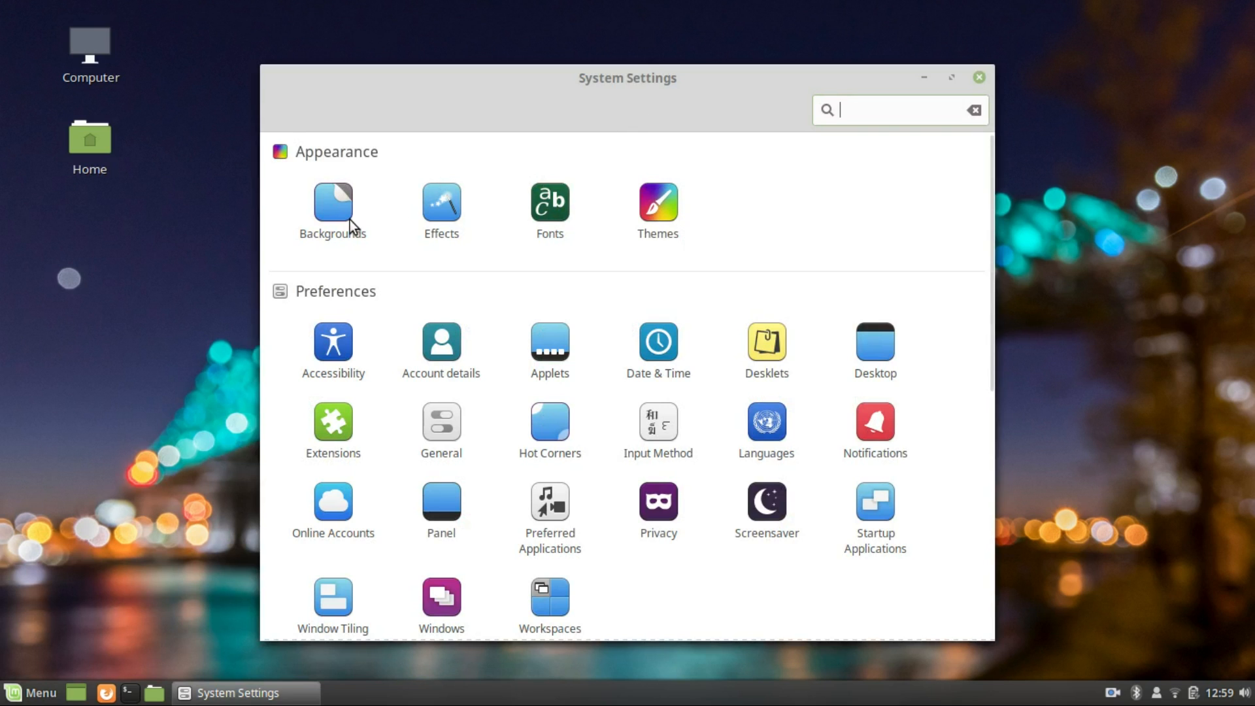
pyautogui.click(440, 201)
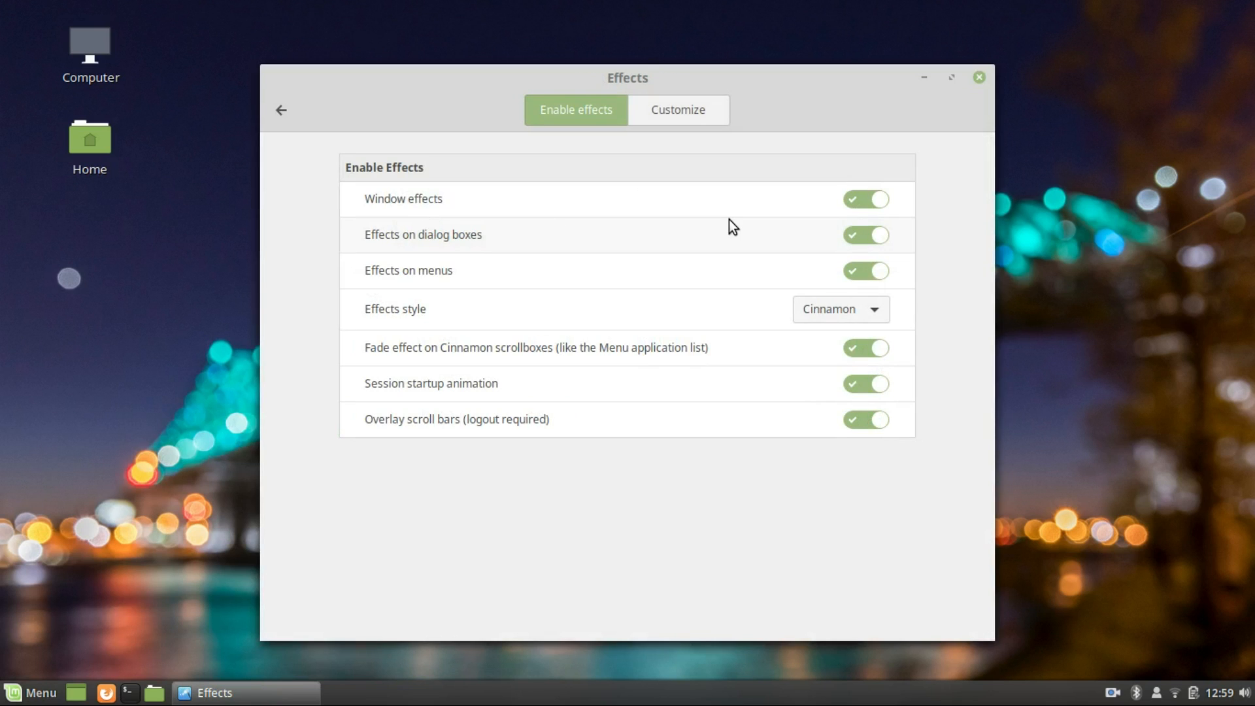
pyautogui.click(677, 110)
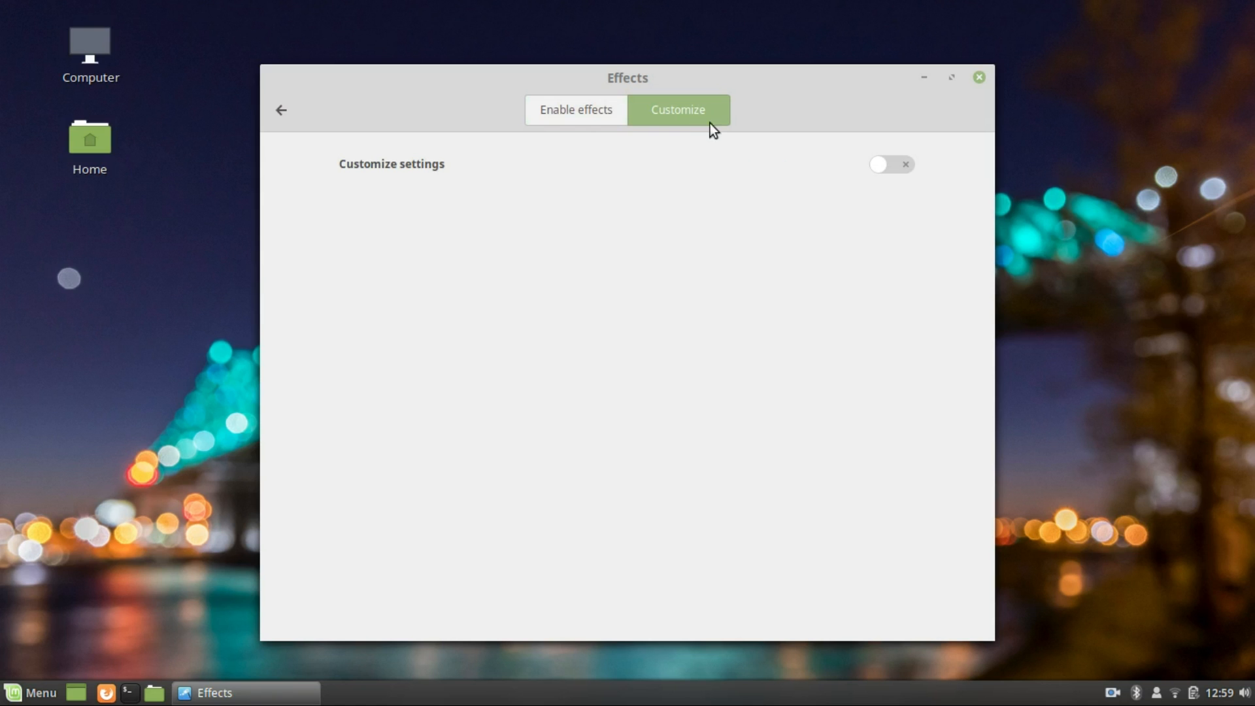
pyautogui.click(889, 165)
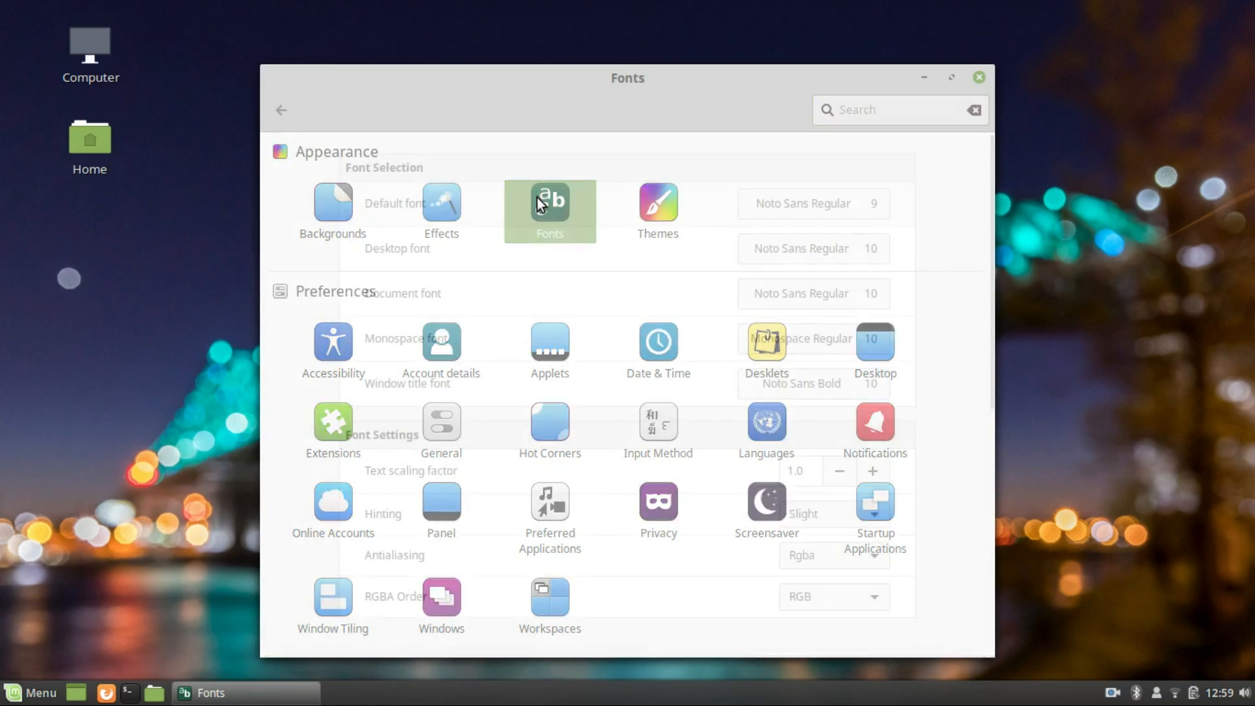
# Step: Review the Fonts settings, return to the overview and head into Themes
pyautogui.click(549, 208)
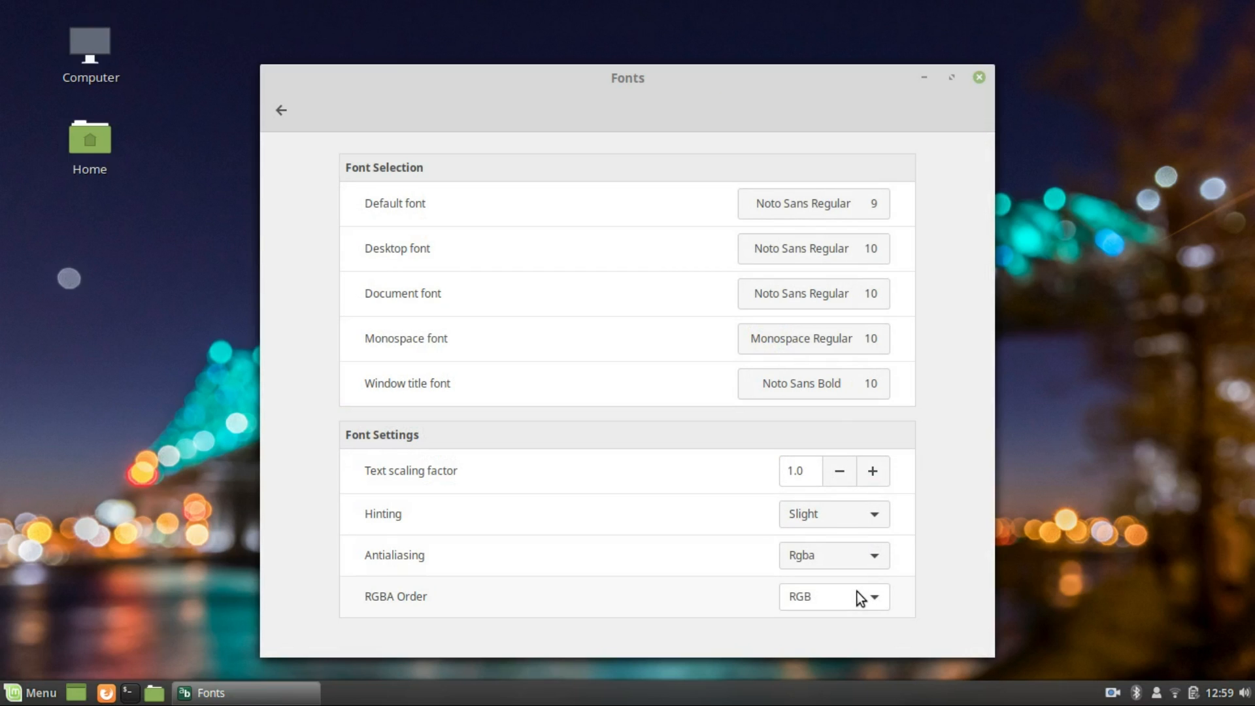
pyautogui.click(282, 110)
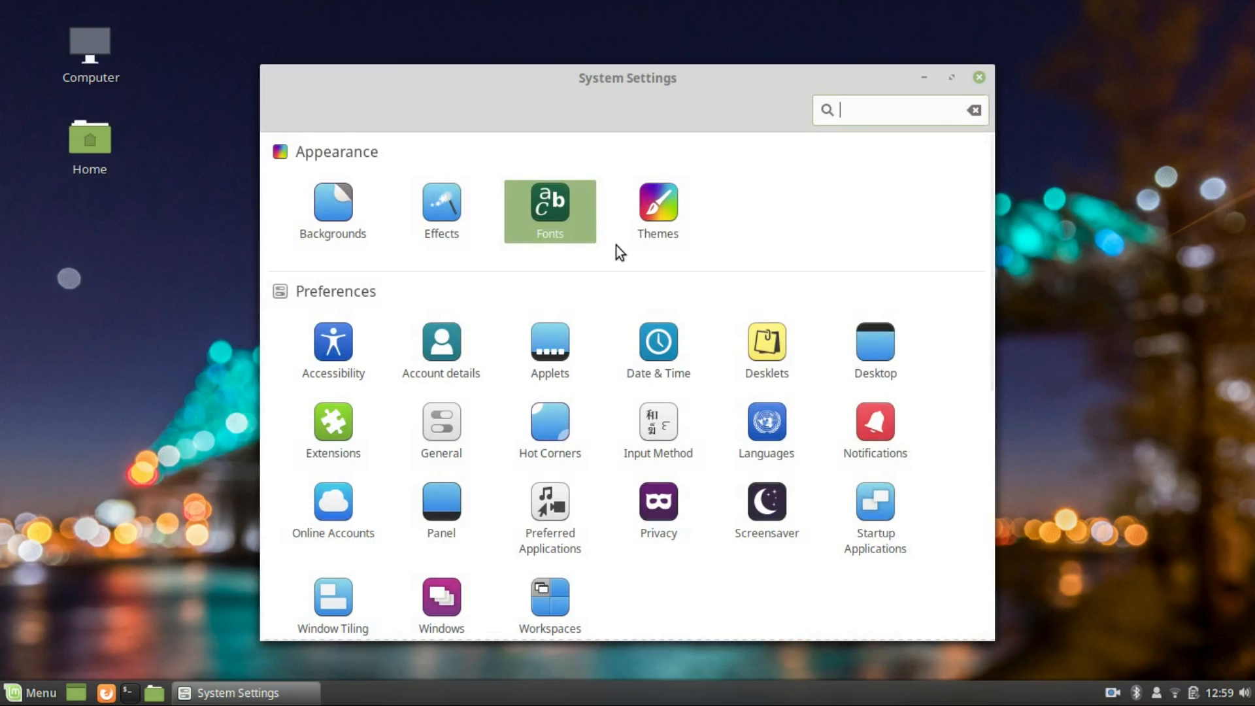
pyautogui.click(658, 208)
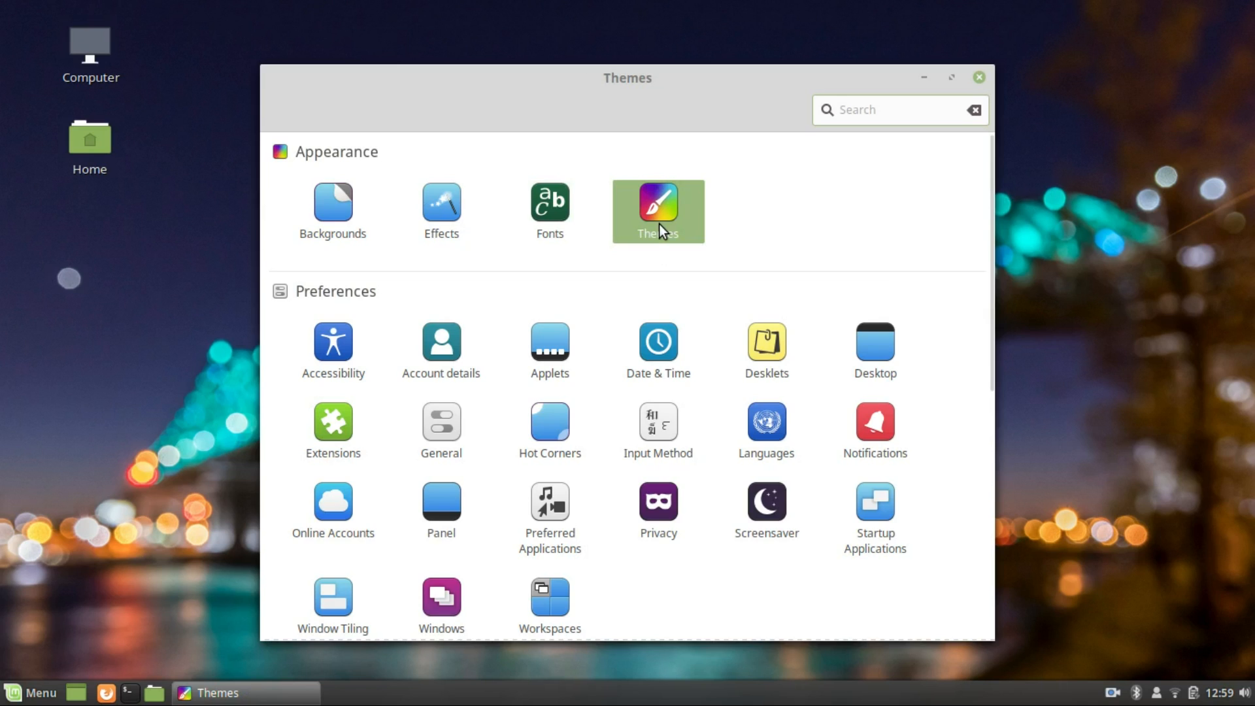
# Step: In Themes, switch the controls theme to Mint-Y-Dark and return to the overview
pyautogui.click(657, 212)
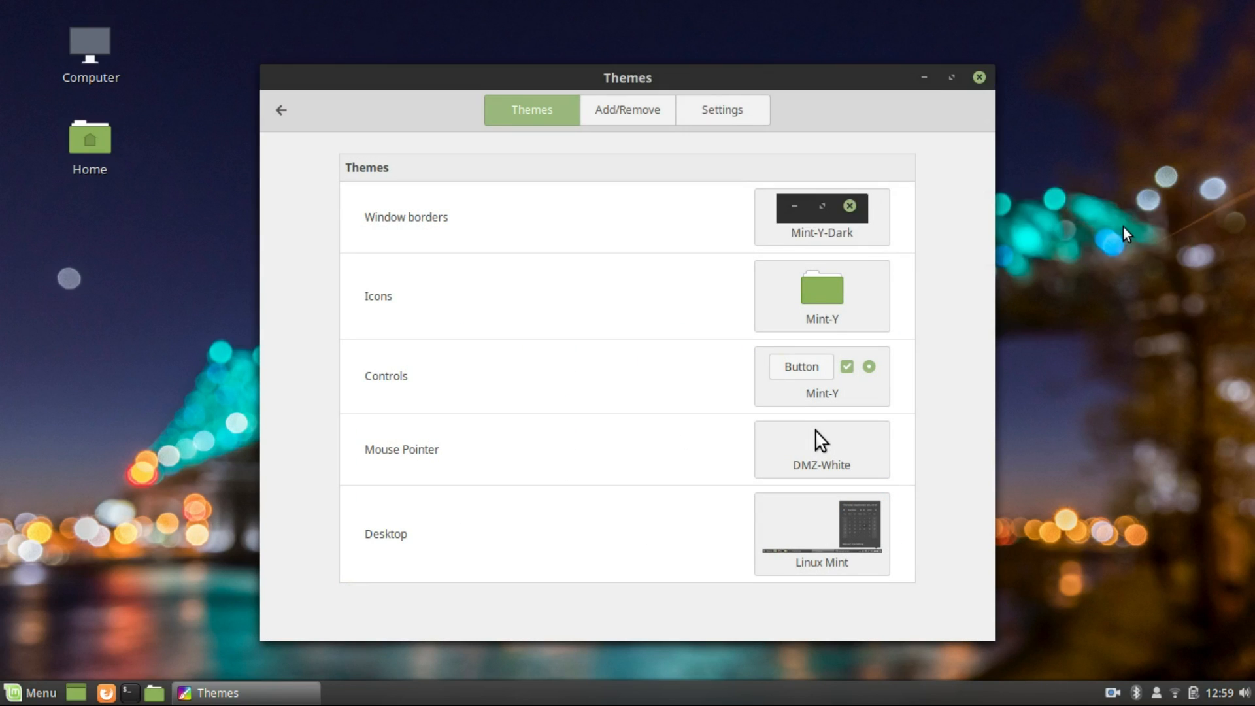
pyautogui.click(978, 76)
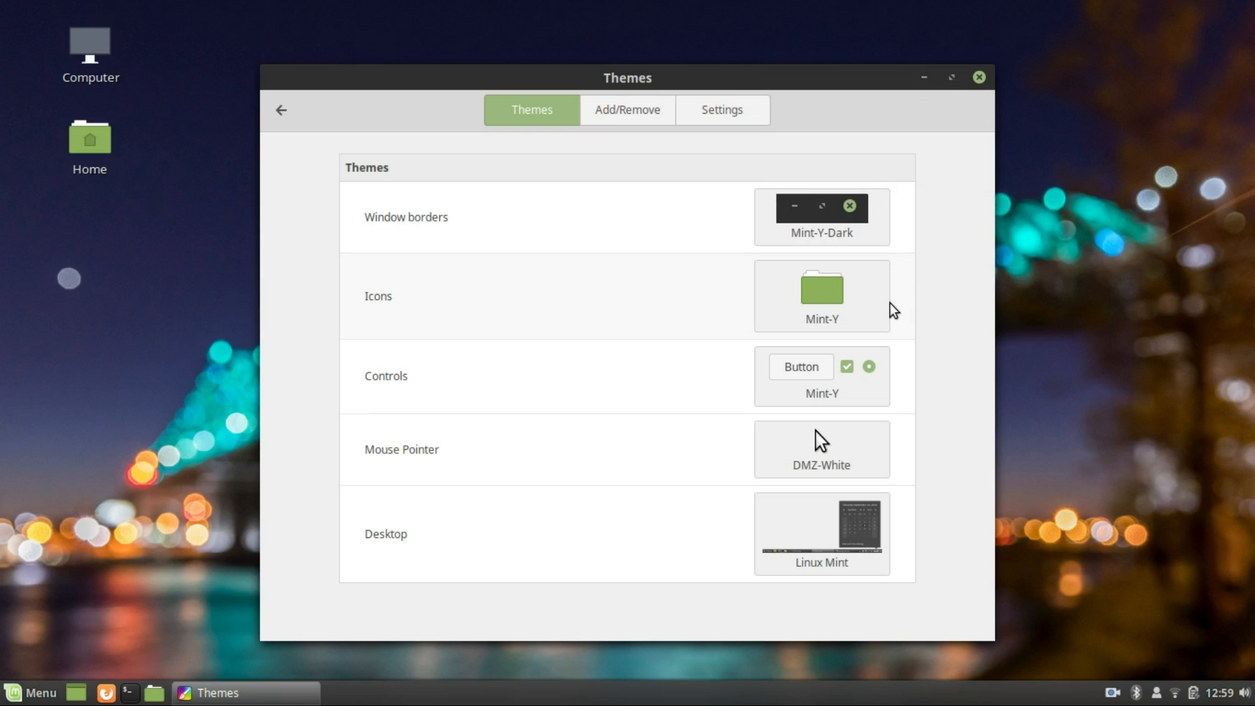
pyautogui.click(821, 377)
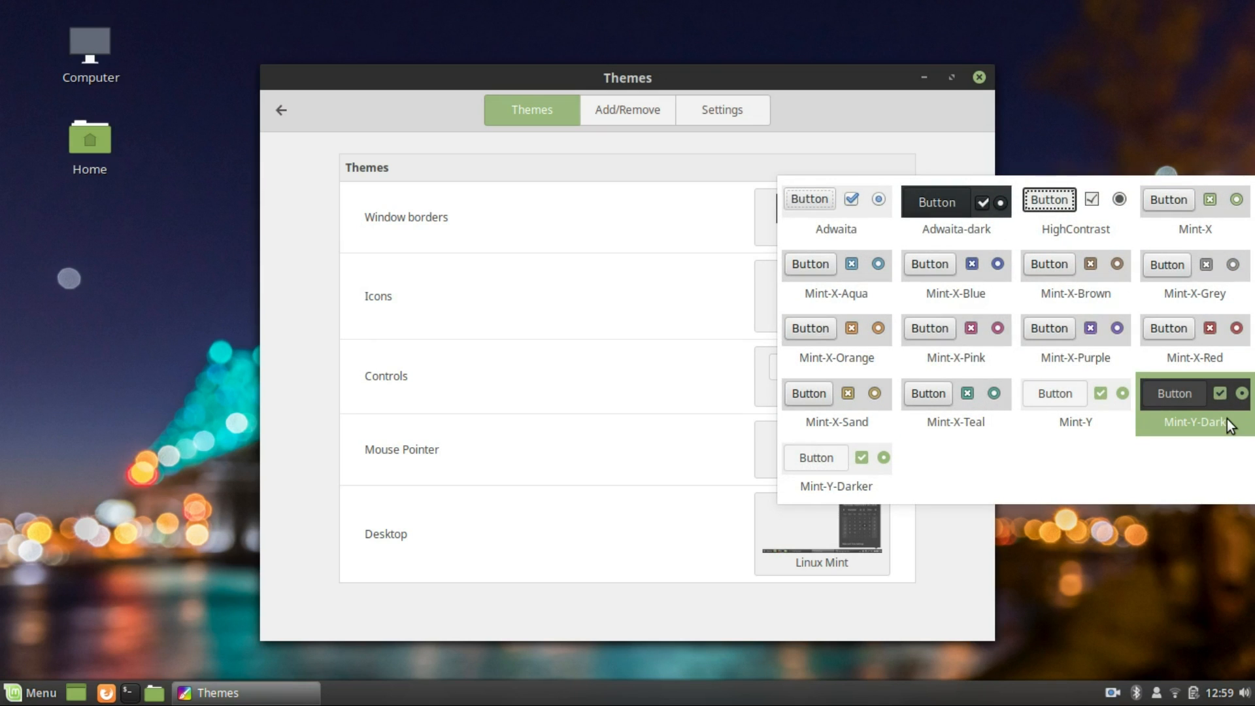
pyautogui.click(1194, 393)
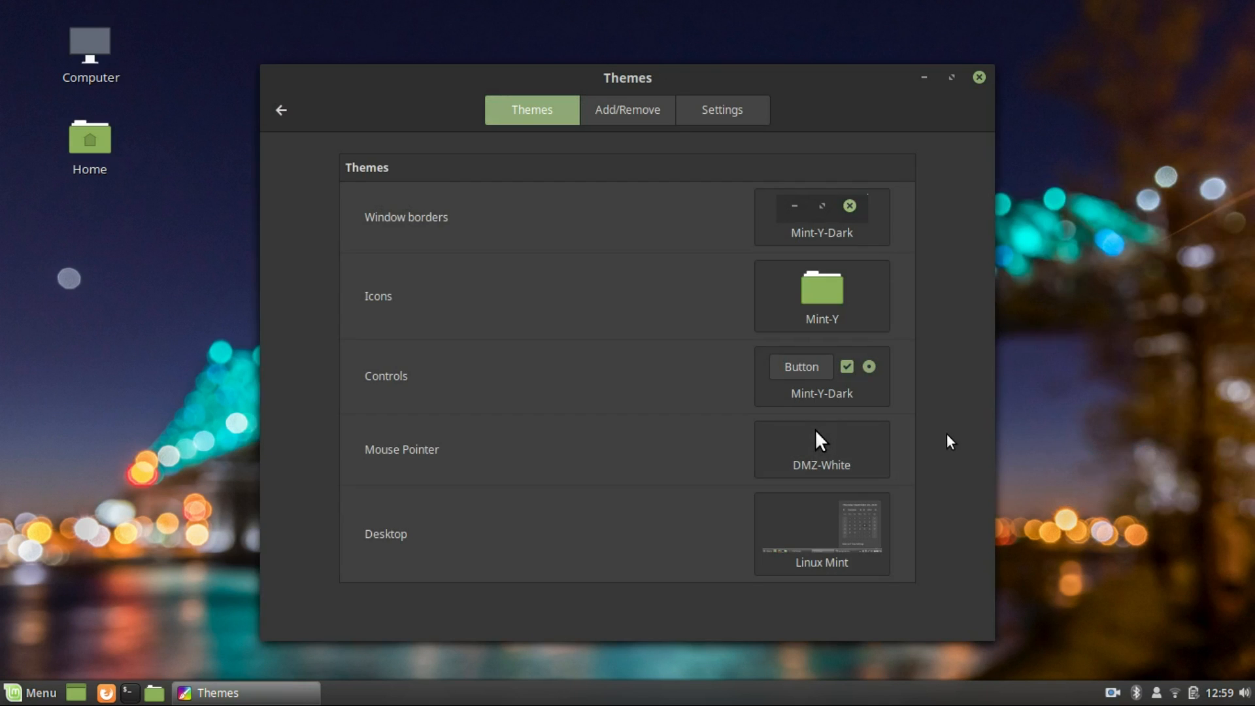
pyautogui.click(282, 110)
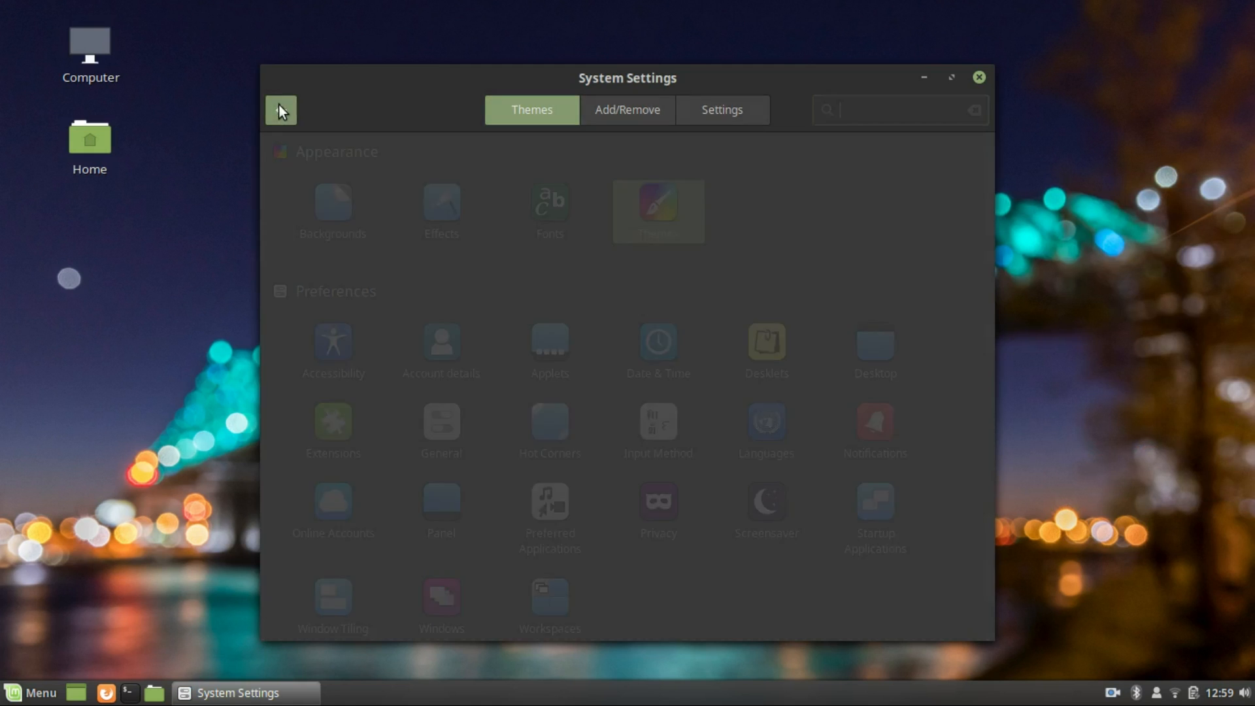
# Step: Revert controls to Mint-Y, set the desktop theme to Mint-Y-Dark, and return to the overview
pyautogui.click(657, 212)
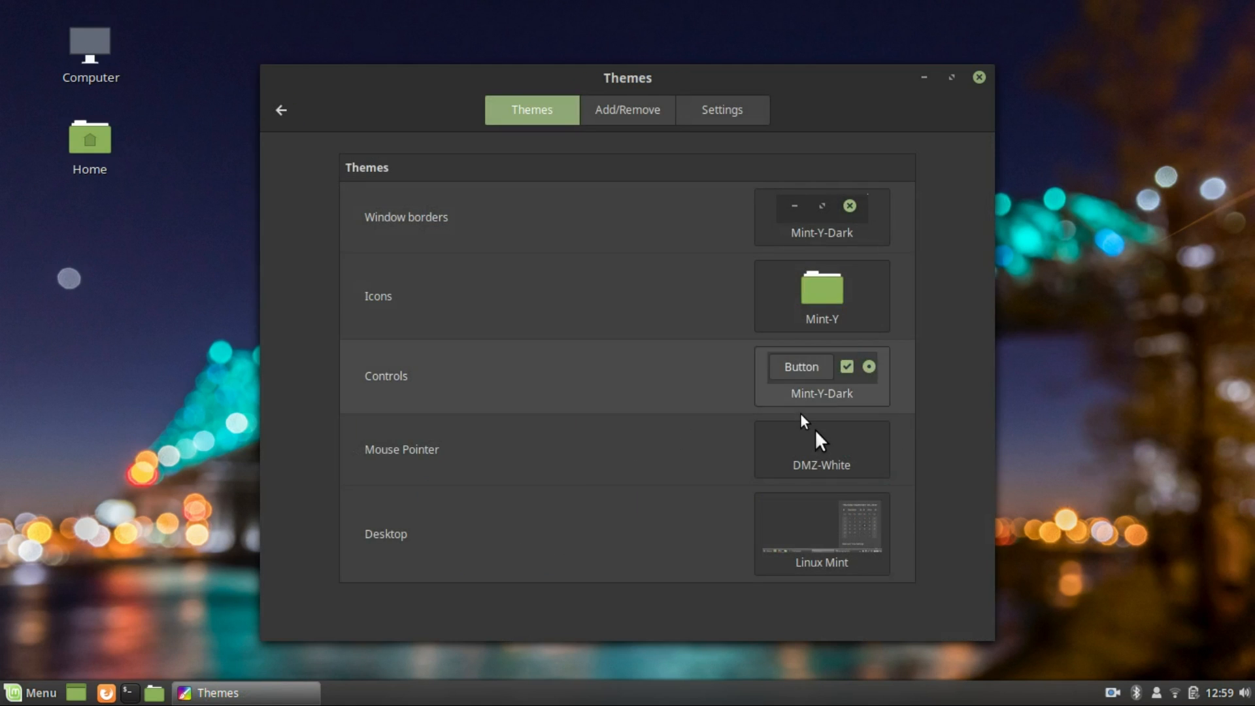
pyautogui.click(821, 377)
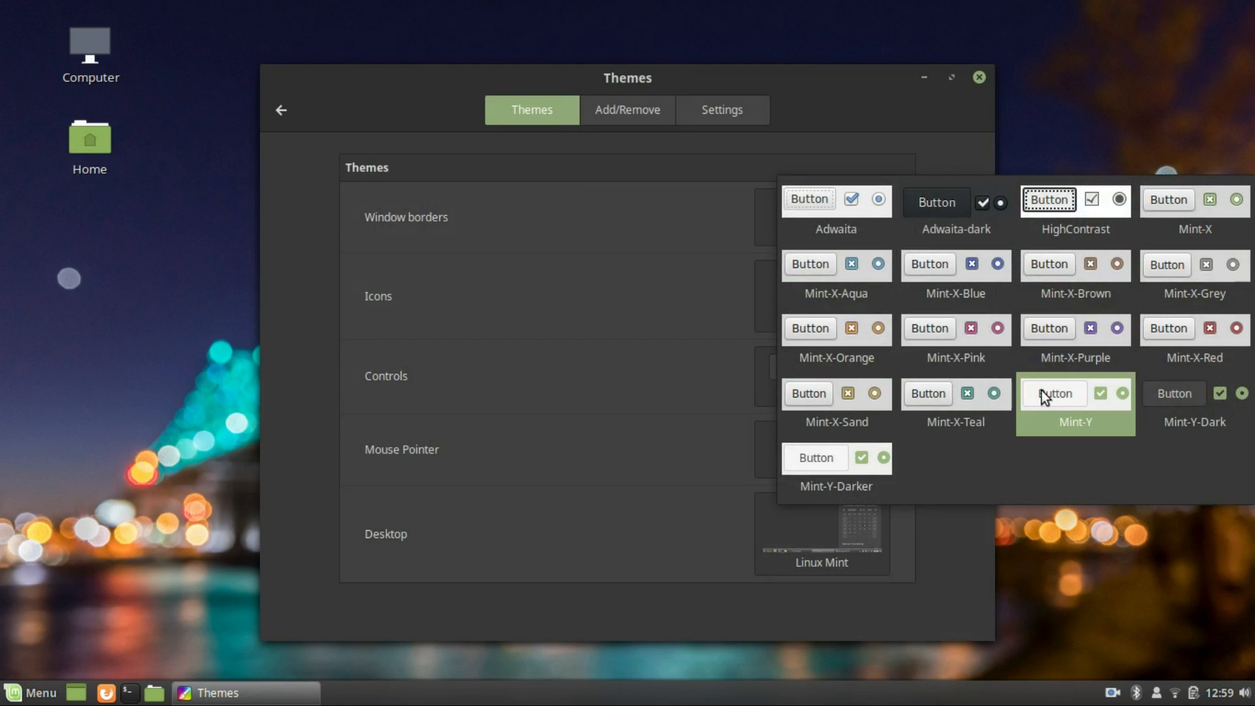
pyautogui.click(1075, 393)
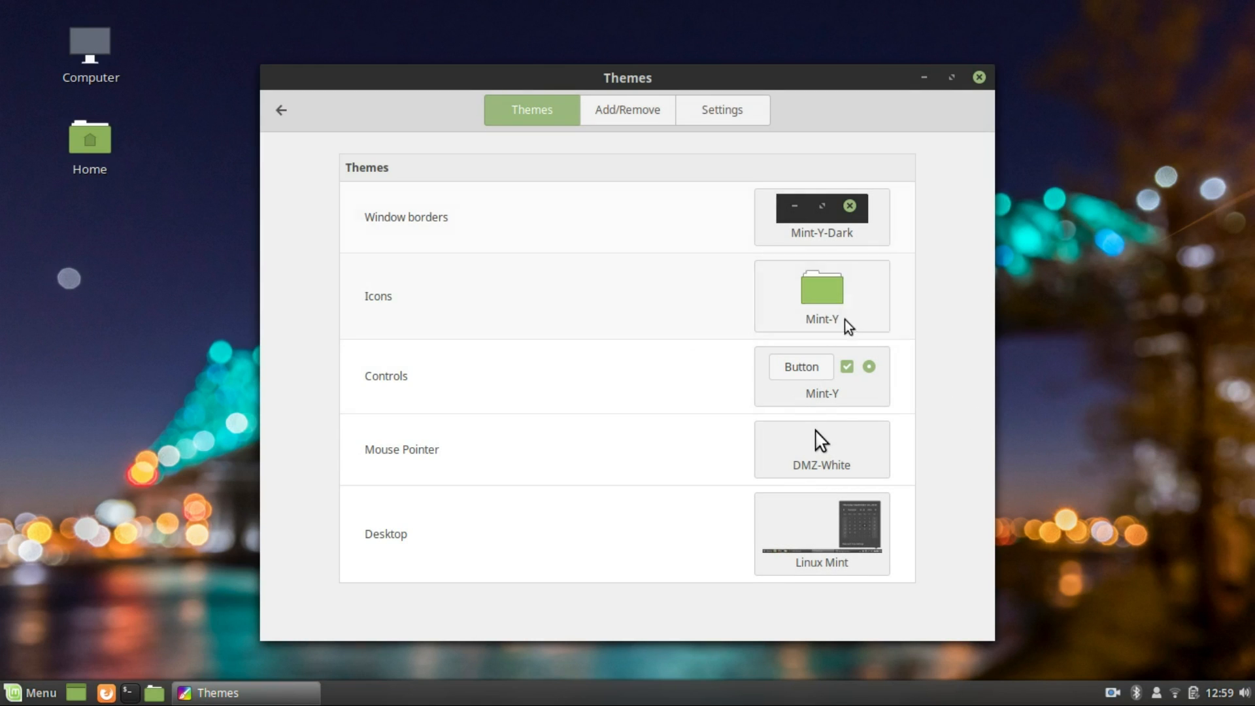
pyautogui.moveTo(849, 523)
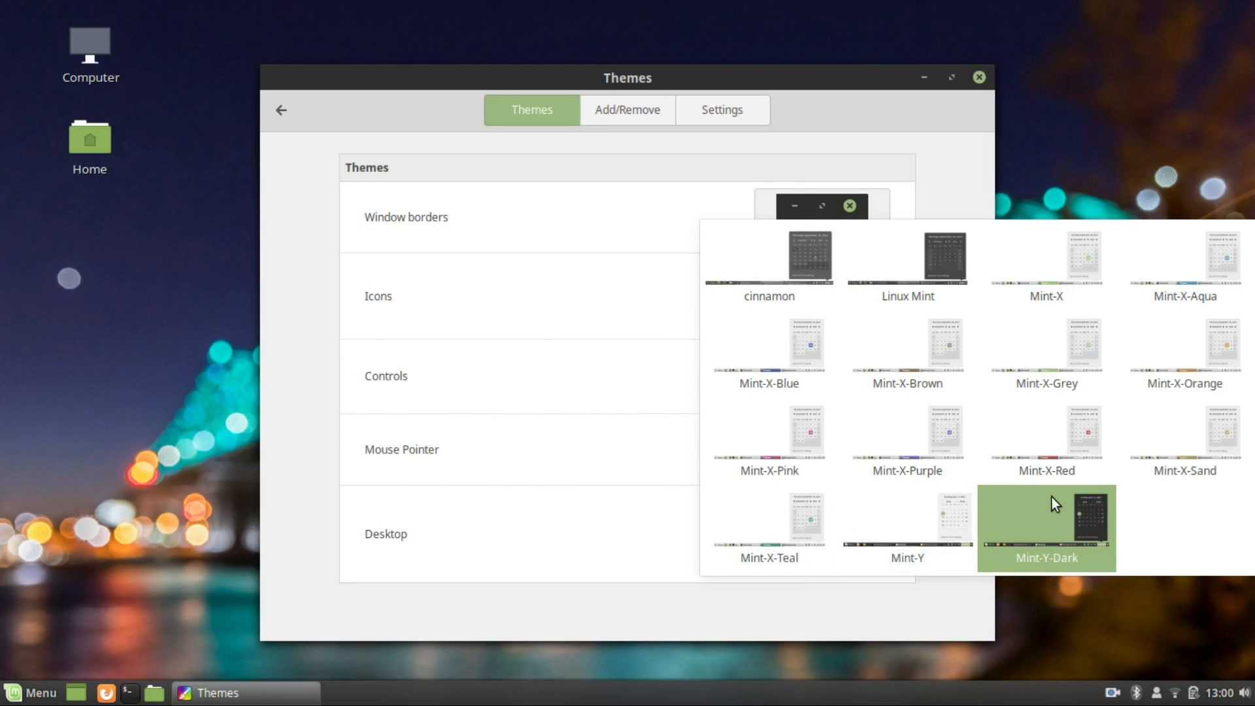
pyautogui.click(1045, 527)
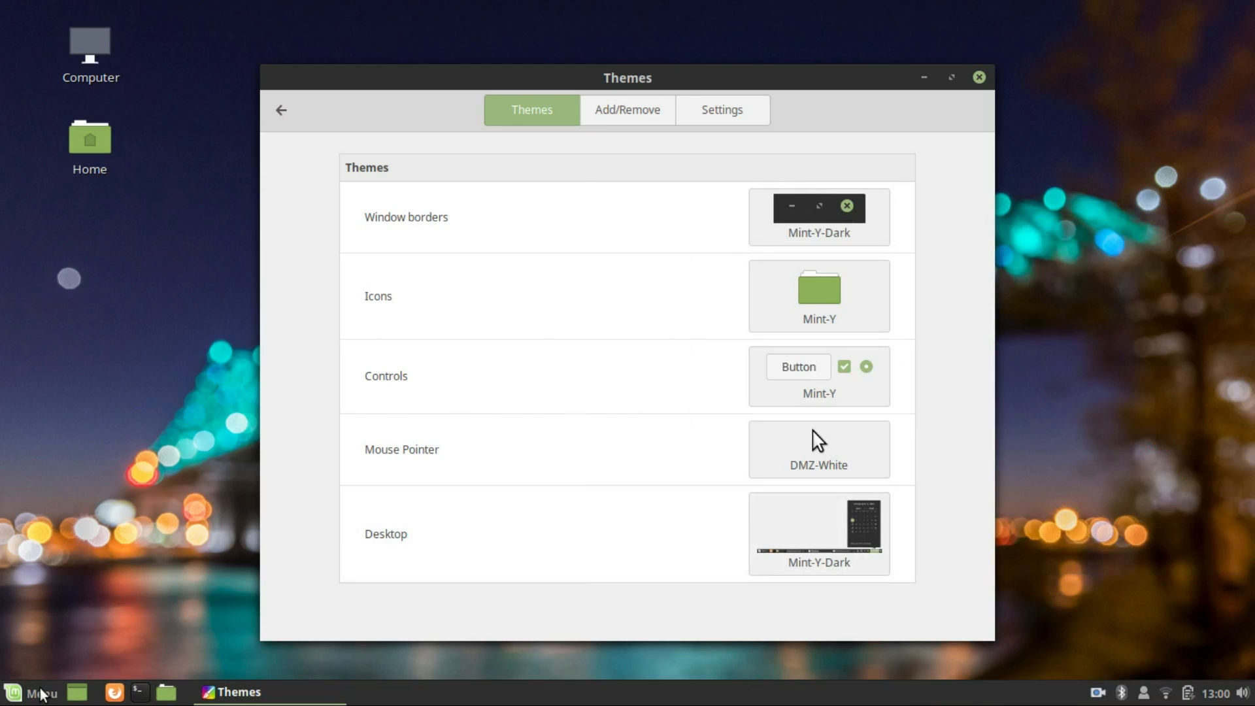
pyautogui.click(26, 693)
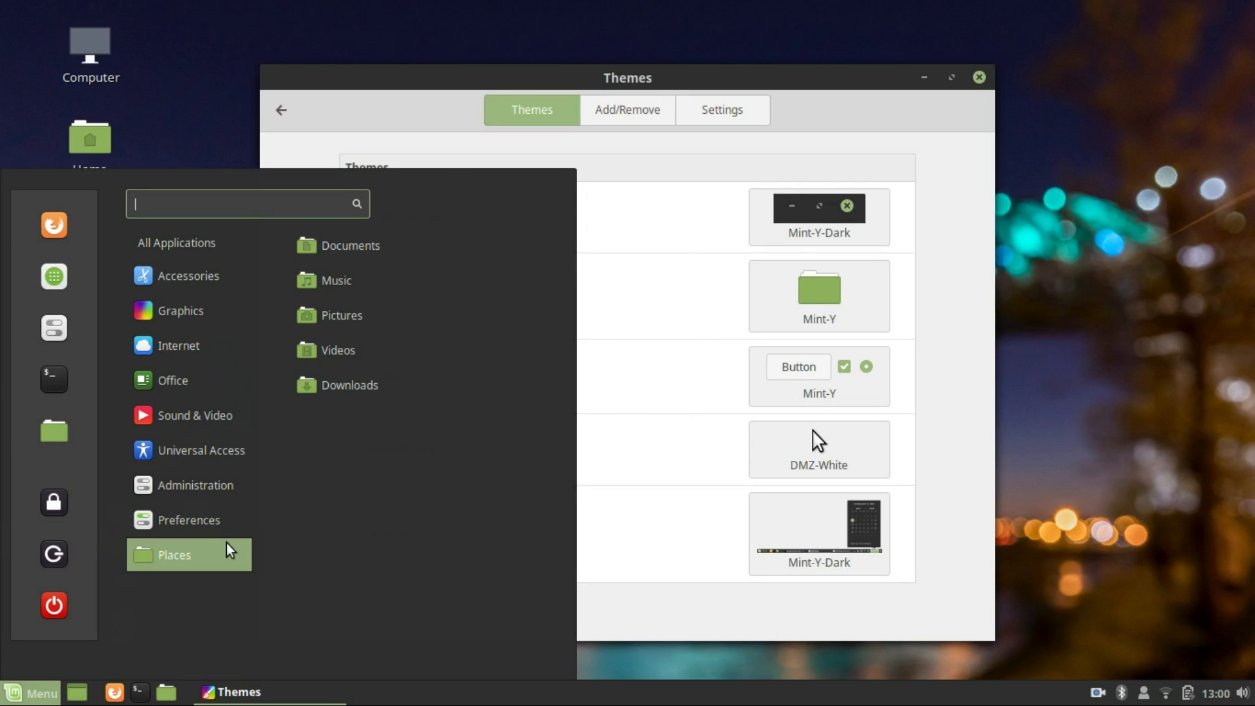
pyautogui.click(281, 110)
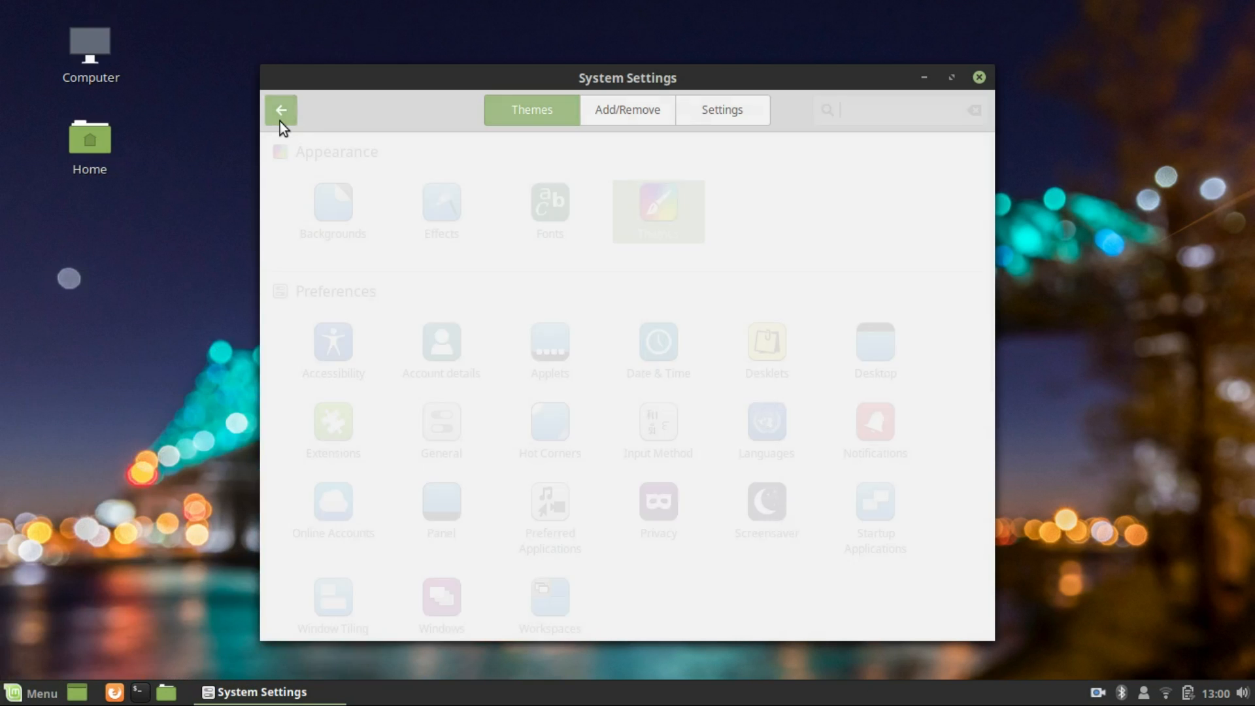
# Step: Look through the Accessibility and Account details settings, returning to the overview
pyautogui.click(281, 110)
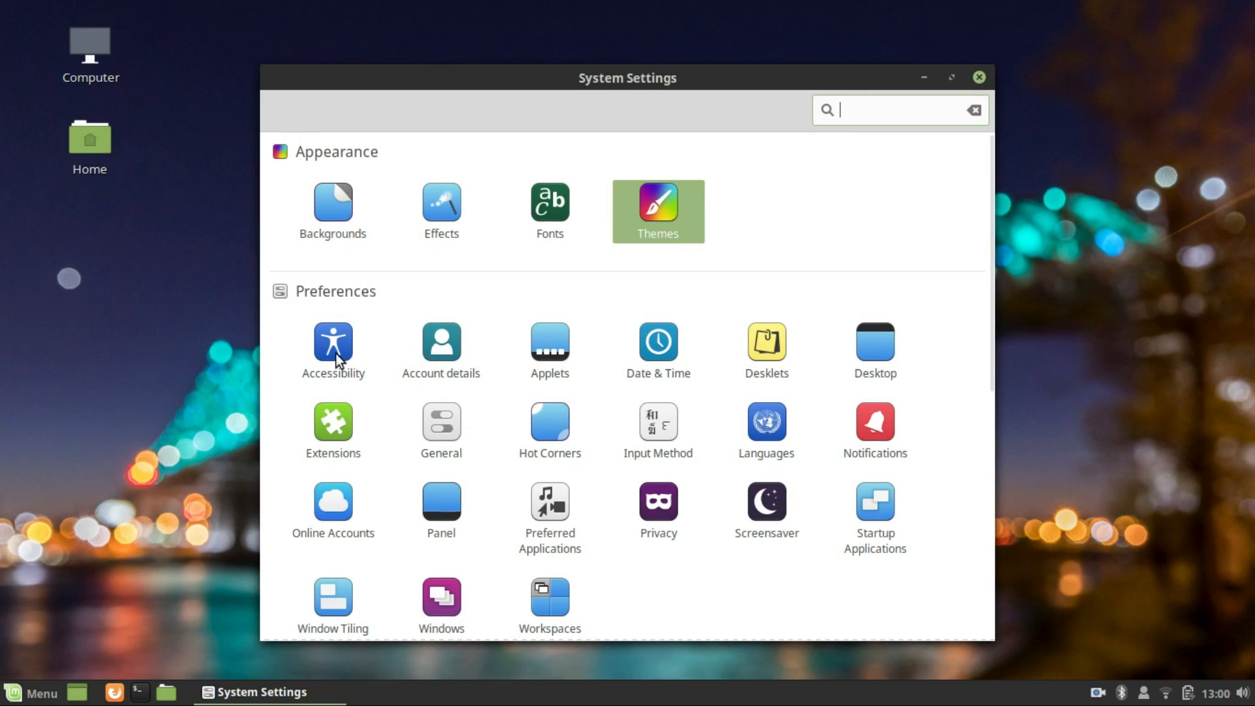
pyautogui.click(334, 341)
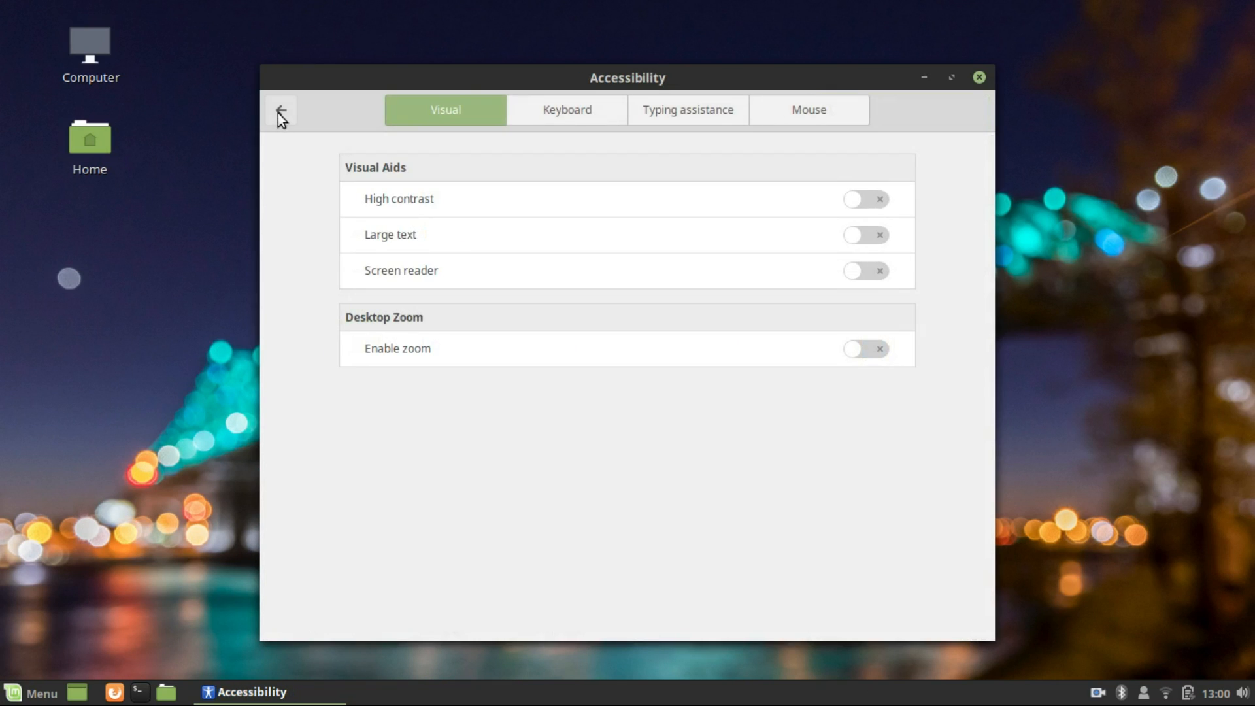
pyautogui.click(282, 109)
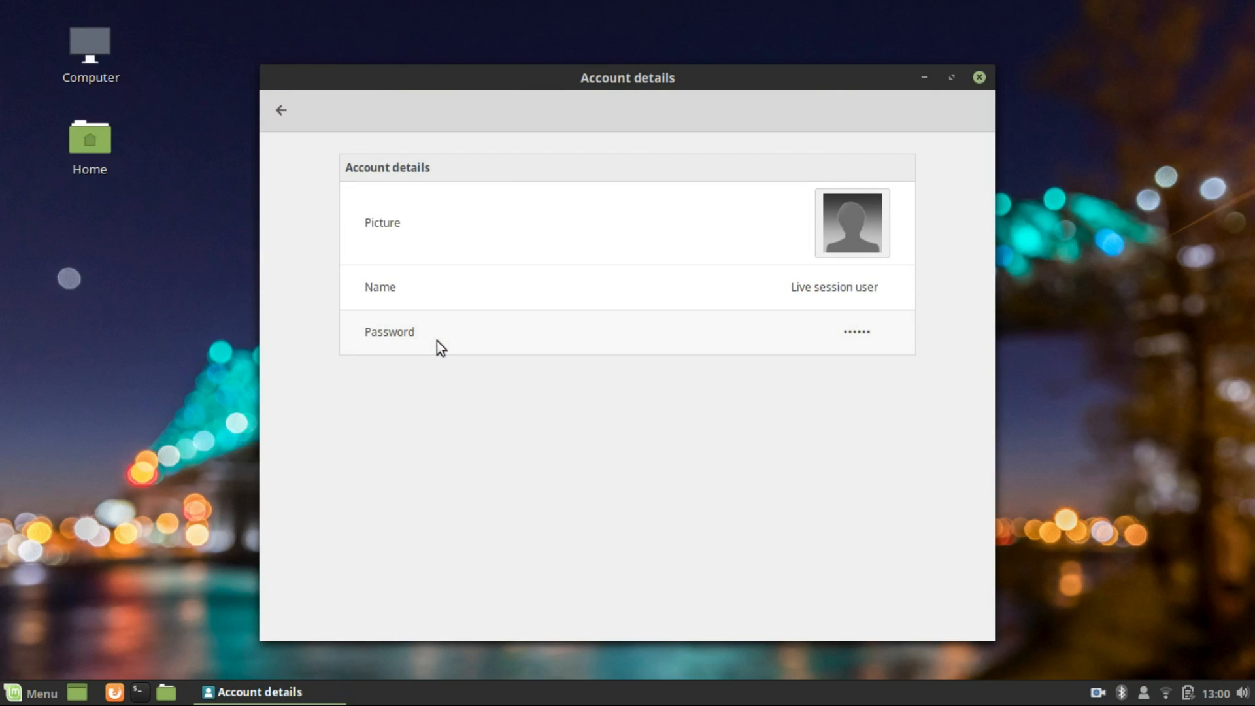
pyautogui.click(284, 110)
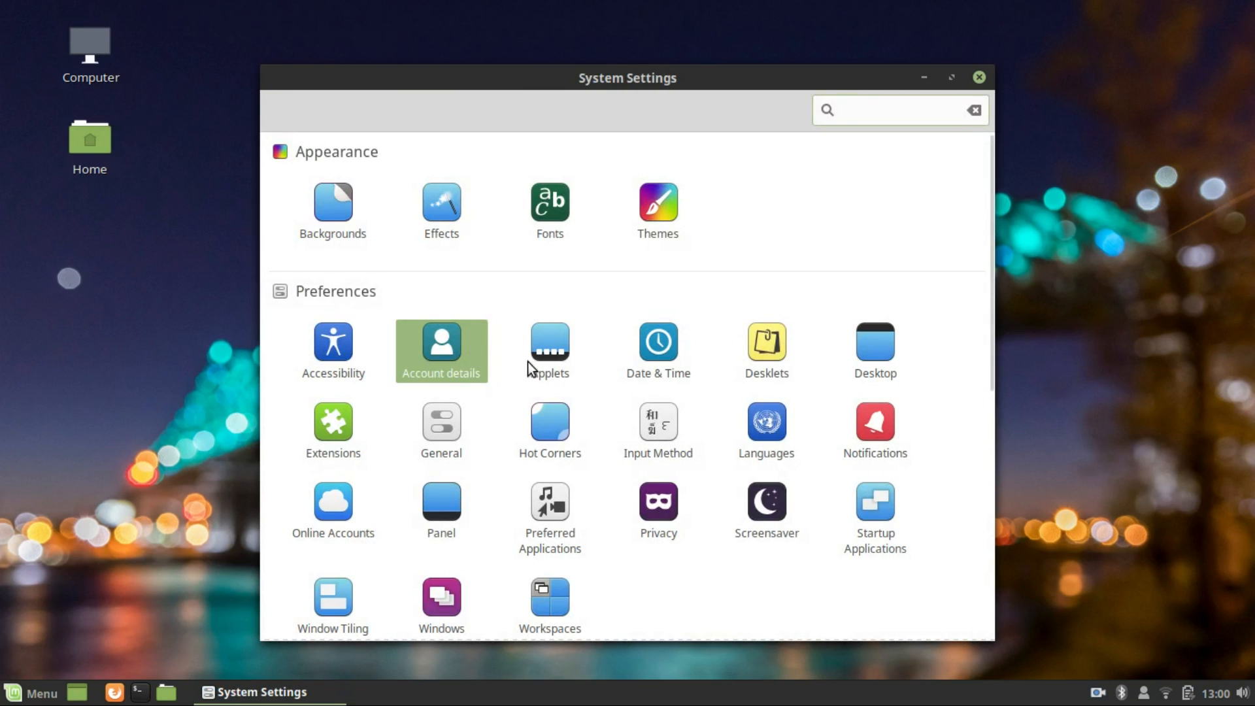
# Step: Review the Applets and Date & Time settings, returning to the overview each time
pyautogui.click(549, 342)
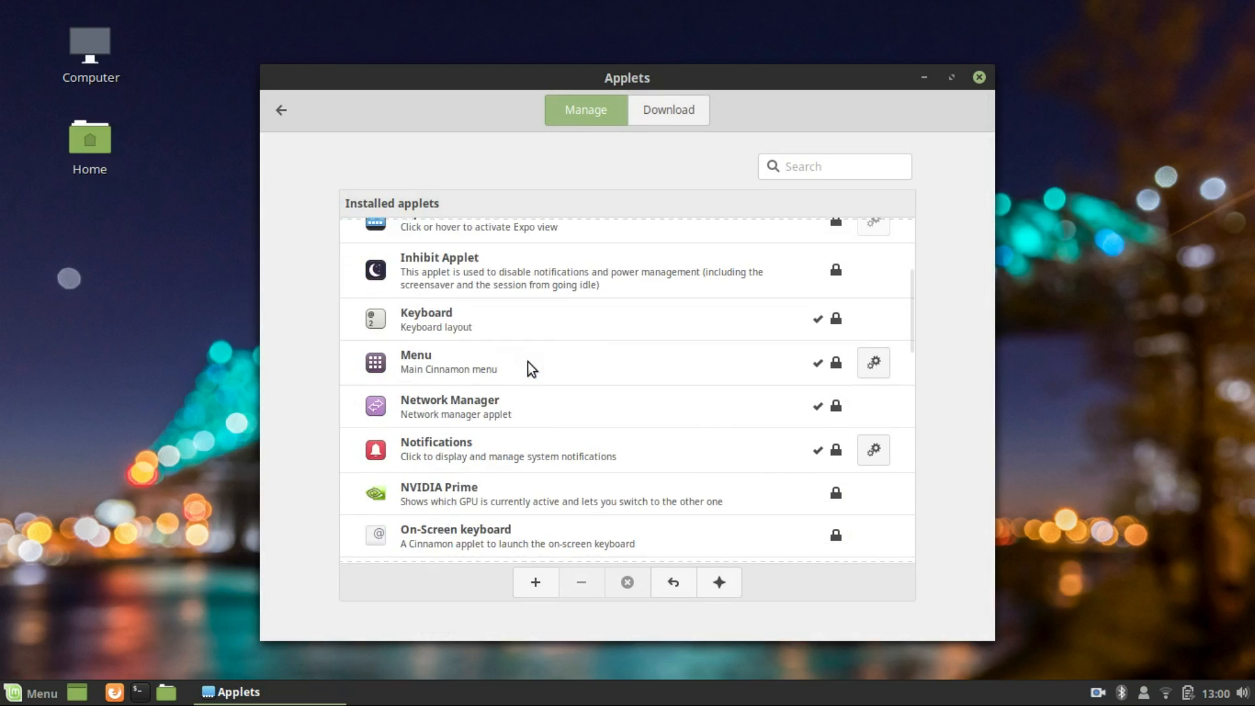
pyautogui.click(281, 110)
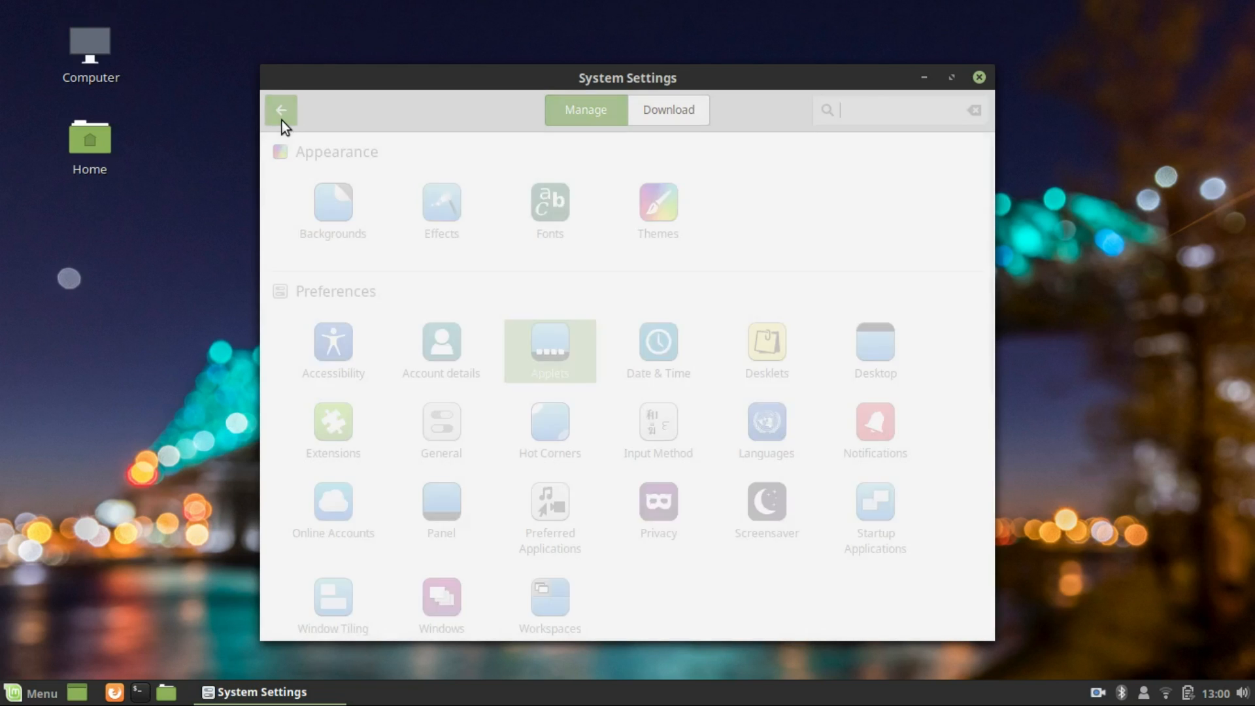
pyautogui.click(657, 341)
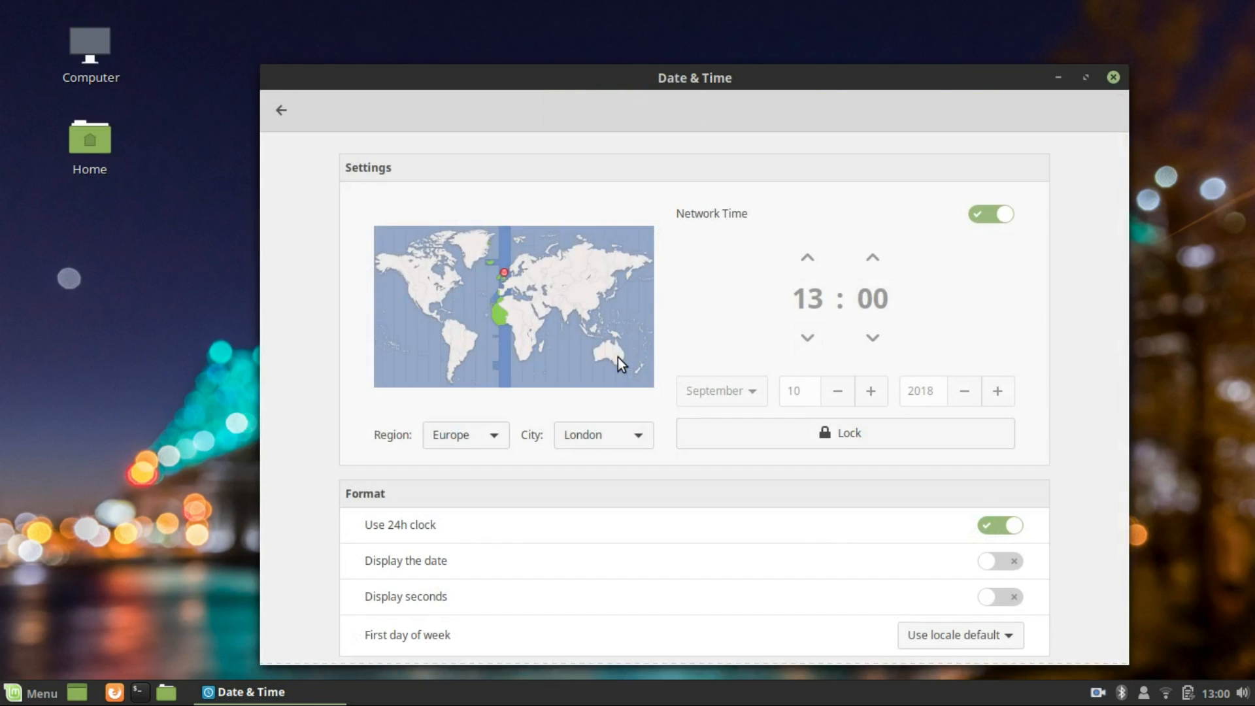
pyautogui.click(281, 109)
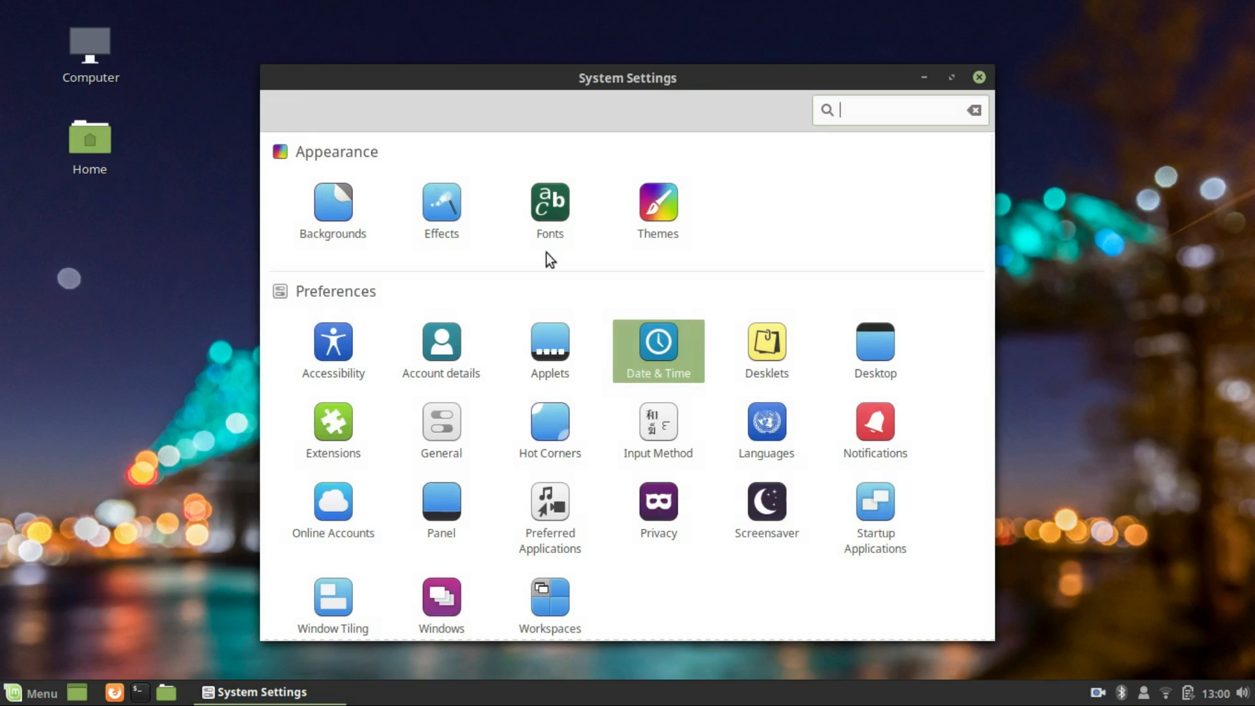
# Step: Return to the overview and move into the Desktop icon settings
pyautogui.click(978, 76)
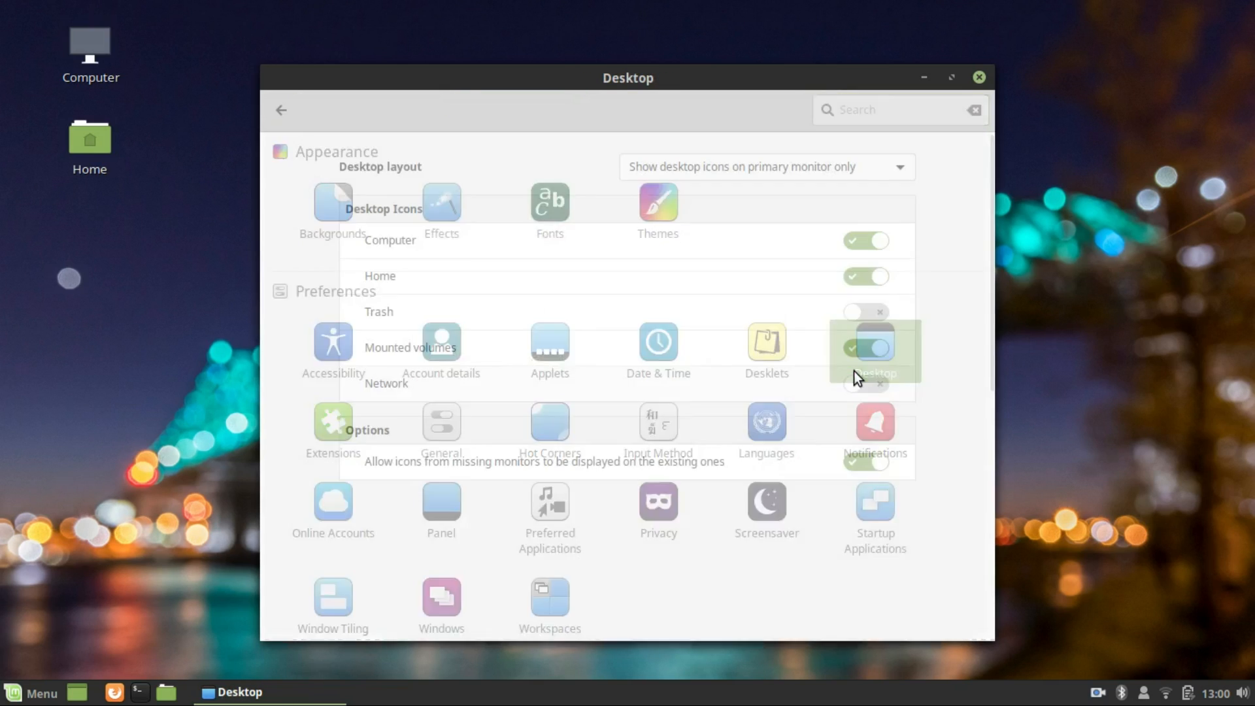
pyautogui.click(284, 110)
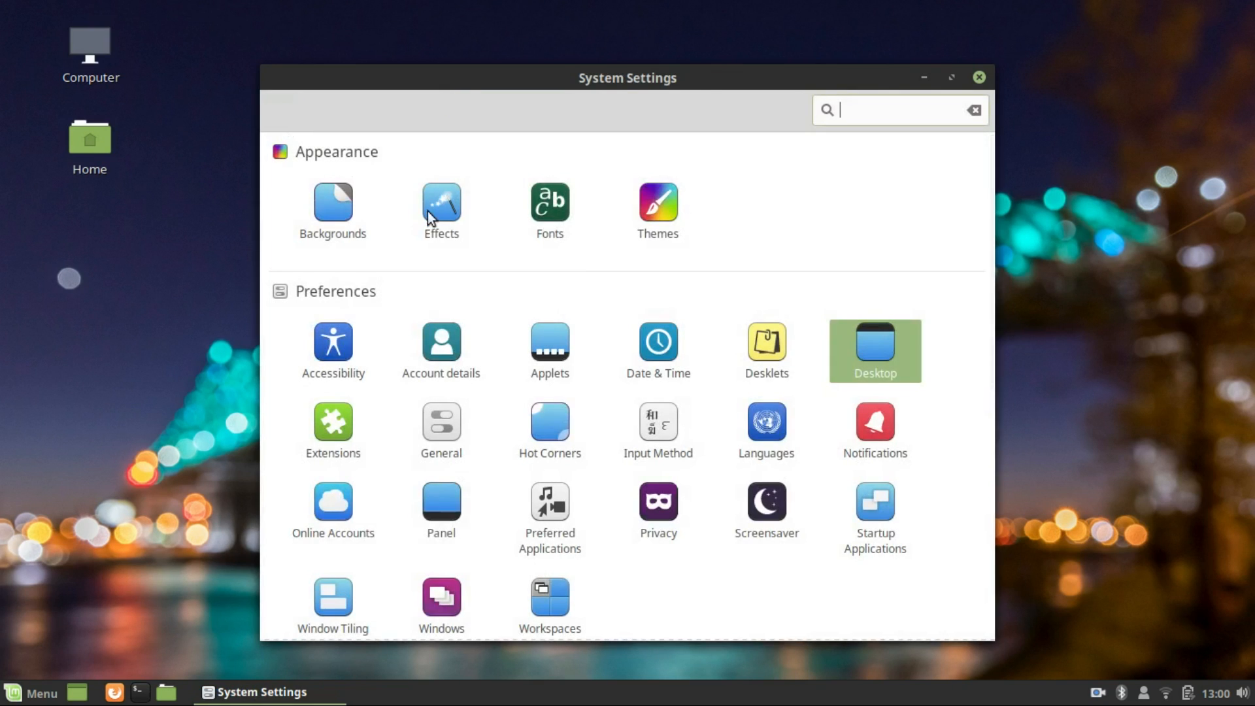
pyautogui.click(876, 350)
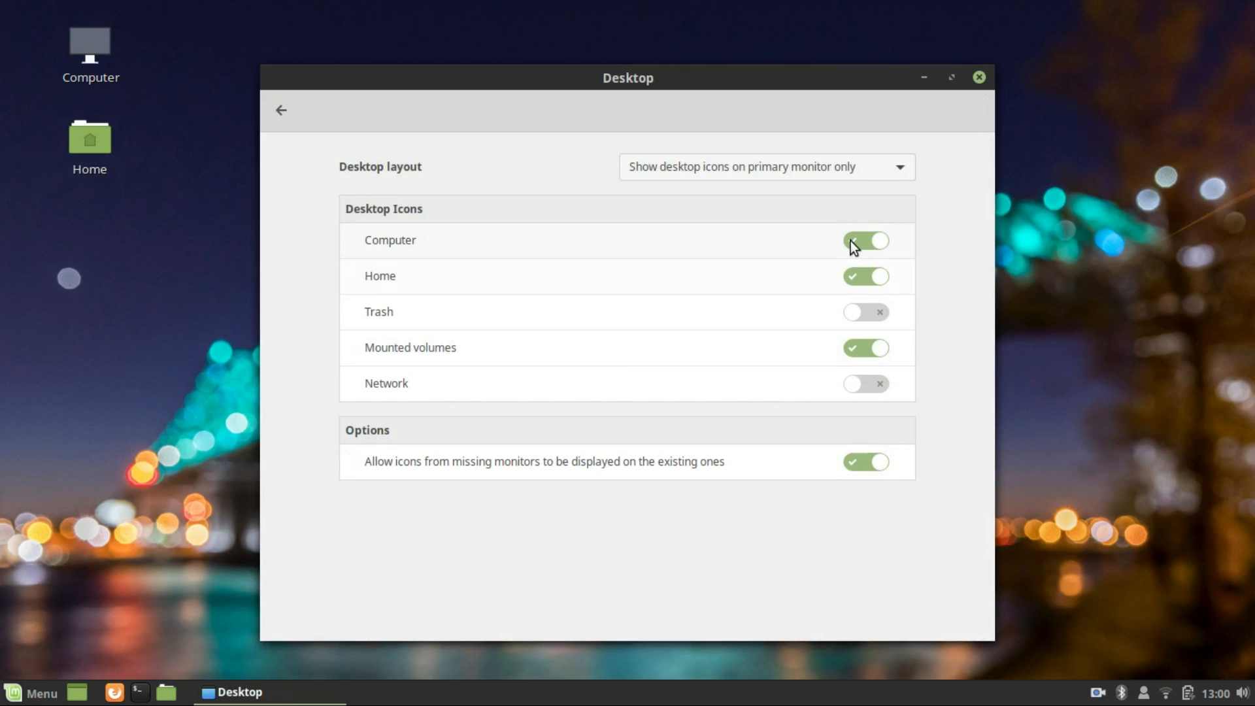